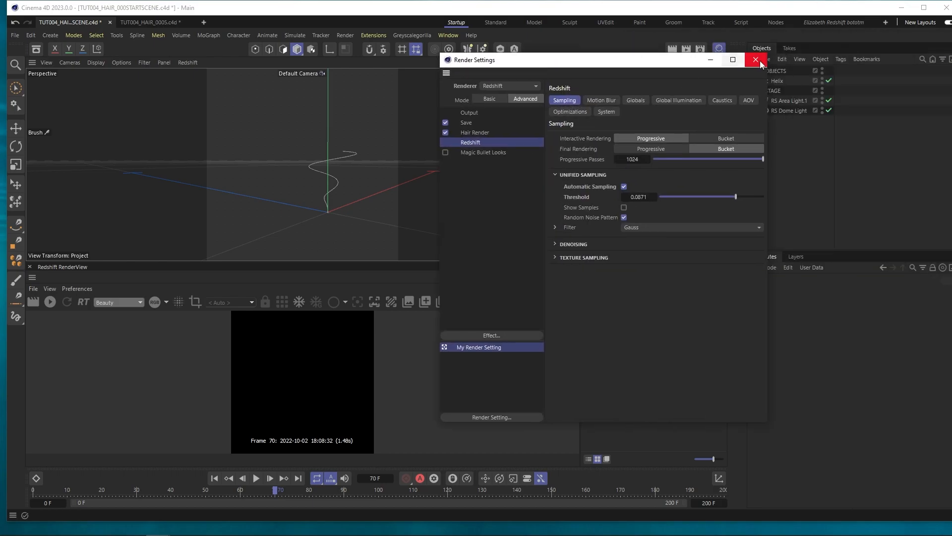
Select the RS Dome Light and browse the Asset Browser's 'hdr' image media for it
{"action": "left_click", "coordinate": [756, 59]}
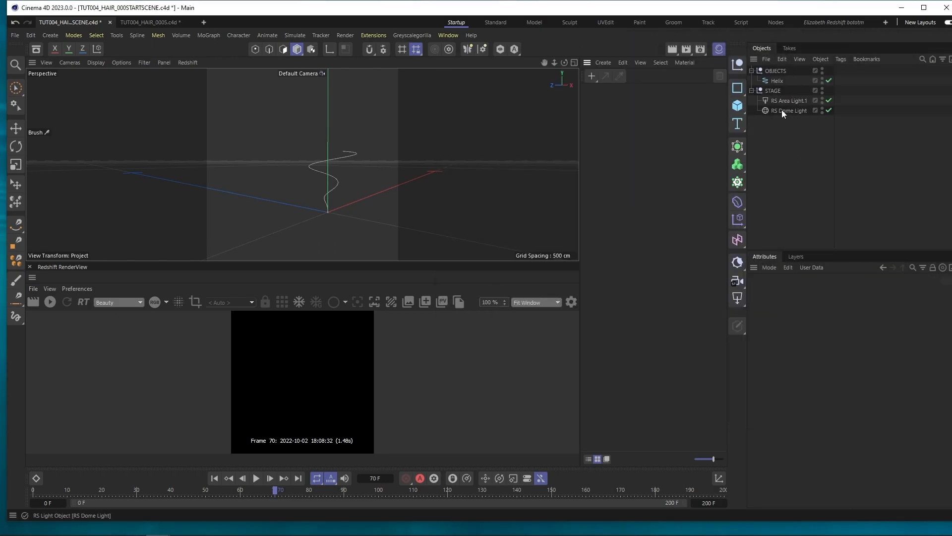
{"action": "left_click", "coordinate": [790, 110]}
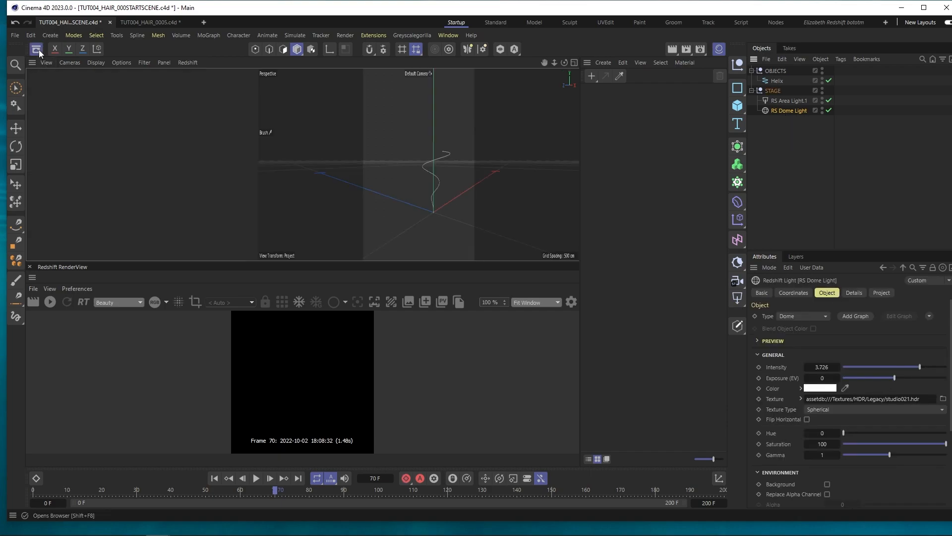
{"action": "left_click", "coordinate": [37, 50]}
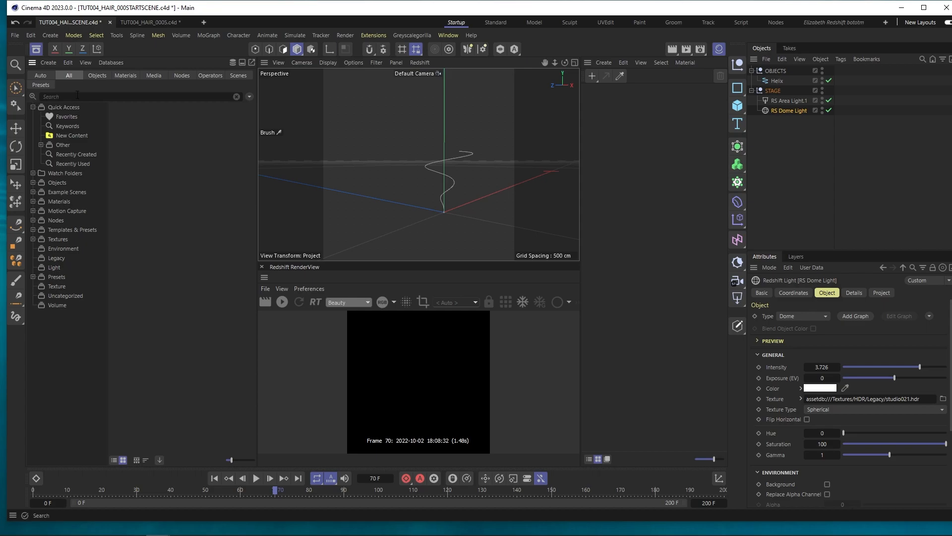
{"action": "type", "text": "hdr"}
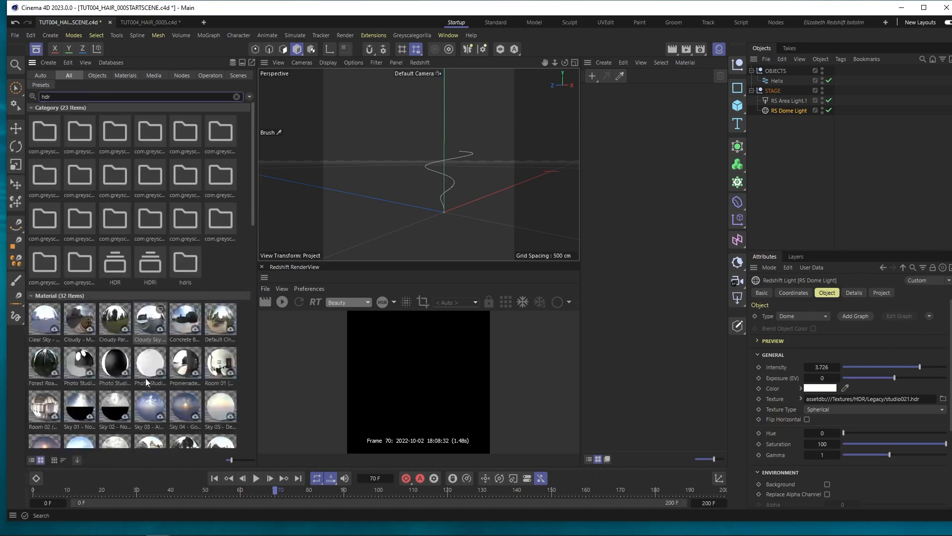
{"action": "left_click", "coordinate": [153, 76]}
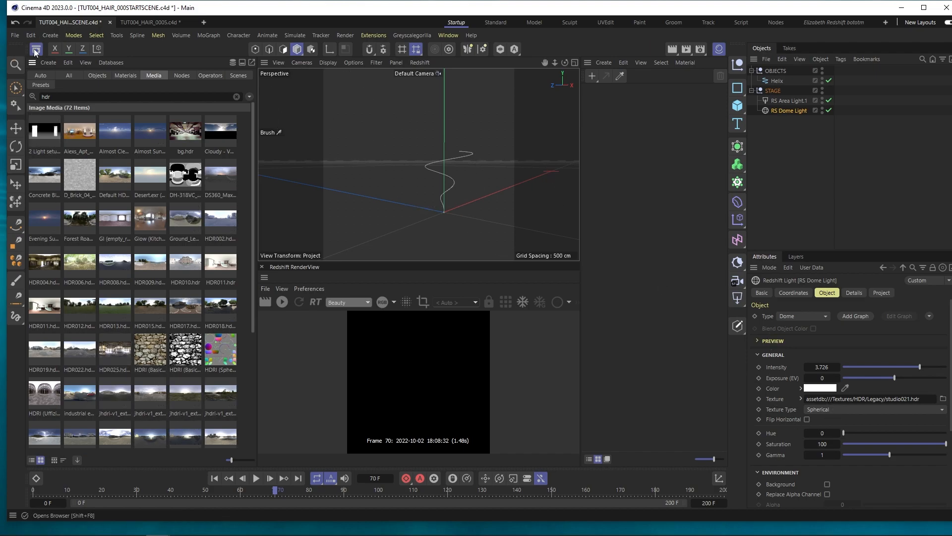
{"action": "left_click", "coordinate": [36, 50]}
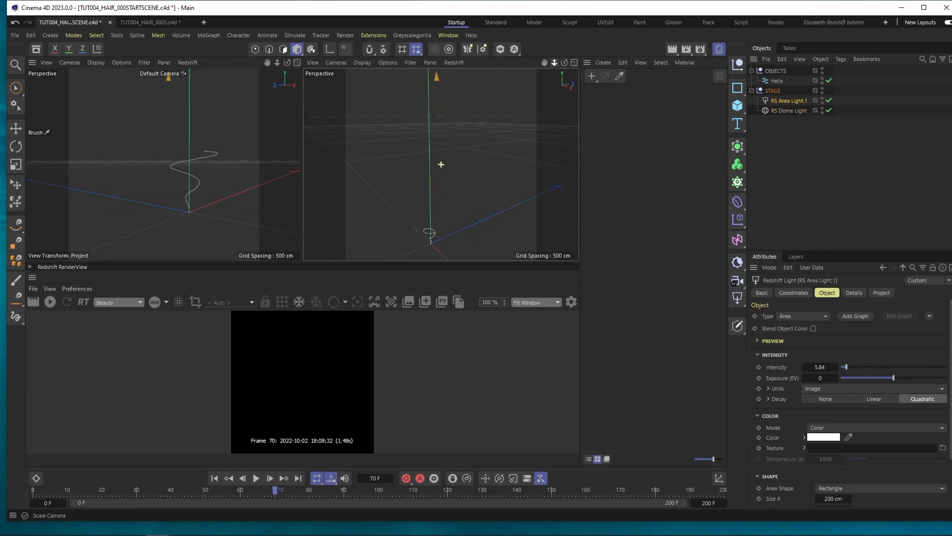
{"action": "left_click", "coordinate": [777, 80]}
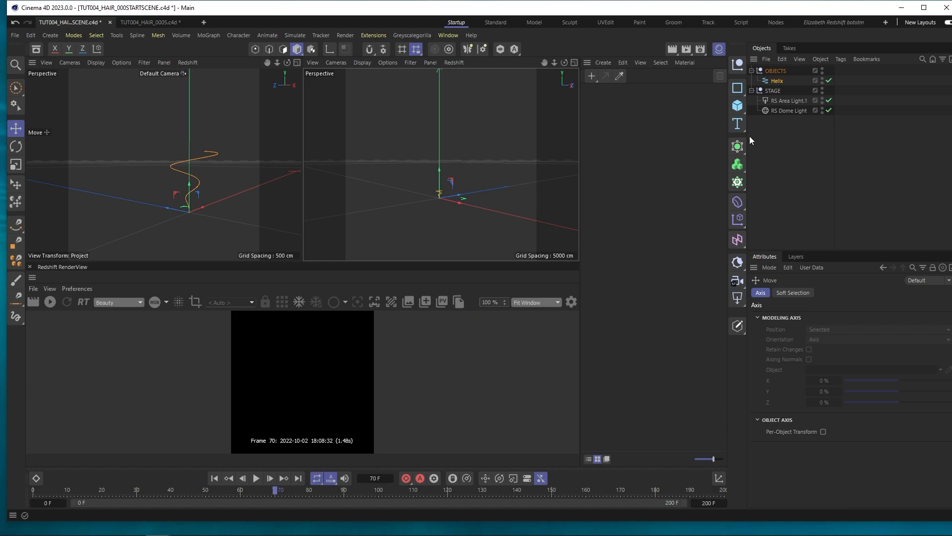
{"action": "left_click", "coordinate": [737, 105]}
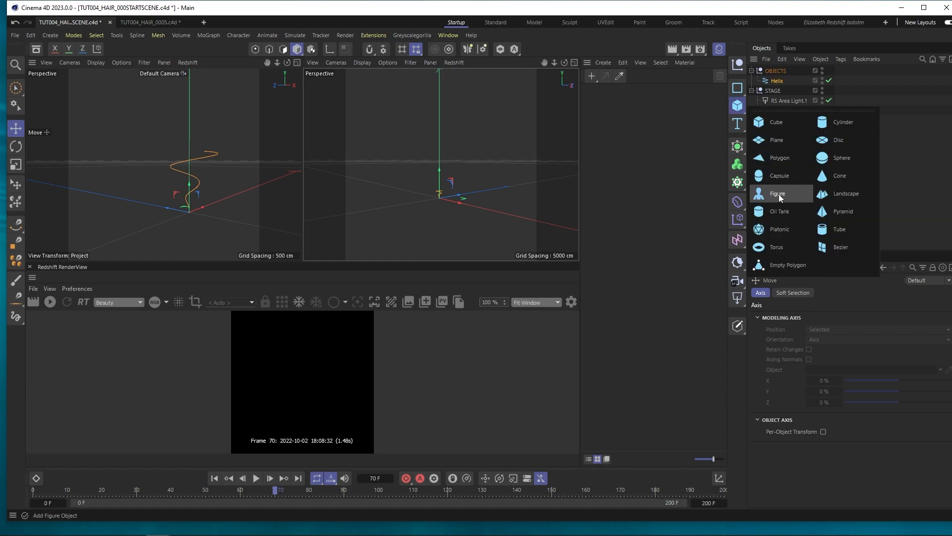
{"action": "left_click", "coordinate": [777, 193]}
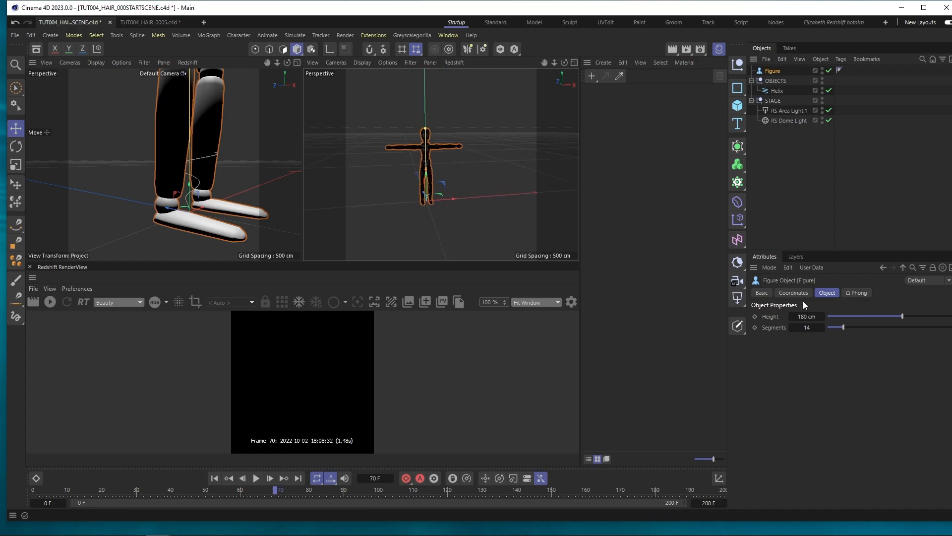
{"action": "left_click", "coordinate": [806, 316]}
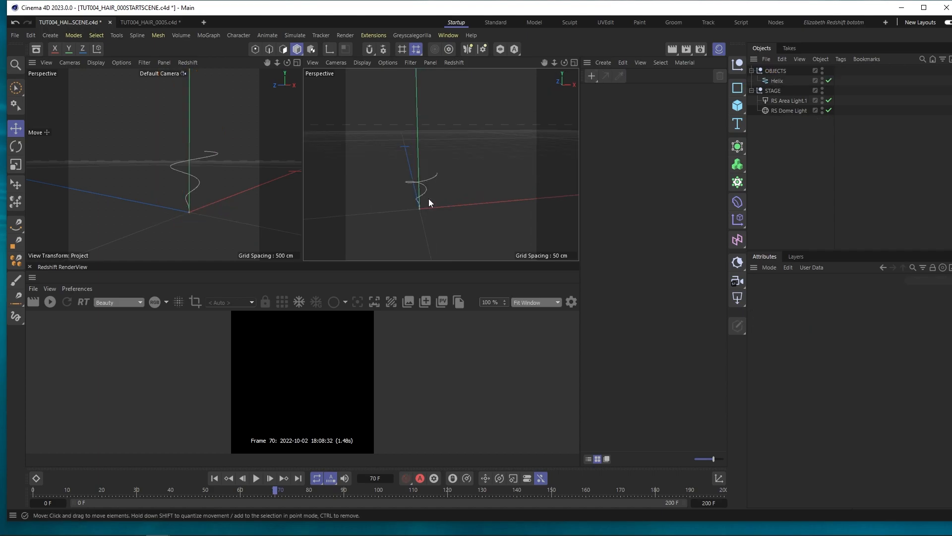
Add a Helix spline with 10 cm end radius, 720° end angle and 20 cm height
{"action": "left_click", "coordinate": [737, 88]}
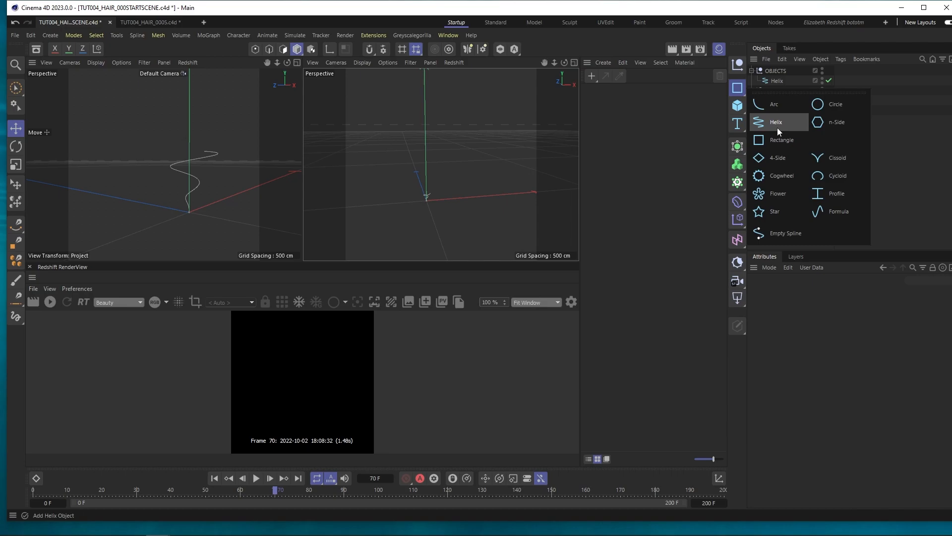
{"action": "left_click", "coordinate": [776, 121]}
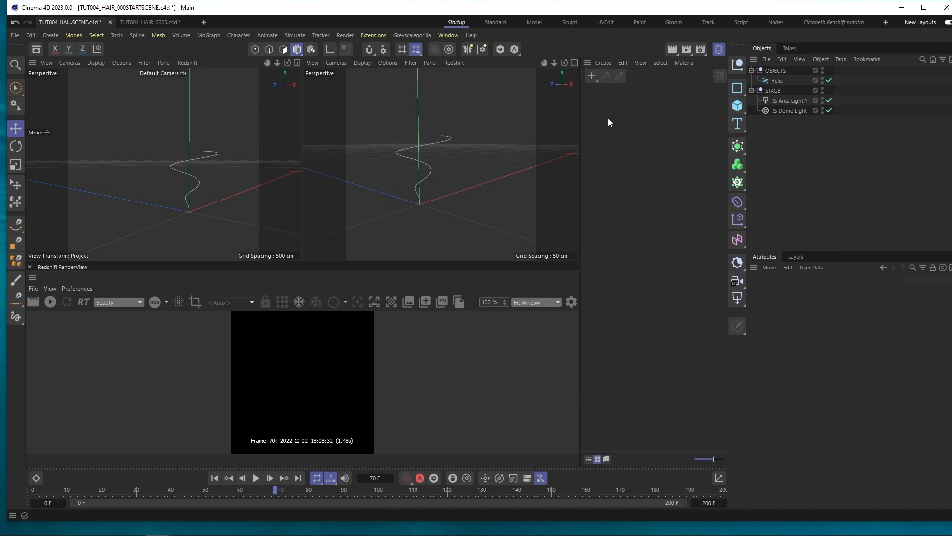
{"action": "left_click", "coordinate": [777, 80]}
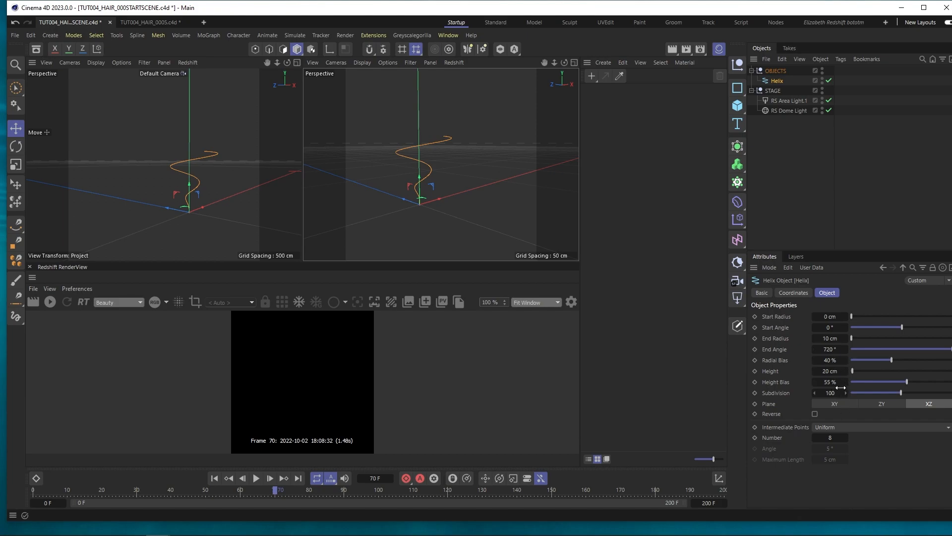
{"action": "mouse_move", "coordinate": [807, 151]}
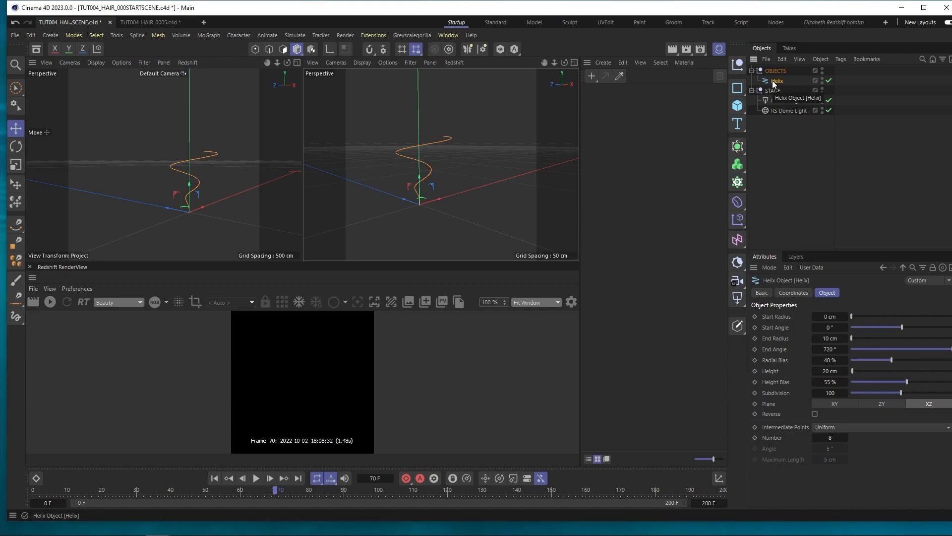
Add a Hair object on the helix with 20 cm guide length and about 170 guides
{"action": "left_click", "coordinate": [295, 35]}
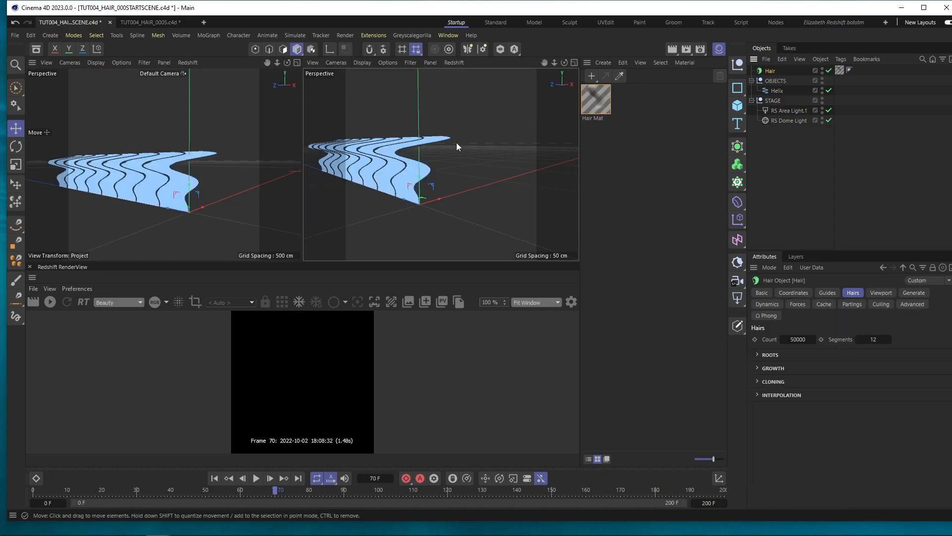
{"action": "mouse_move", "coordinate": [400, 169]}
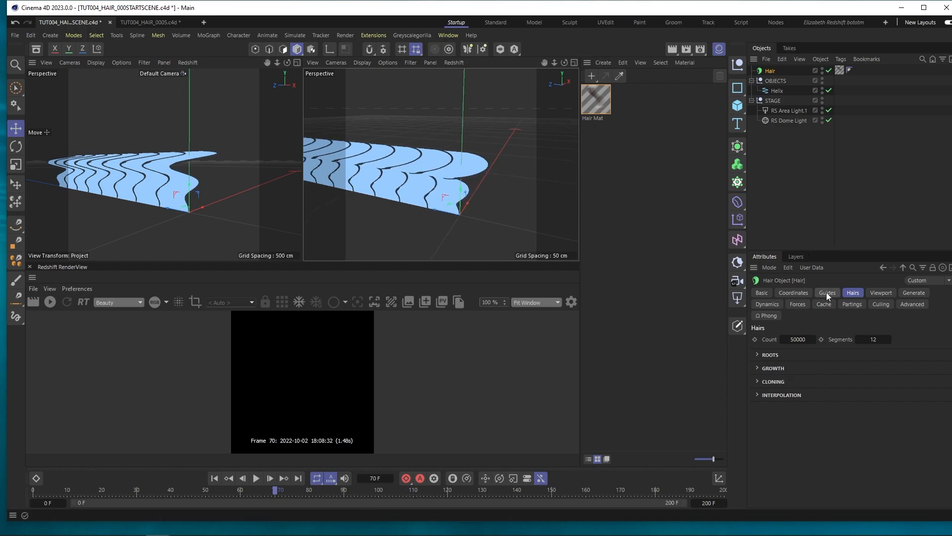
{"action": "left_click", "coordinate": [828, 292]}
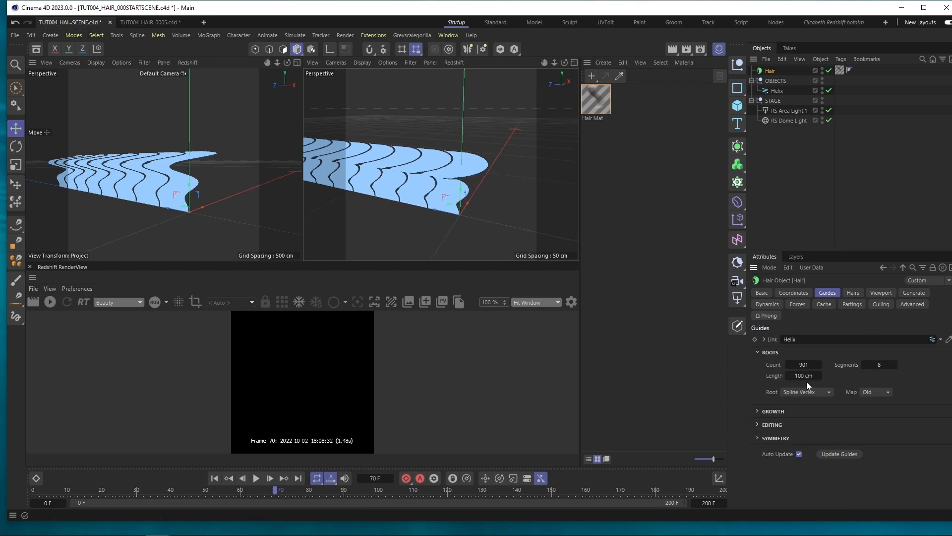
{"action": "left_click", "coordinate": [803, 375]}
{"action": "type", "text": "20"}
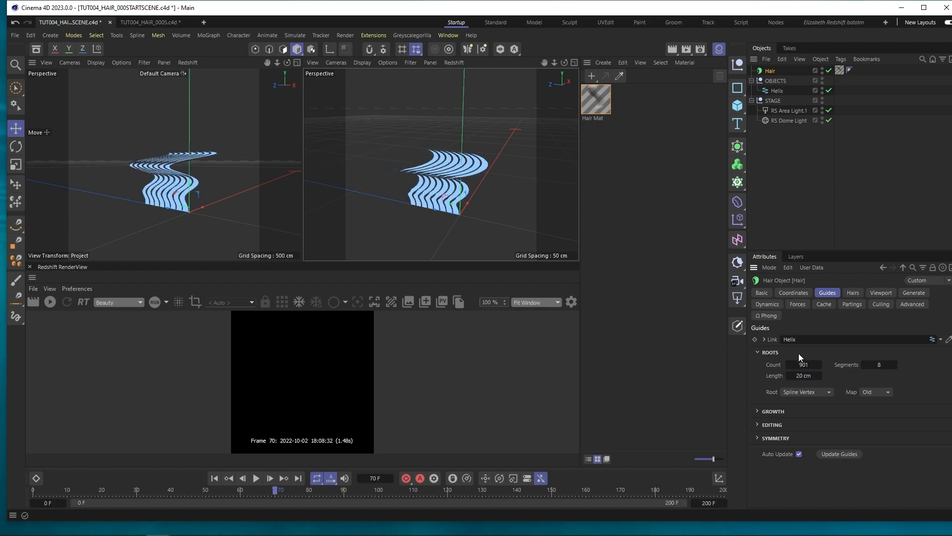
{"action": "left_click_drag", "start_coordinate": [804, 364], "coordinate": [793, 364]}
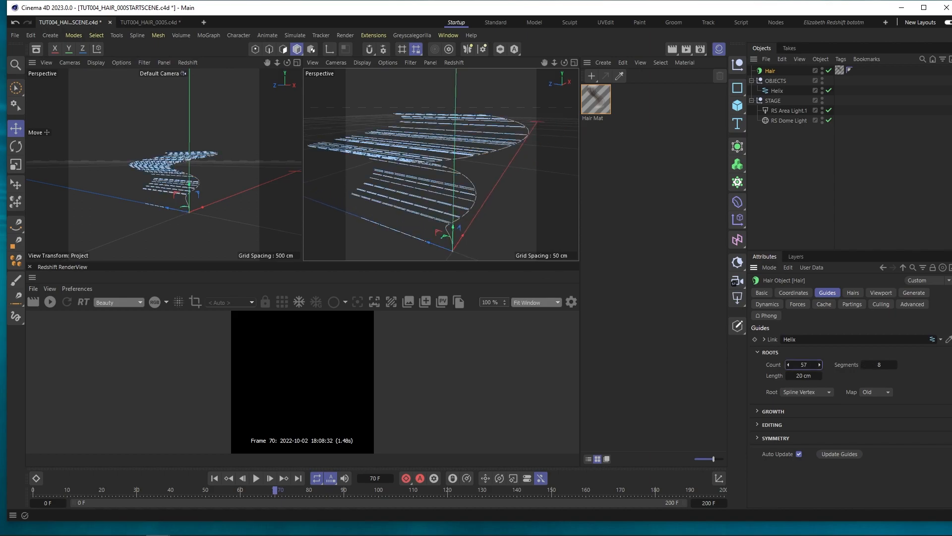
{"action": "left_click", "coordinate": [802, 364]}
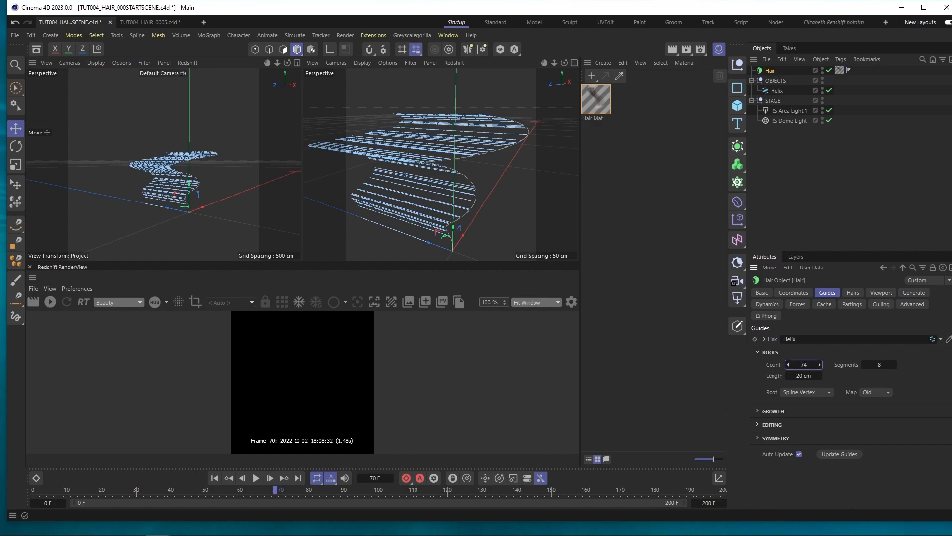
{"action": "type", "text": "220"}
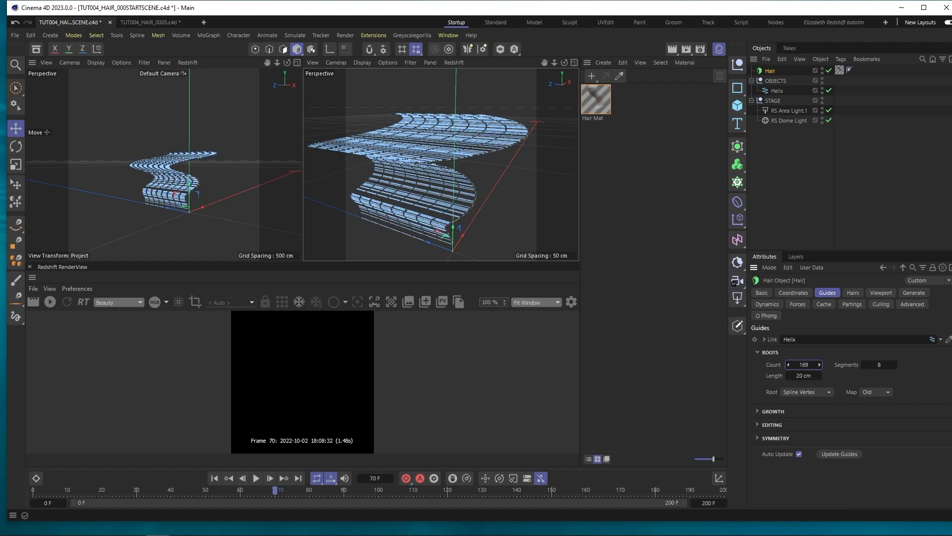
{"action": "left_click", "coordinate": [820, 364]}
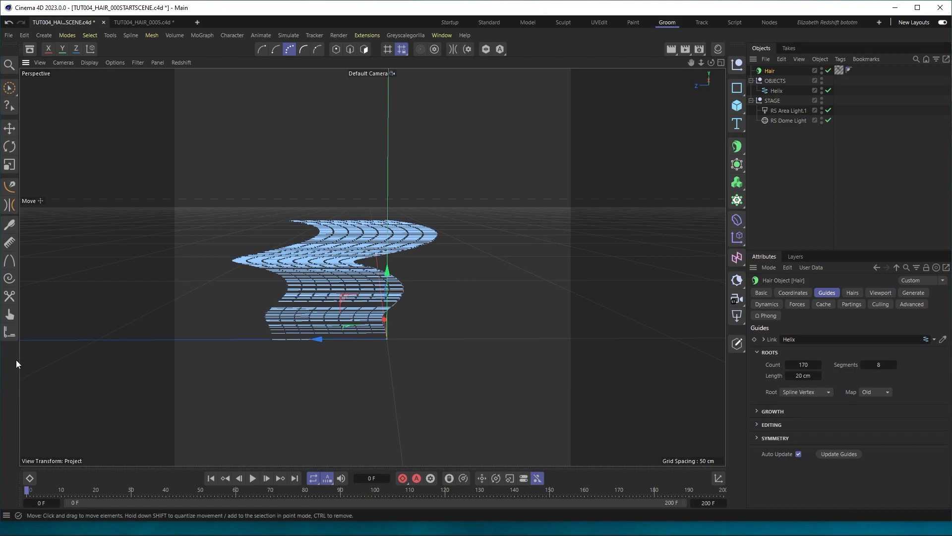
{"action": "mouse_move", "coordinate": [9, 128]}
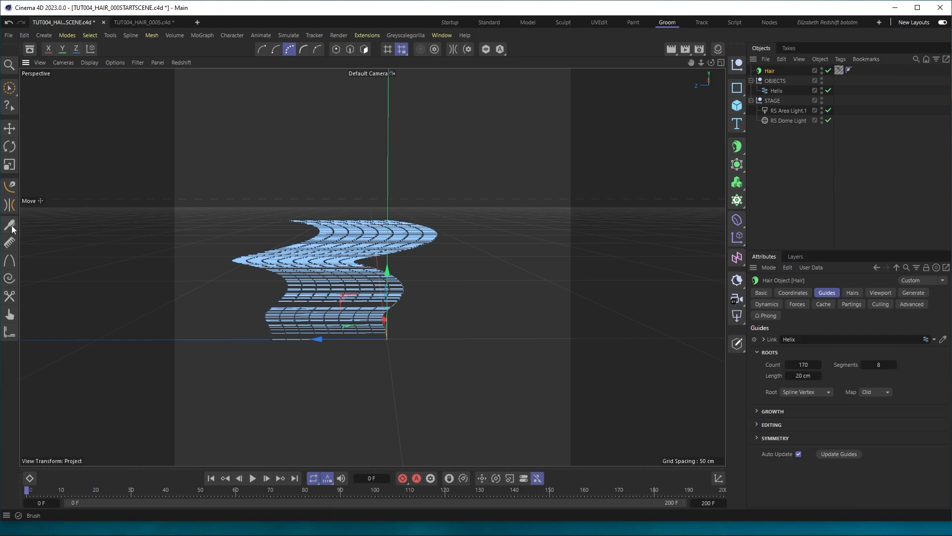
Brush the hair guides upward into sweeping curls, then return to Move
{"action": "left_click", "coordinate": [9, 224]}
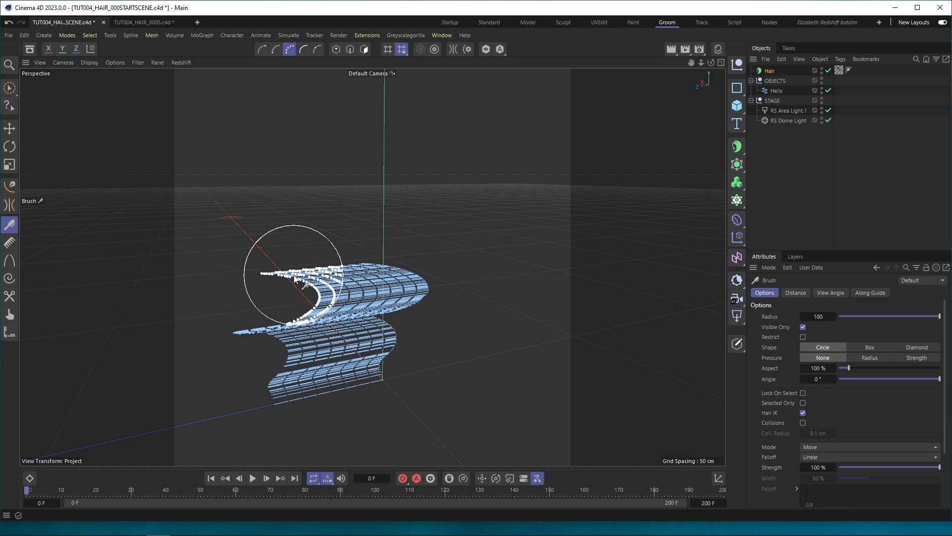
{"action": "left_click_drag", "start_coordinate": [297, 280], "coordinate": [292, 289]}
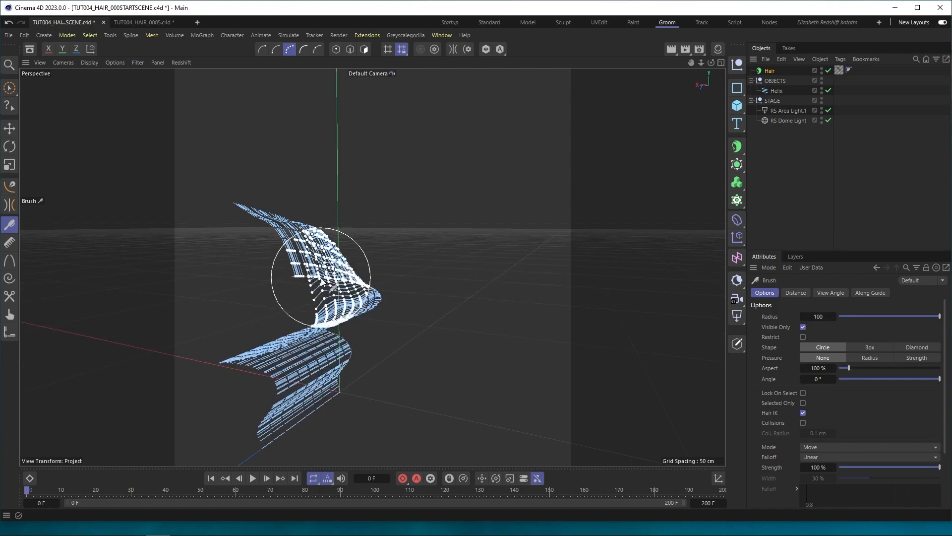
{"action": "left_click_drag", "start_coordinate": [315, 280], "coordinate": [432, 292]}
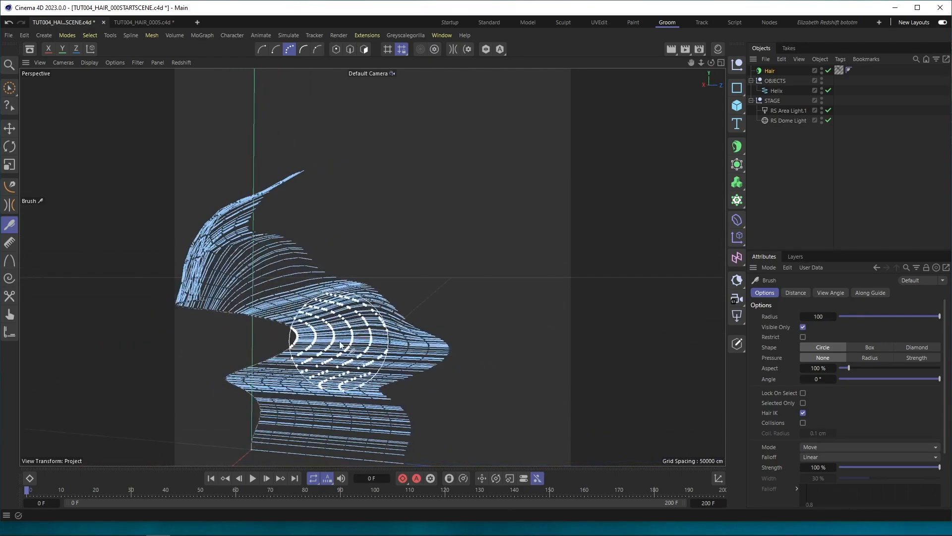
{"action": "left_click_drag", "start_coordinate": [364, 334], "coordinate": [413, 352]}
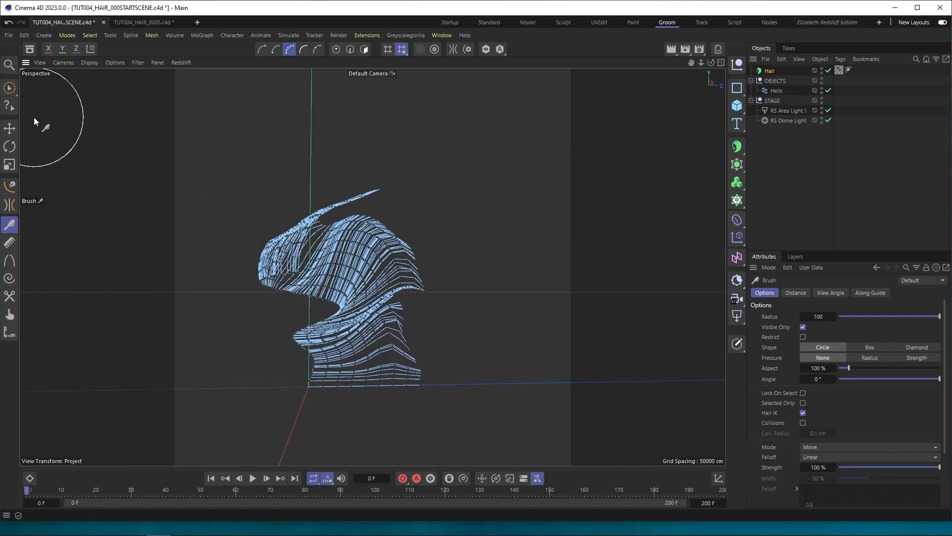
{"action": "left_click", "coordinate": [9, 128]}
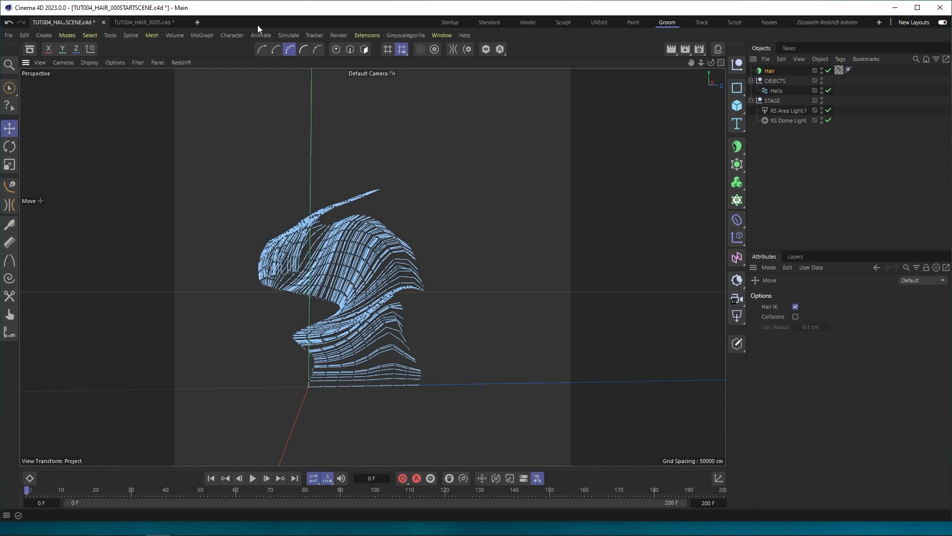
Set the groomed shape as the hair's initial state and play the simulation from frame 0
{"action": "left_click", "coordinate": [289, 35]}
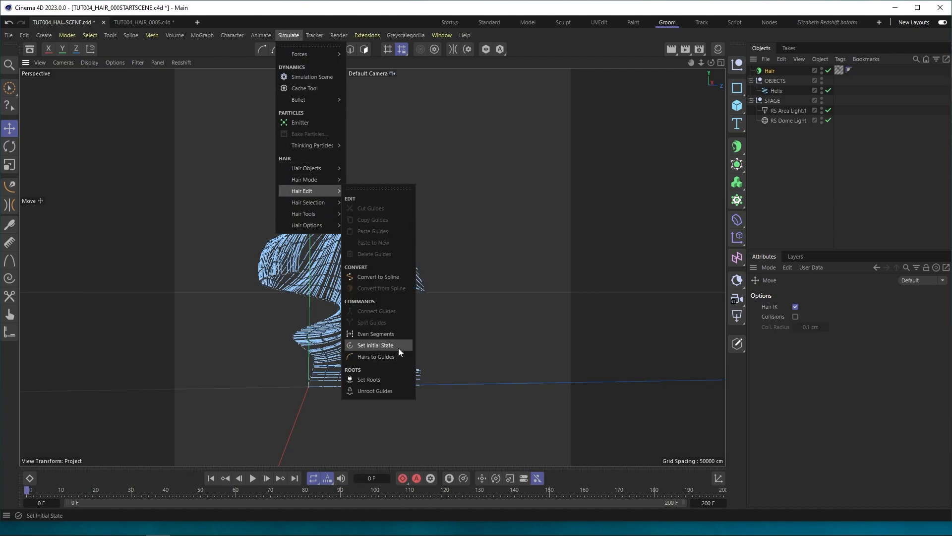
{"action": "left_click", "coordinate": [375, 345]}
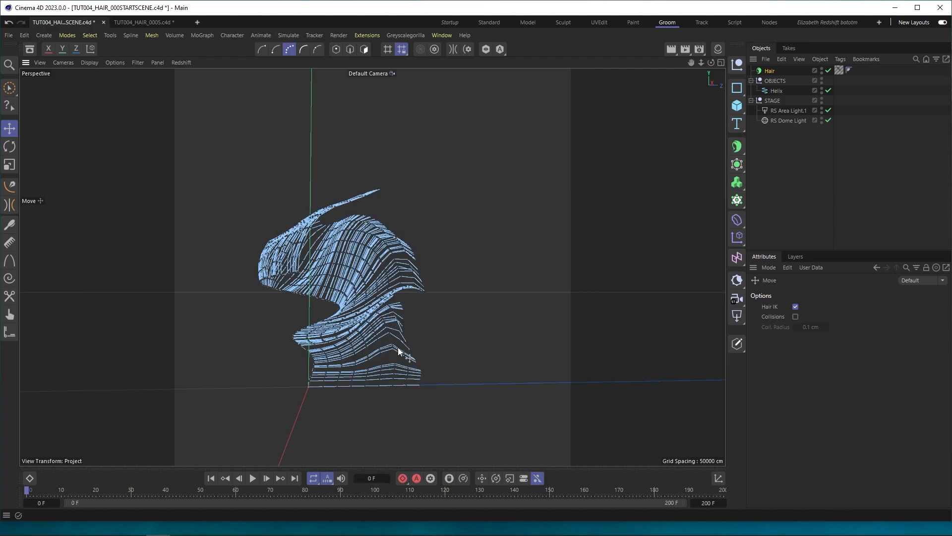
{"action": "left_click", "coordinate": [777, 90]}
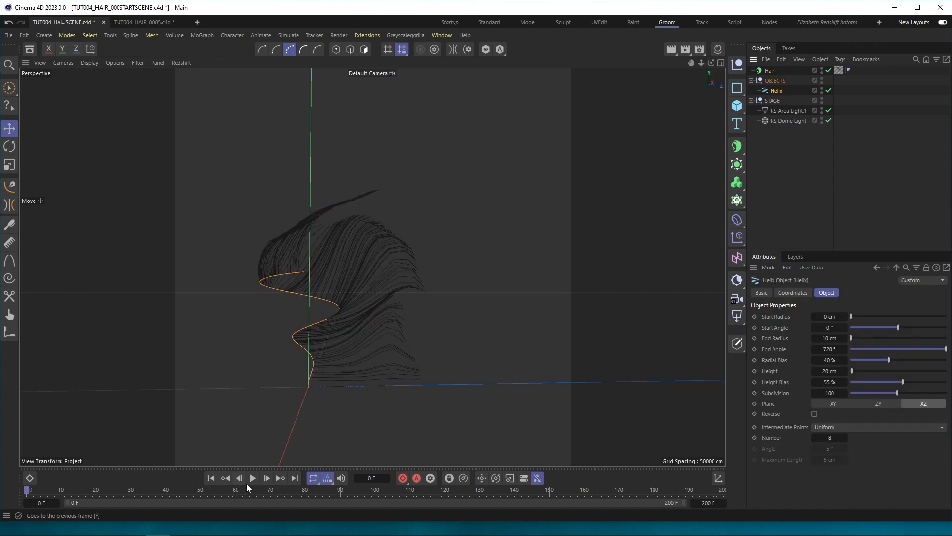
{"action": "left_click", "coordinate": [253, 478]}
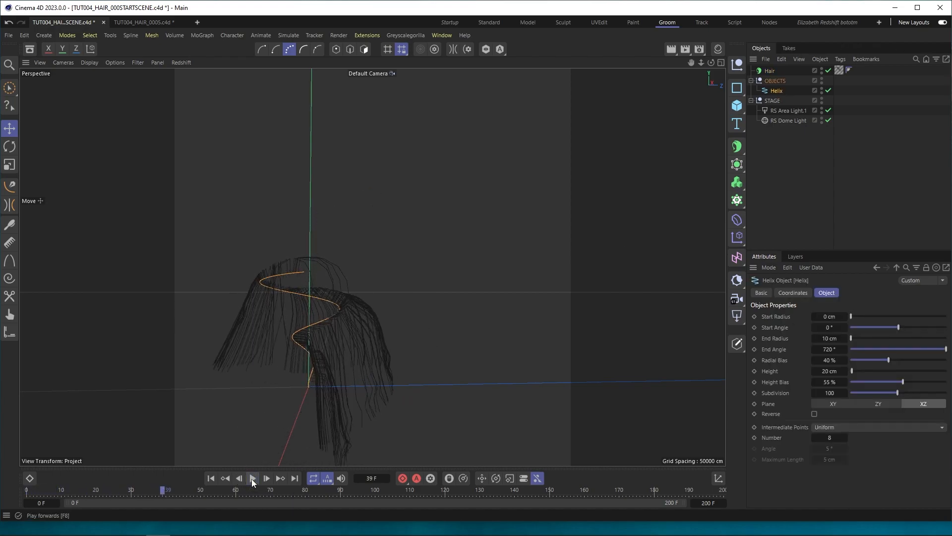
{"action": "left_click", "coordinate": [252, 478]}
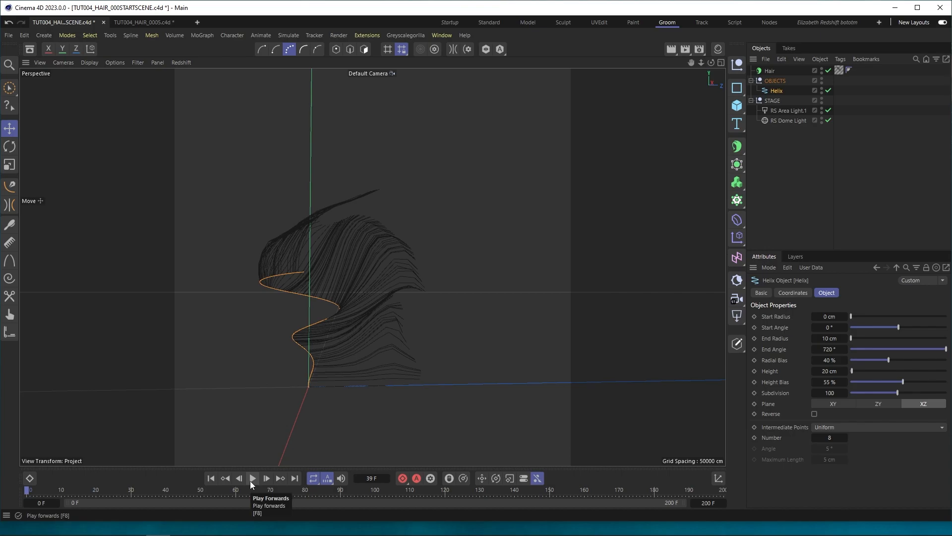
{"action": "left_click", "coordinate": [253, 479]}
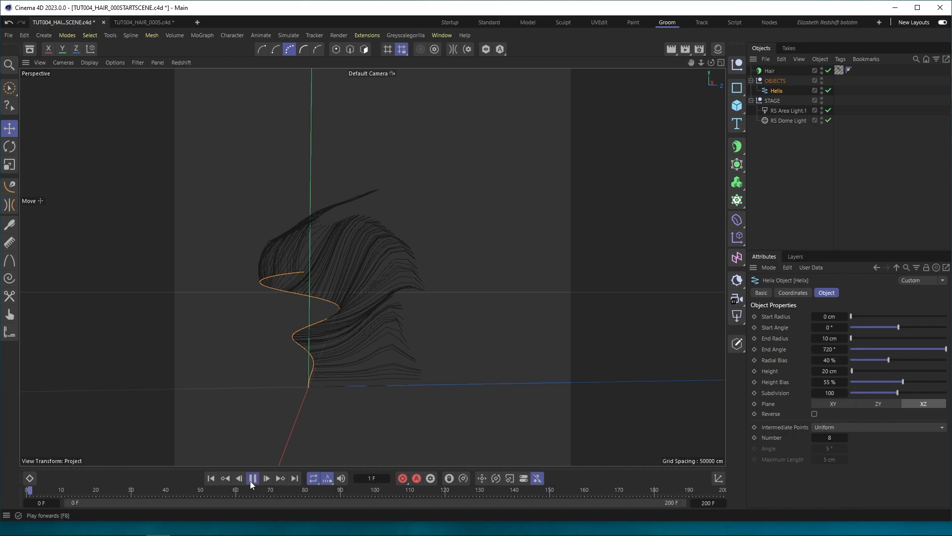
{"action": "left_click", "coordinate": [266, 478]}
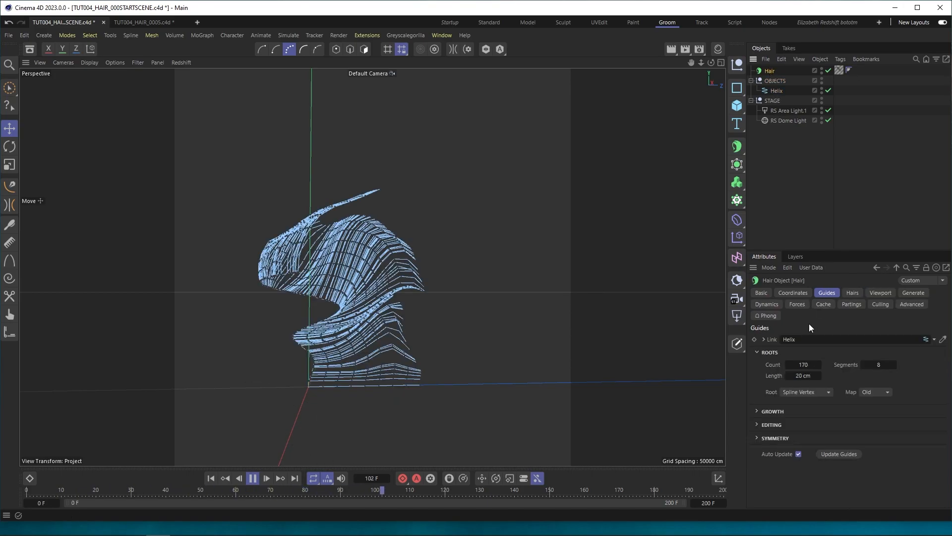
Show the Hair object's Forces settings with gravity at 1 while playback runs
{"action": "left_click", "coordinate": [797, 304]}
{"action": "type", "text": "1"}
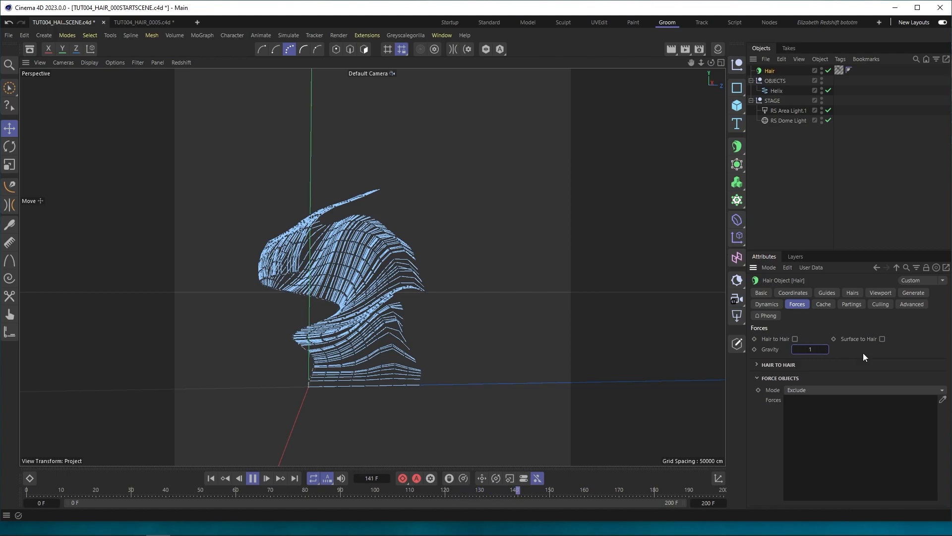
{"action": "left_click", "coordinate": [776, 90]}
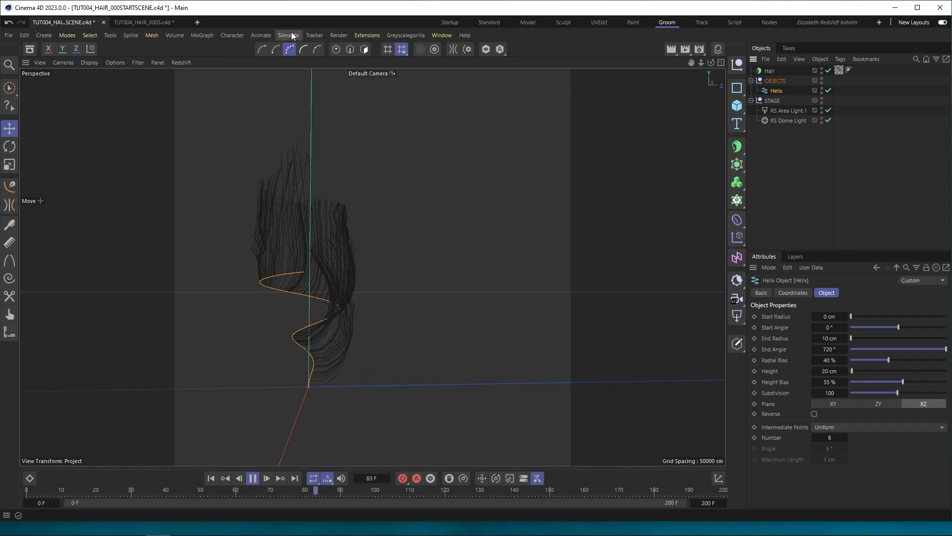
Add a Turbulence force and nest the Hair object under the Helix
{"action": "left_click", "coordinate": [289, 34]}
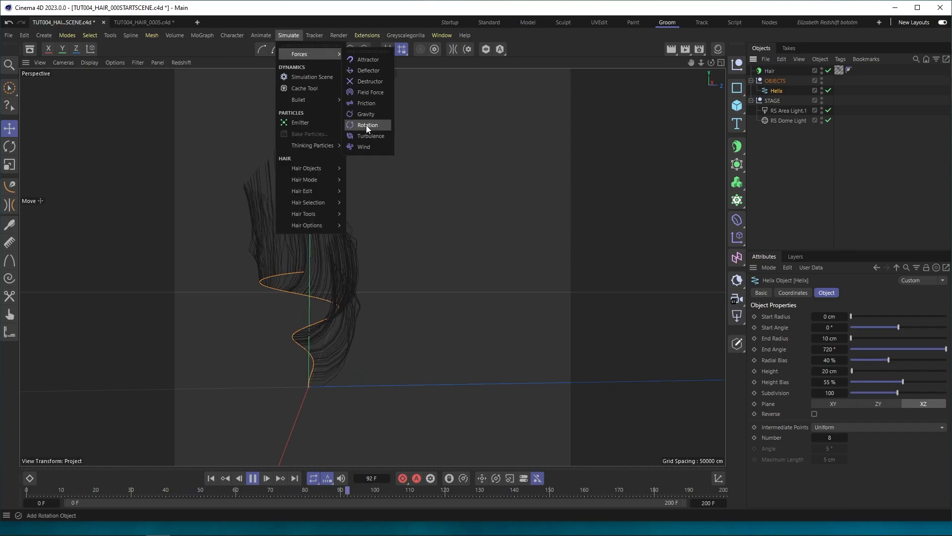
{"action": "left_click", "coordinate": [370, 136]}
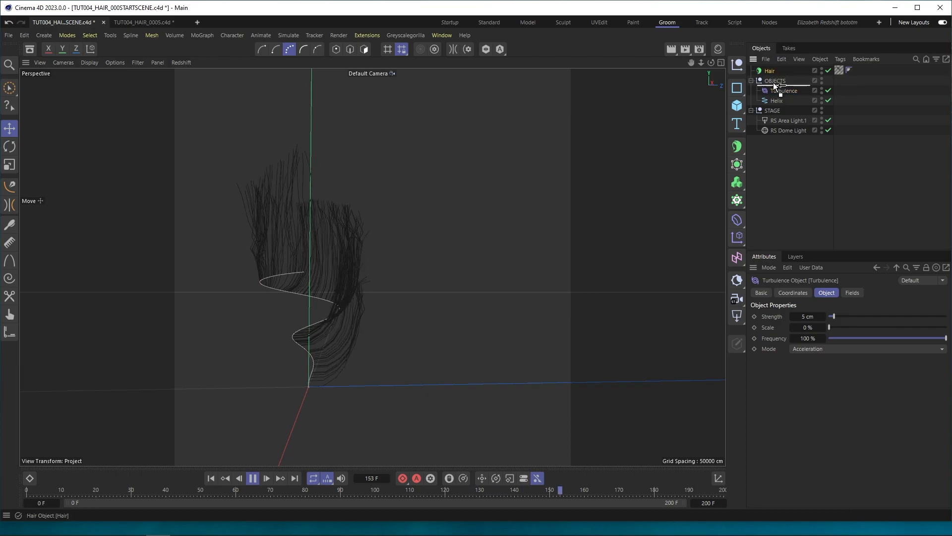
{"action": "left_click", "coordinate": [773, 80]}
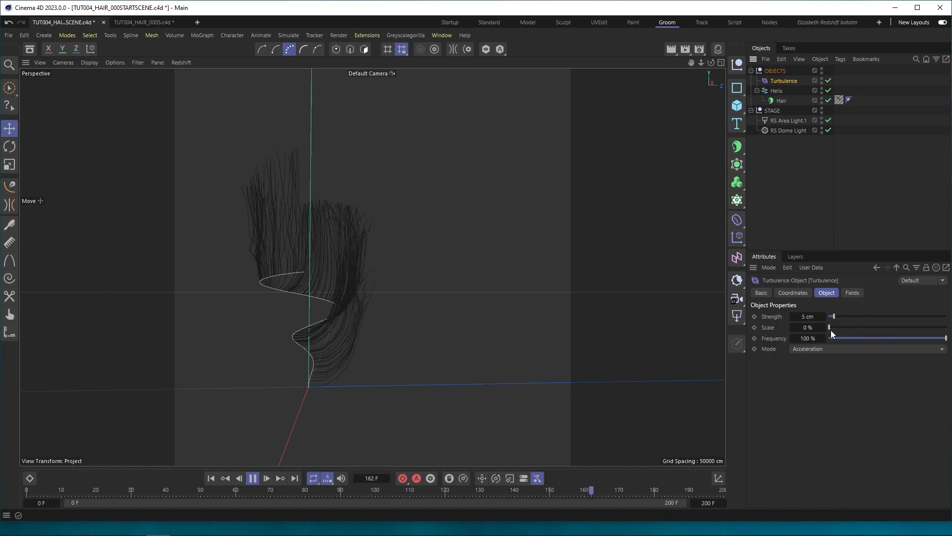
Set the turbulence to 14.44% scale and 4 cm strength
{"action": "left_click_drag", "start_coordinate": [830, 327], "coordinate": [845, 327]}
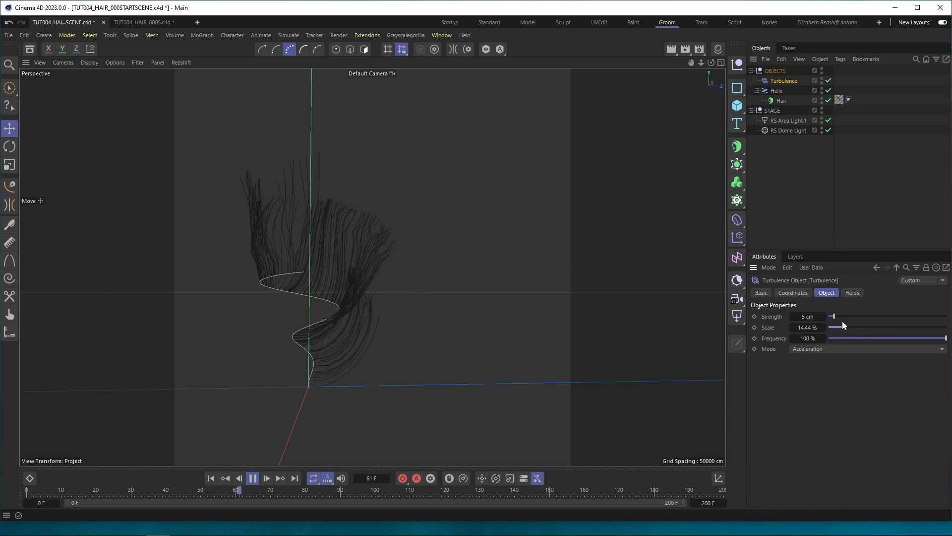
{"action": "left_click_drag", "start_coordinate": [833, 316], "coordinate": [893, 312]}
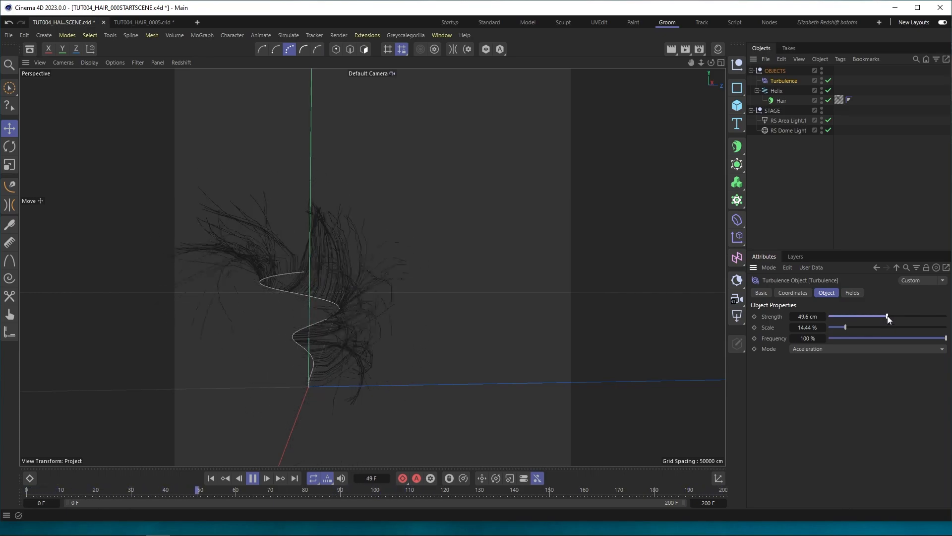
{"action": "left_click_drag", "start_coordinate": [887, 317], "coordinate": [832, 316]}
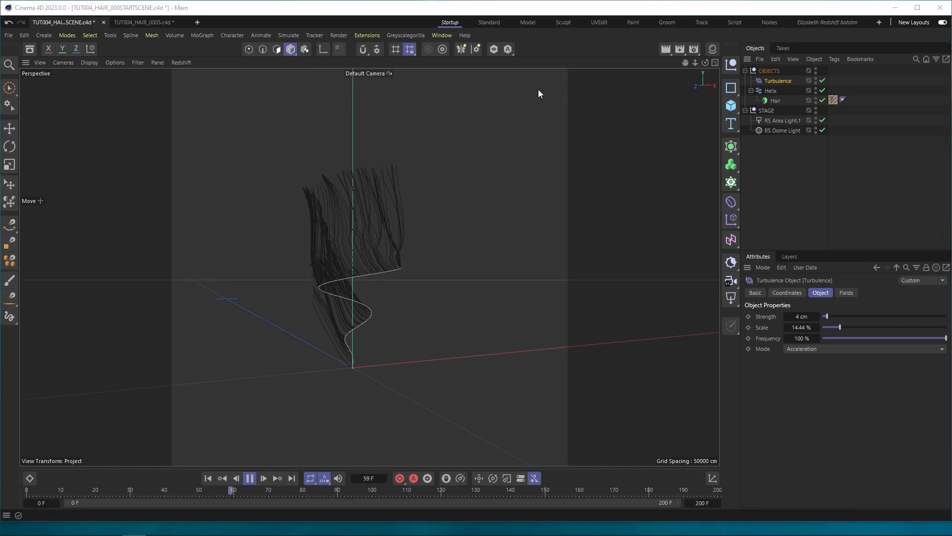
Bring up the RS RenderView and start a live interactive render of the hair
{"action": "left_click", "coordinate": [442, 35]}
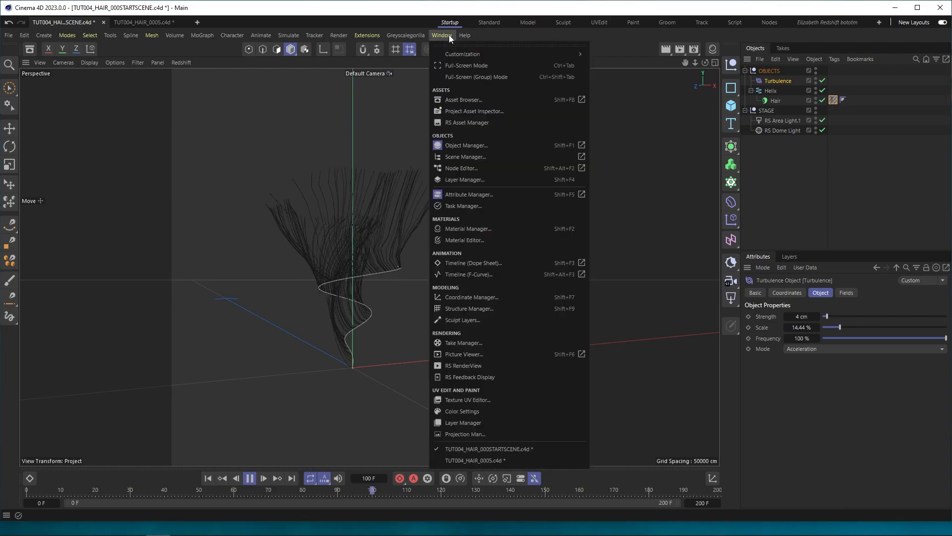
{"action": "mouse_move", "coordinate": [492, 377]}
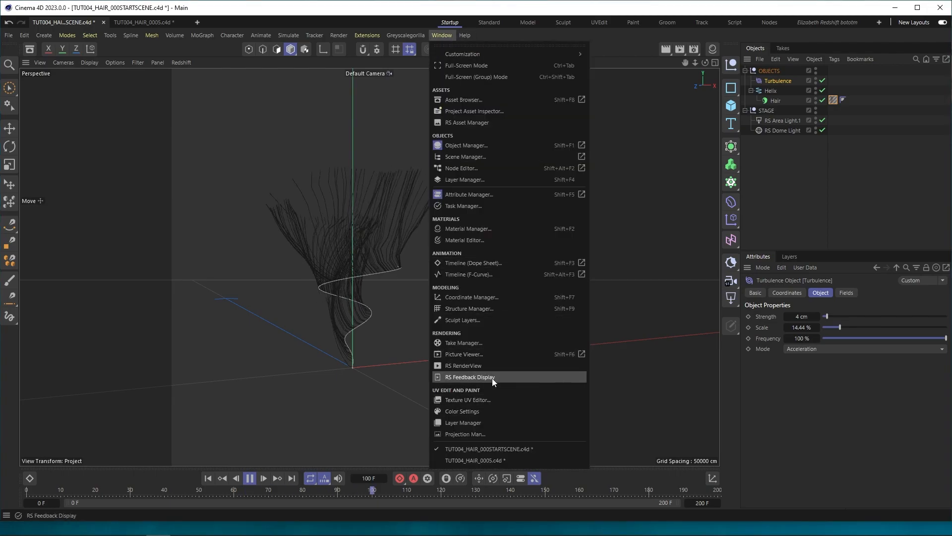
{"action": "mouse_move", "coordinate": [492, 365]}
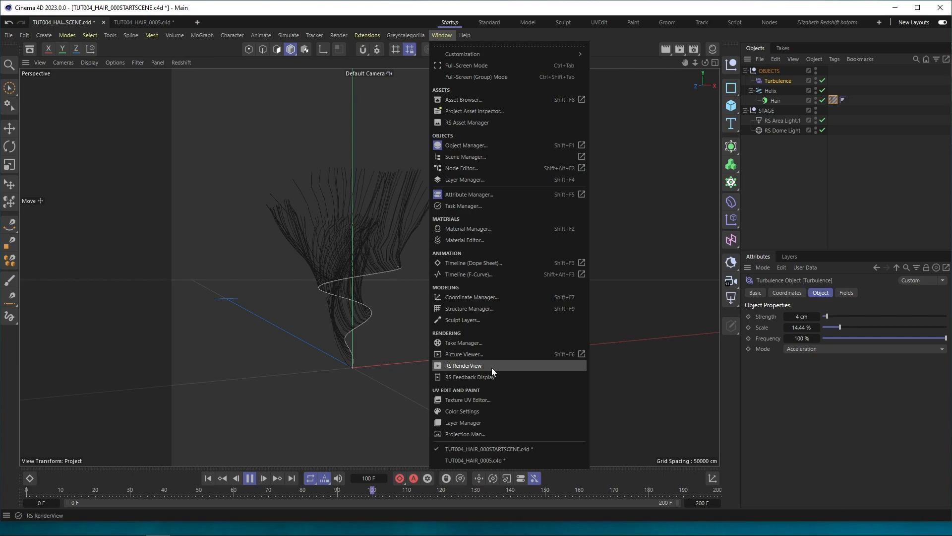
{"action": "left_click", "coordinate": [463, 366]}
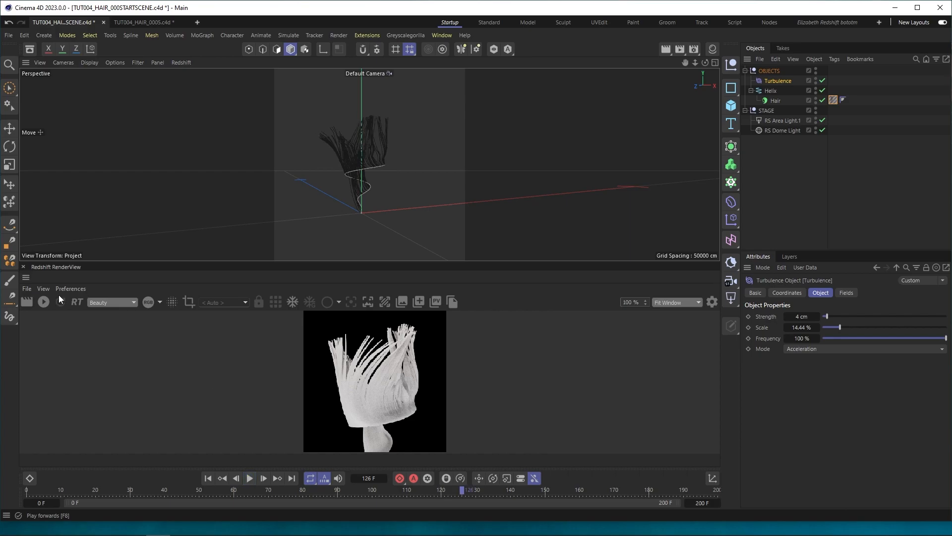
{"action": "left_click", "coordinate": [42, 302]}
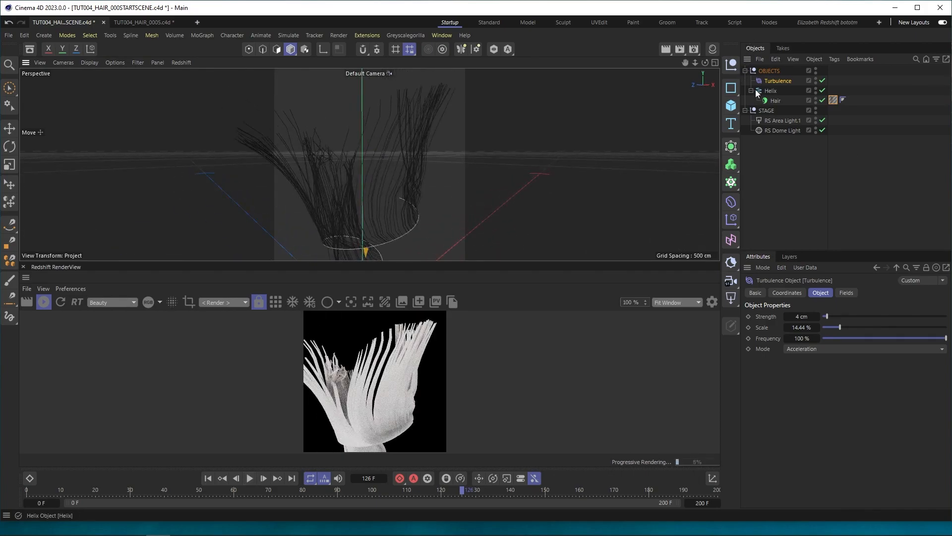
Set the Hair Mat's root and tip thickness both to 1 cm
{"action": "left_click", "coordinate": [833, 100]}
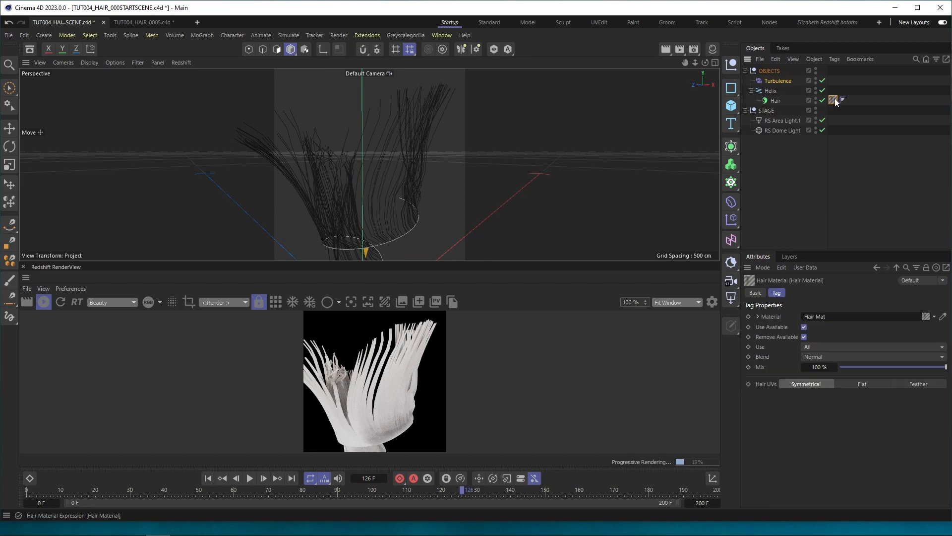
{"action": "left_click", "coordinate": [834, 100]}
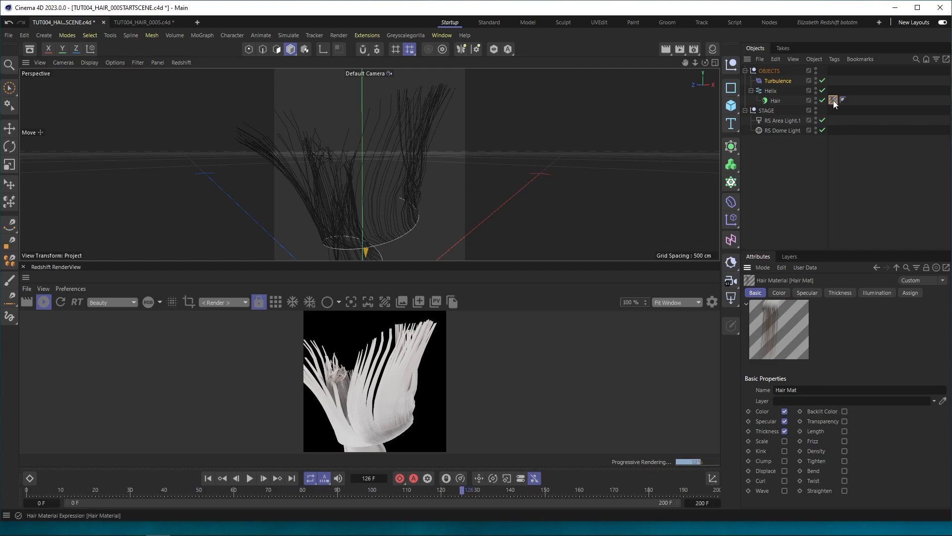
{"action": "mouse_move", "coordinate": [834, 100]}
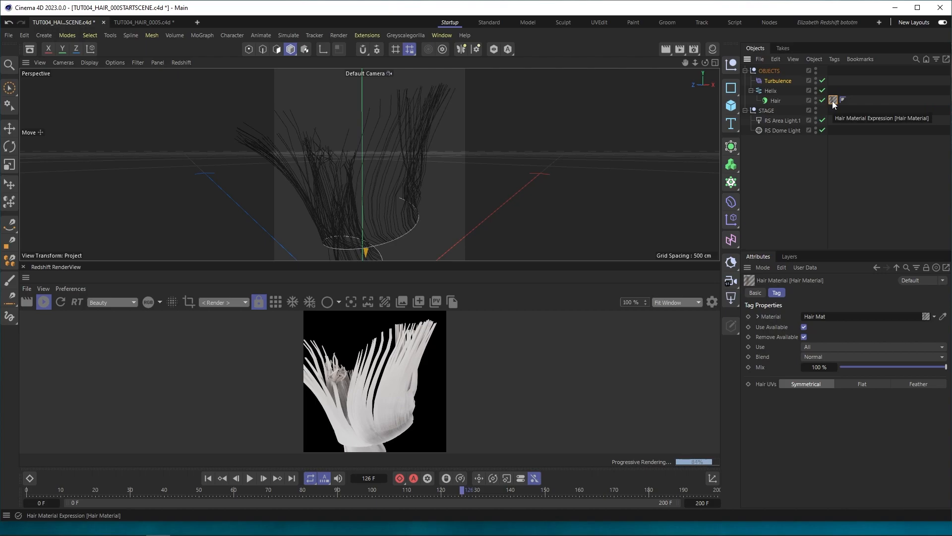
{"action": "left_click", "coordinate": [833, 101]}
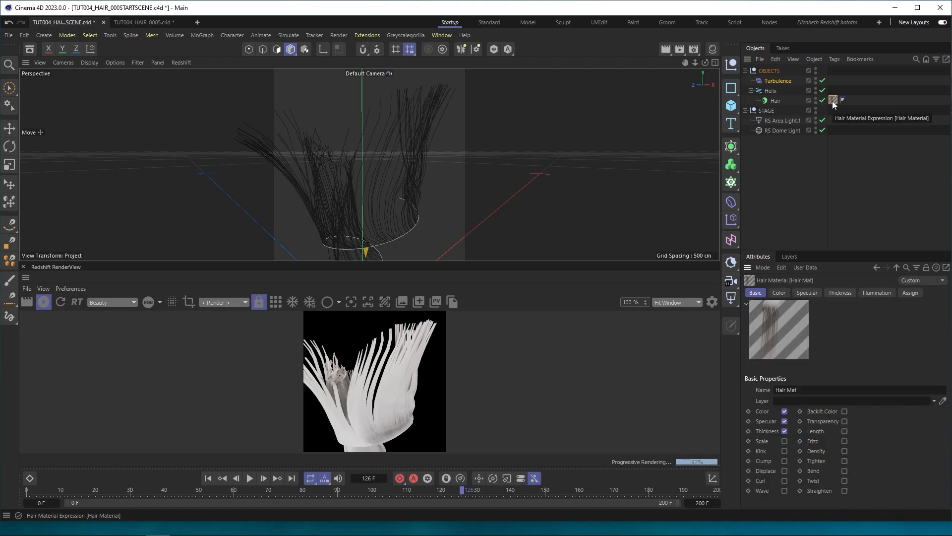
{"action": "left_click", "coordinate": [839, 291]}
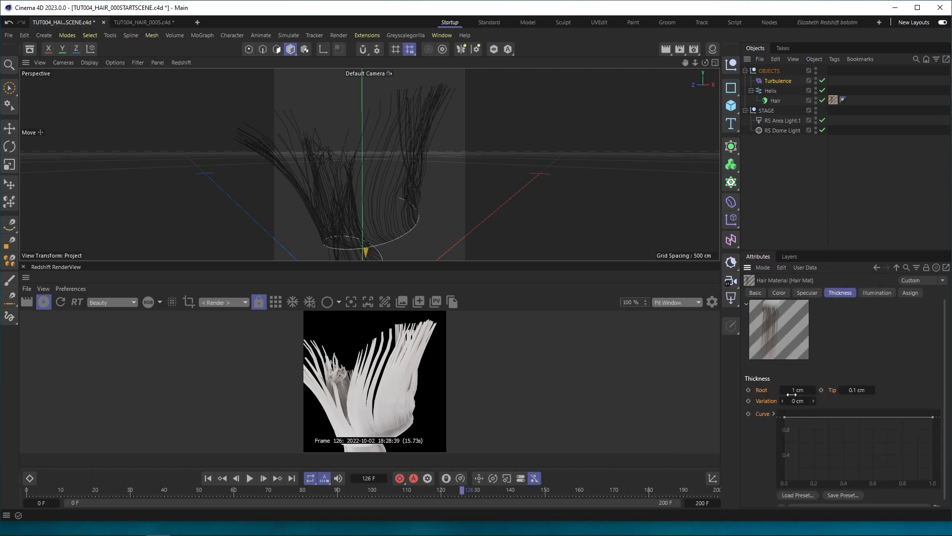
{"action": "left_click", "coordinate": [798, 389]}
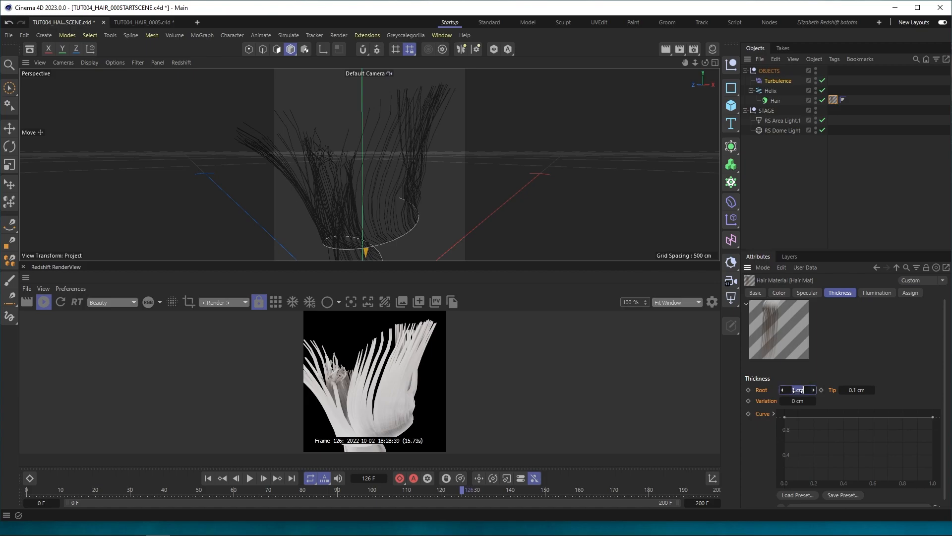
{"action": "left_click", "coordinate": [856, 389]}
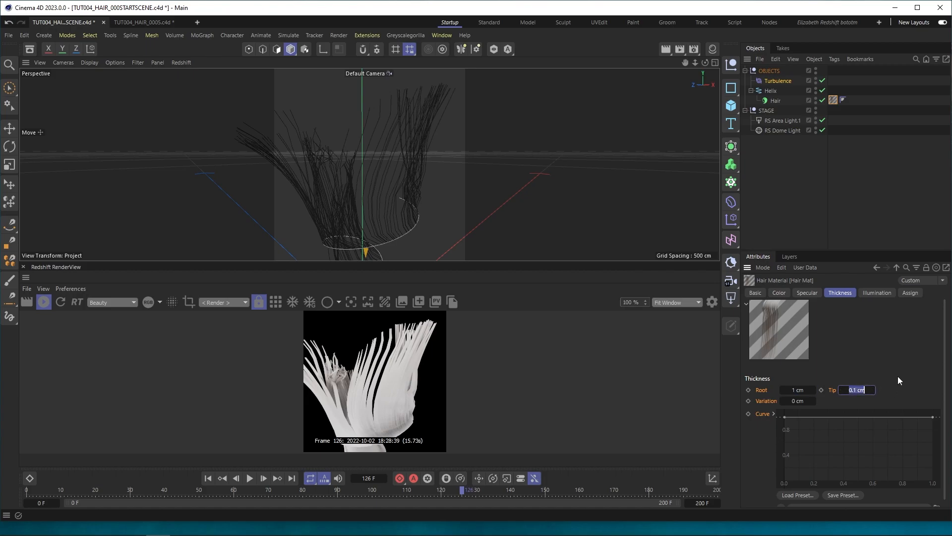
{"action": "type", "text": "1cm"}
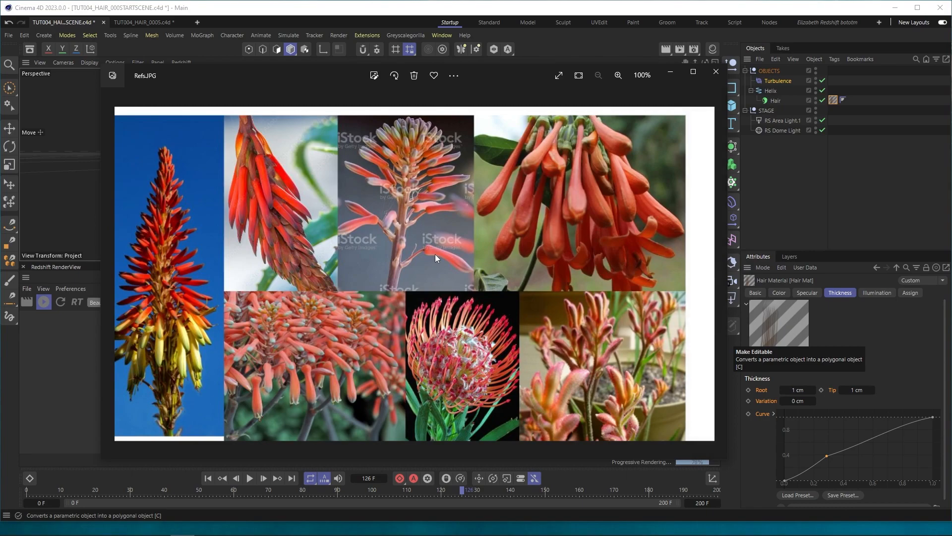
{"action": "mouse_move", "coordinate": [429, 254]}
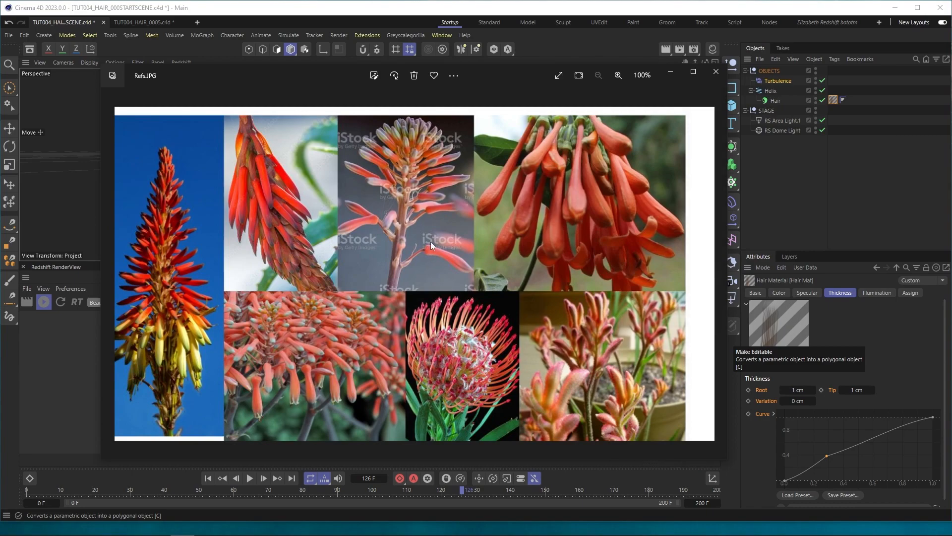
{"action": "mouse_move", "coordinate": [426, 261]}
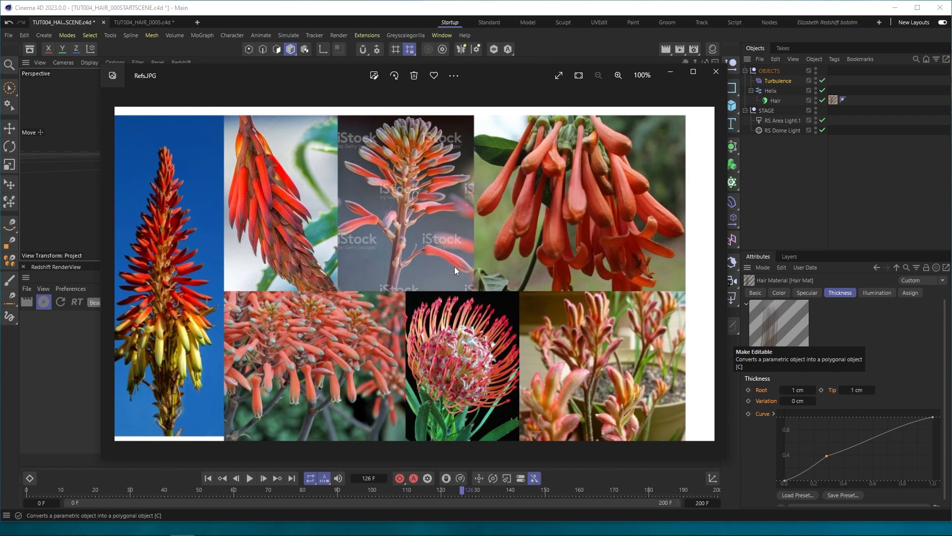
{"action": "mouse_move", "coordinate": [451, 266]}
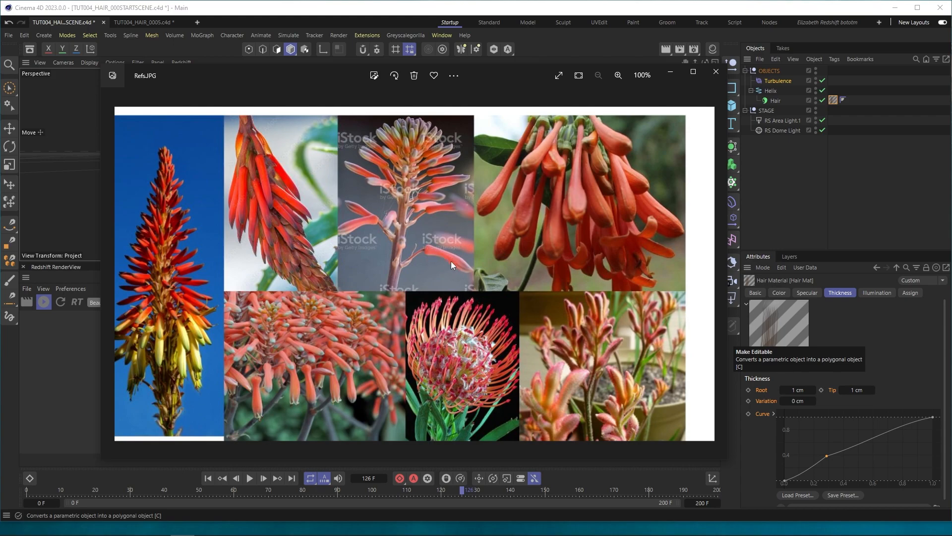
{"action": "mouse_move", "coordinate": [476, 271]}
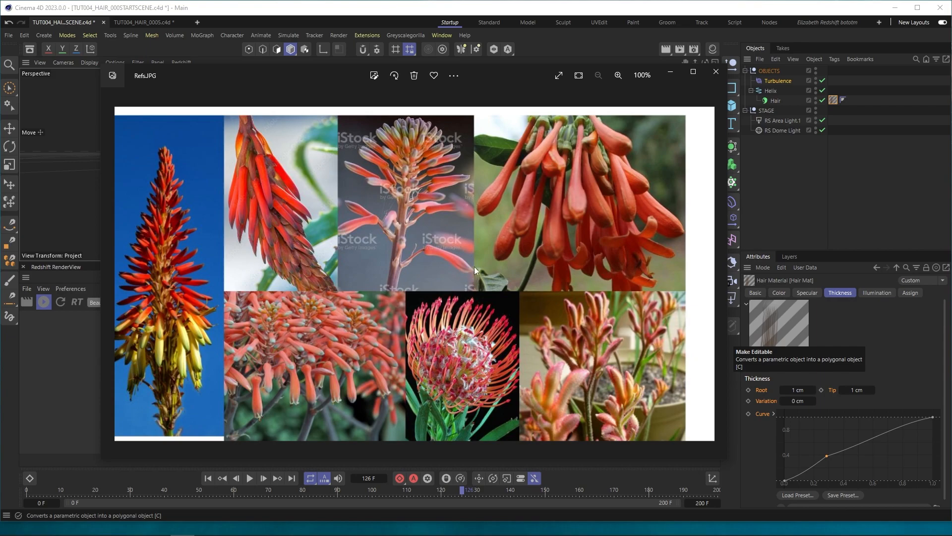
{"action": "mouse_move", "coordinate": [714, 73]}
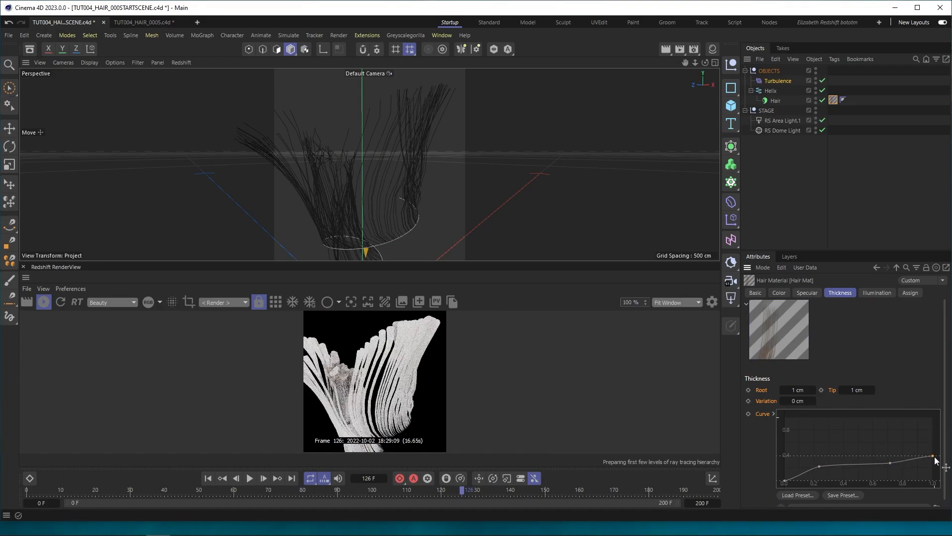
Drag the thickness curve points so strand thickness varies root to tip
{"action": "left_click_drag", "start_coordinate": [931, 456], "coordinate": [932, 443]}
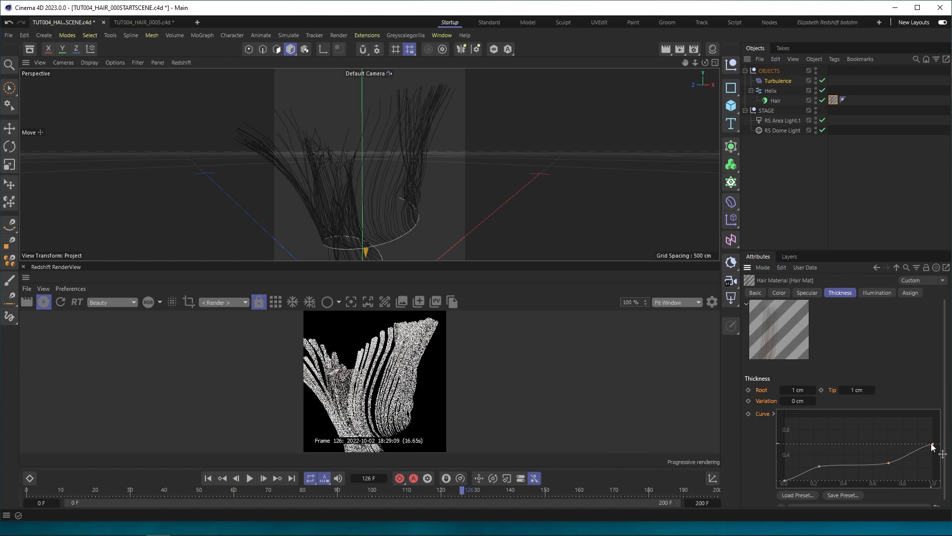
{"action": "left_click", "coordinate": [144, 22]}
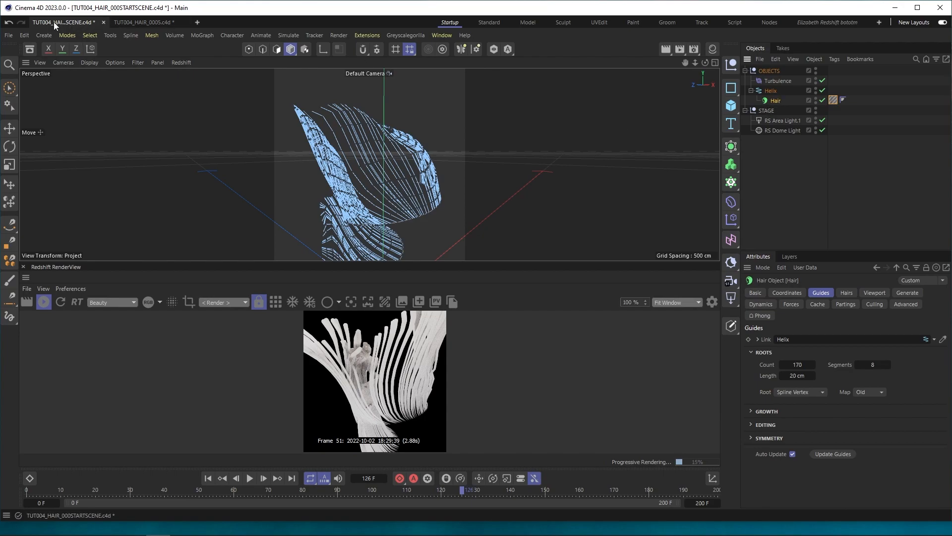
{"action": "left_click", "coordinate": [143, 23]}
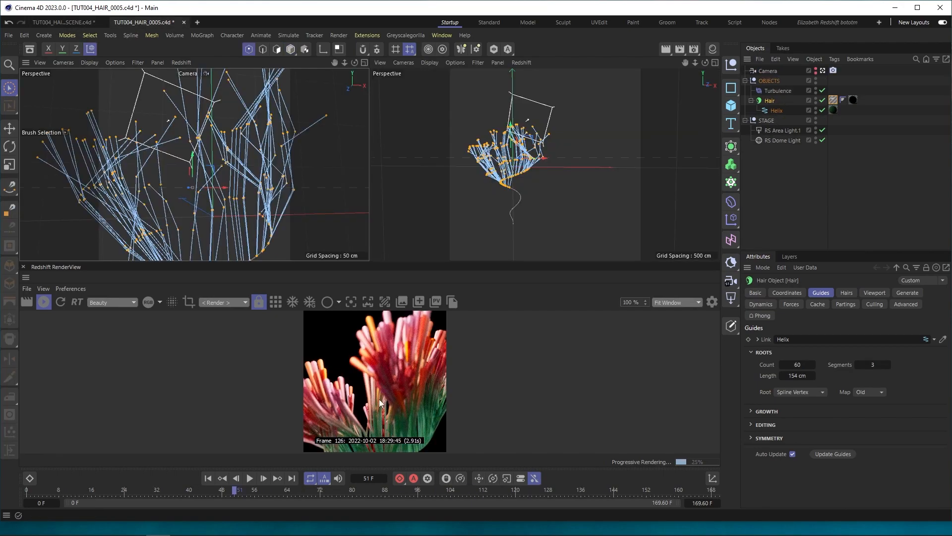
{"action": "mouse_move", "coordinate": [227, 206]}
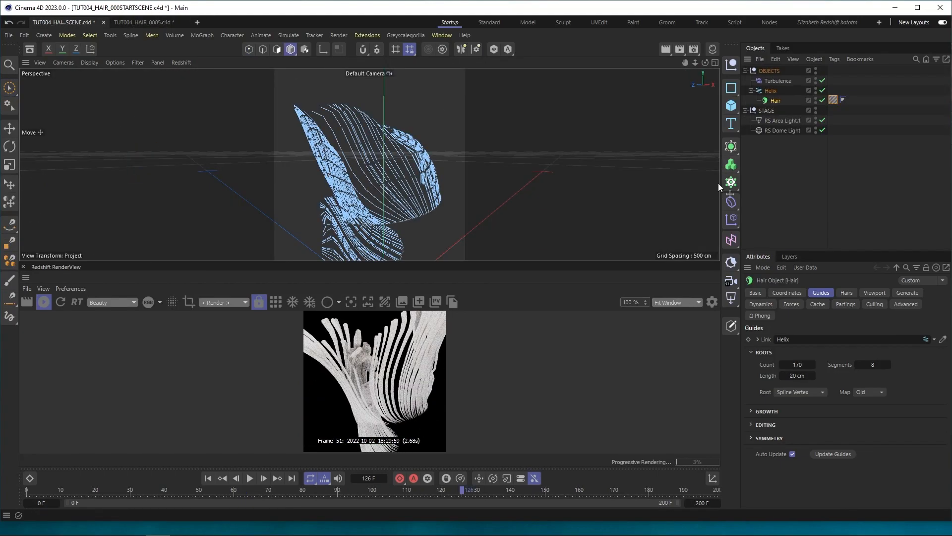
{"action": "left_click", "coordinate": [834, 101]}
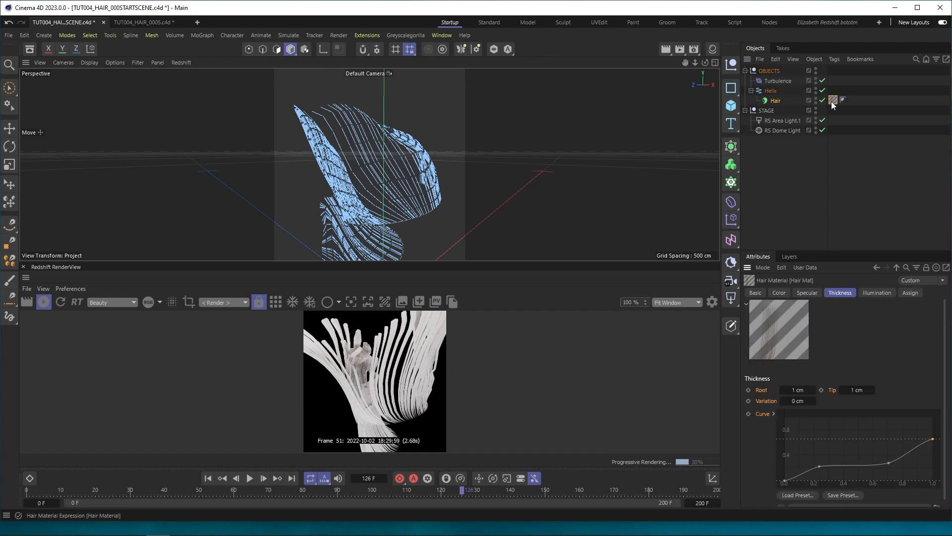
Enable Length and Scale on the hair material with 0.8 cm thickness variation and 34% scale variation
{"action": "left_click", "coordinate": [755, 293]}
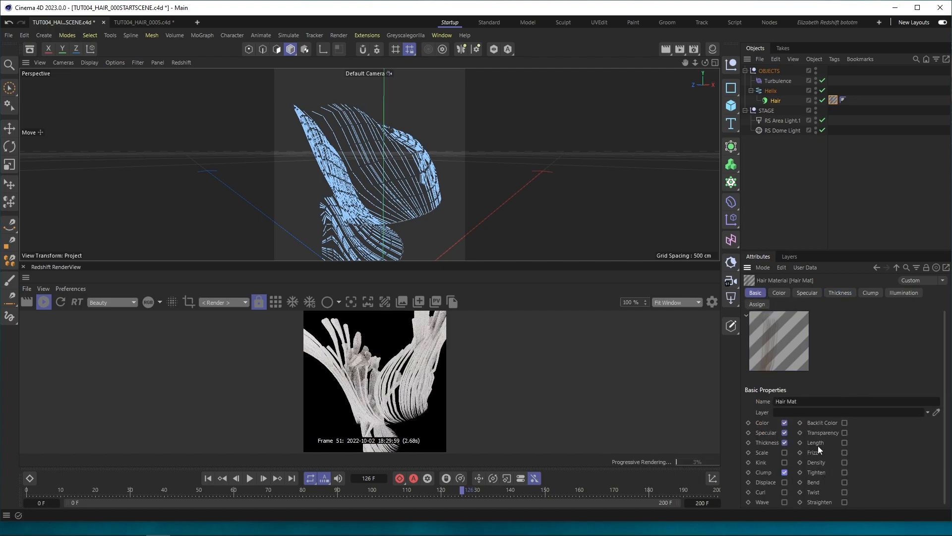
{"action": "left_click", "coordinate": [843, 442]}
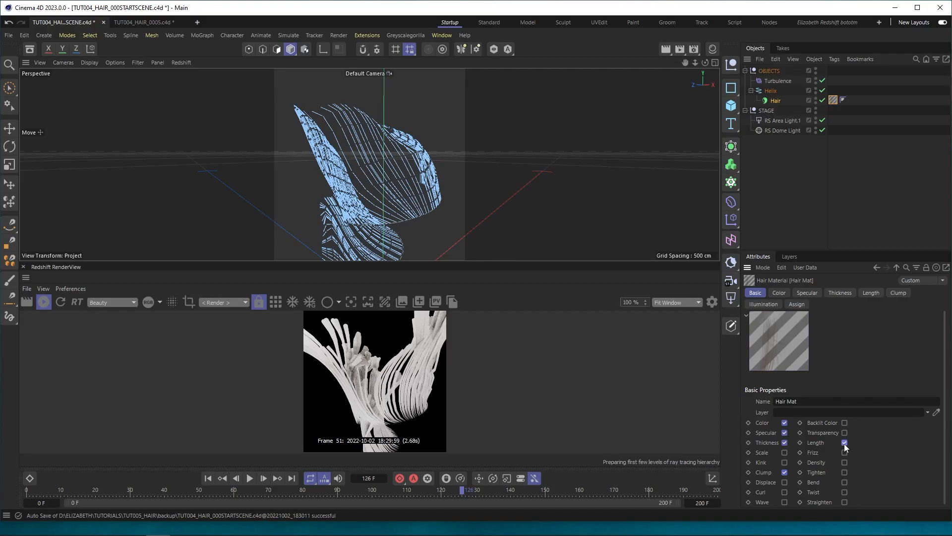
{"action": "left_click", "coordinate": [784, 443]}
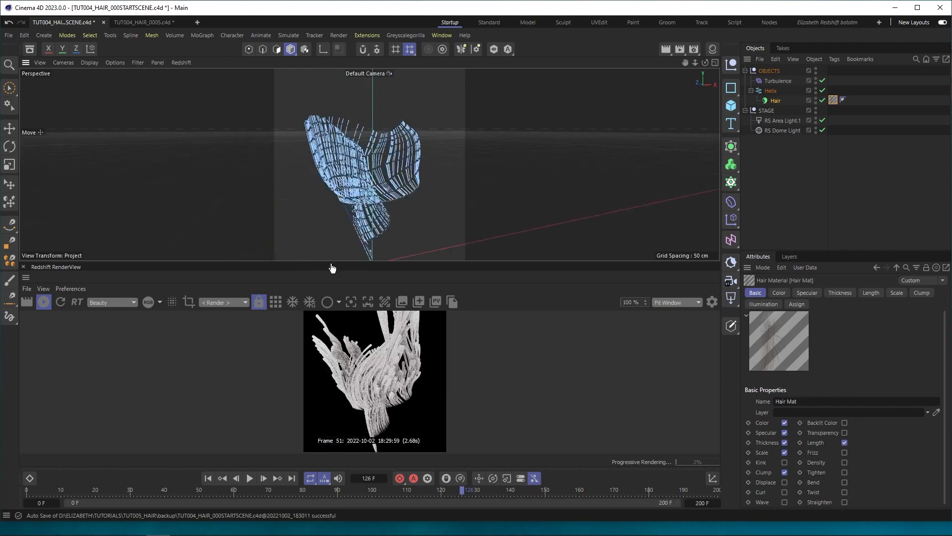
{"action": "left_click", "coordinate": [840, 292]}
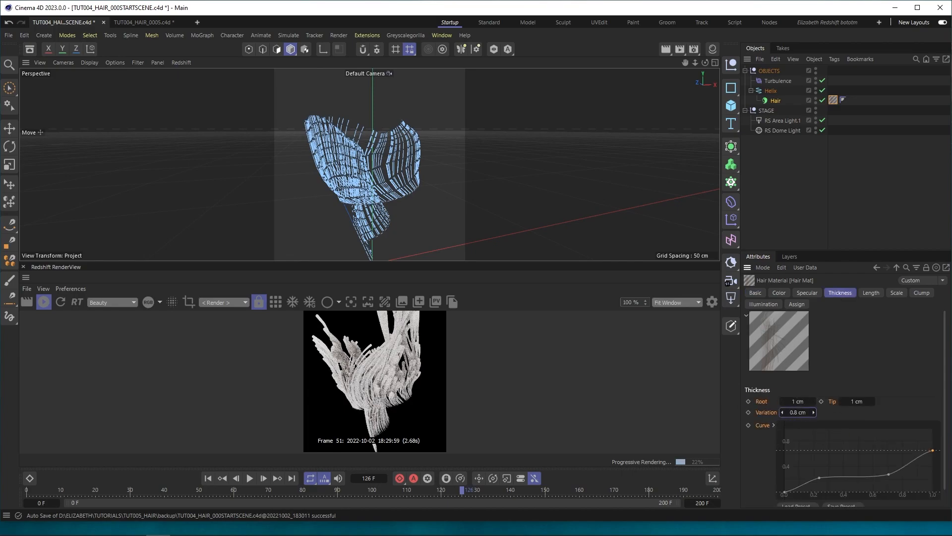
{"action": "left_click", "coordinate": [895, 293]}
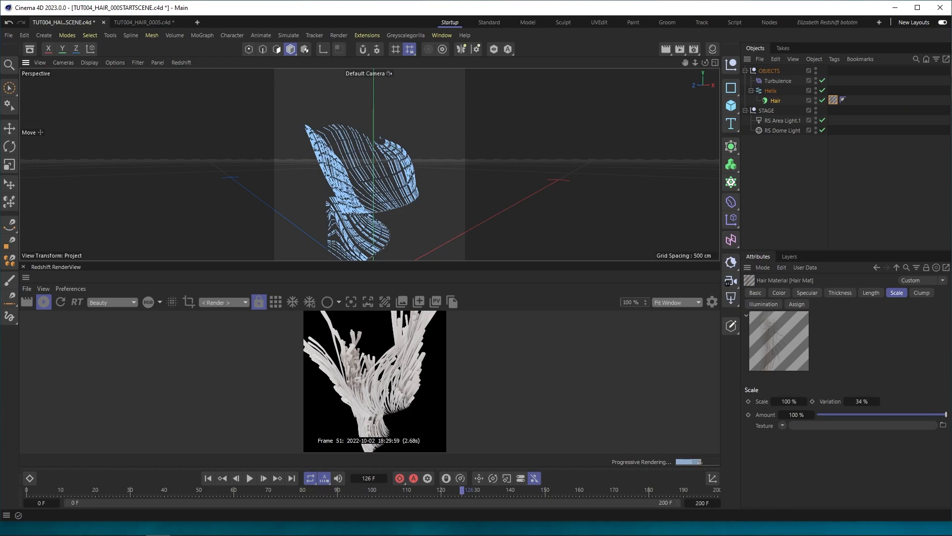
{"action": "mouse_move", "coordinate": [734, 48]}
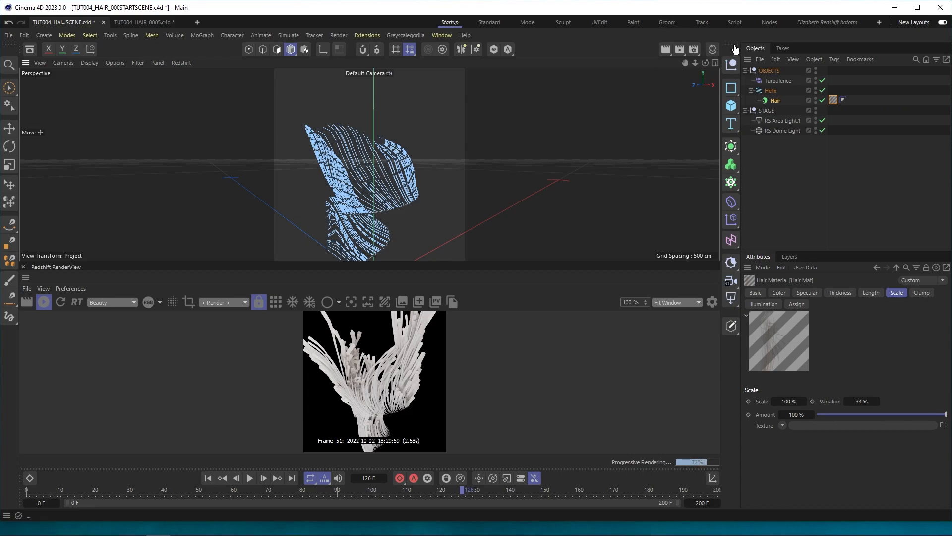
{"action": "left_click", "coordinate": [712, 50]}
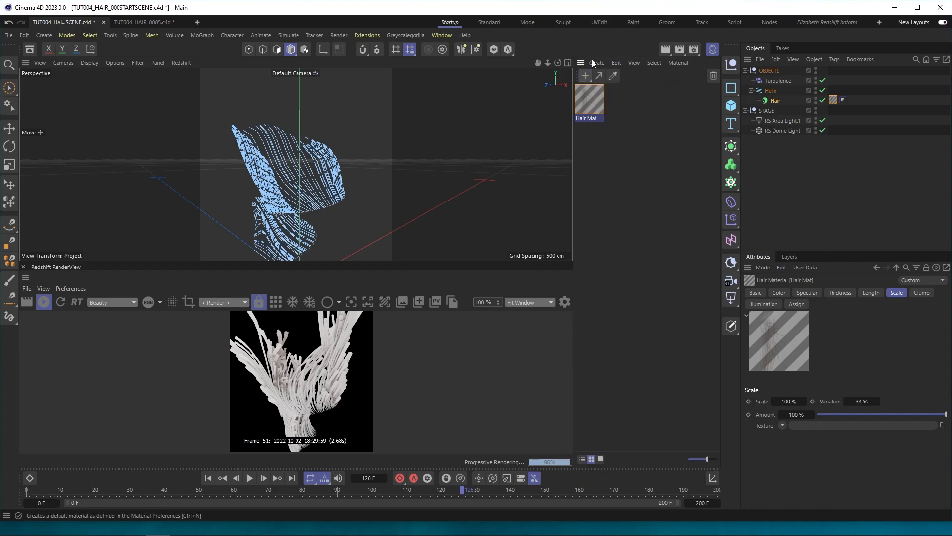
Create a Redshift Standard material from the Material Manager's Create menu
{"action": "left_click", "coordinate": [596, 61]}
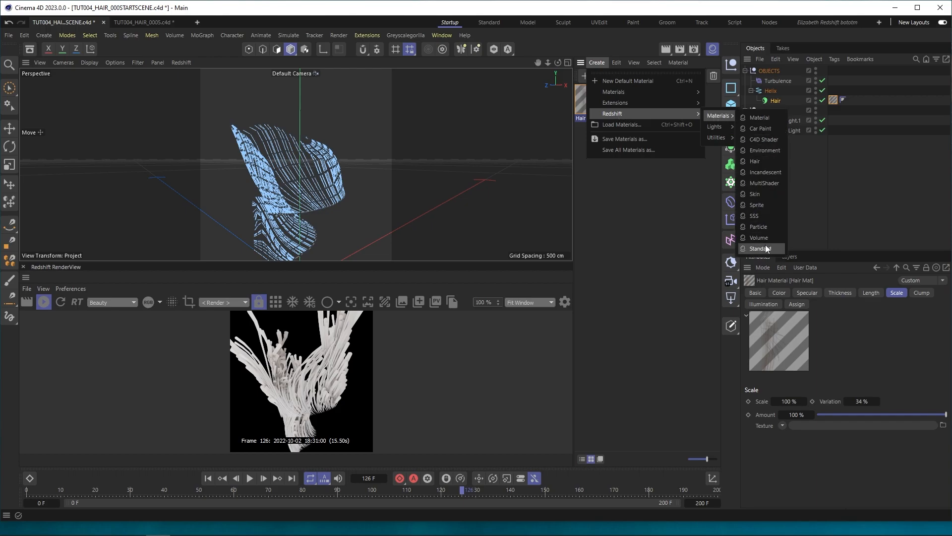
{"action": "left_click", "coordinate": [760, 248]}
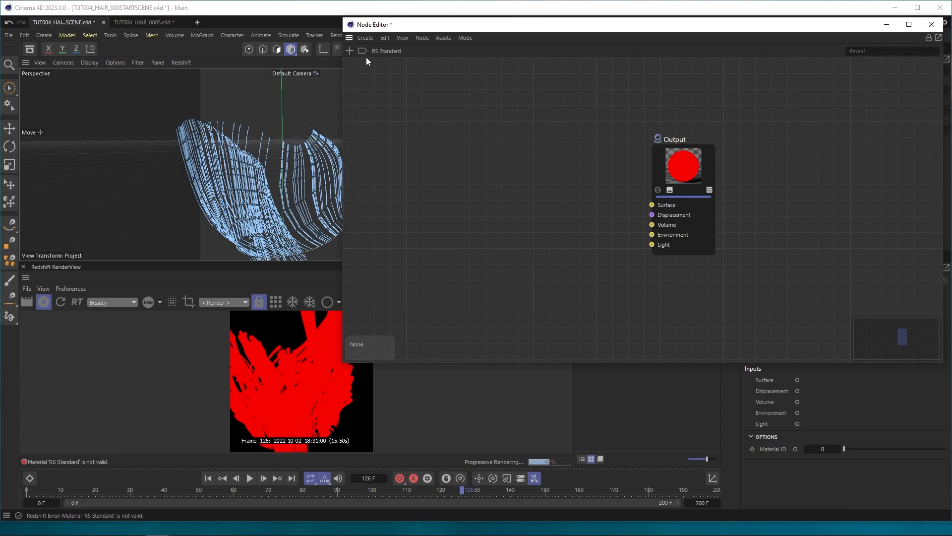
Search 'hair' and add Principled Hair, Hair Position and Hair Random Color nodes, wiring Principled Hair to Surface
{"action": "left_click", "coordinate": [350, 51]}
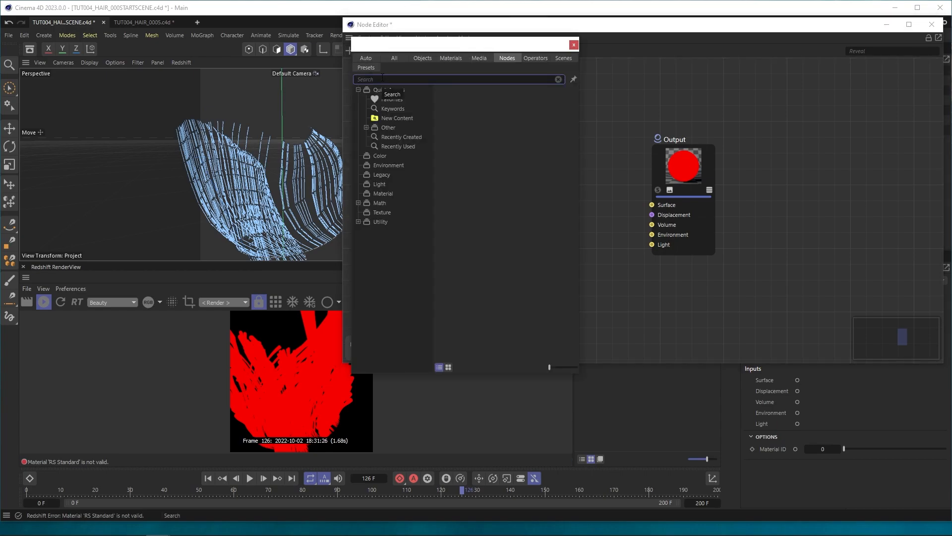
{"action": "type", "text": "hair"}
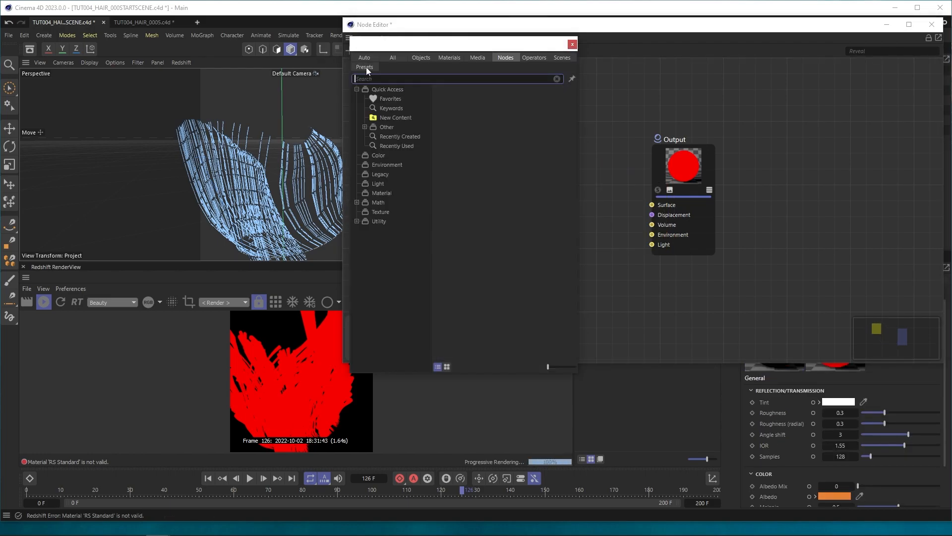
{"action": "type", "text": "hair"}
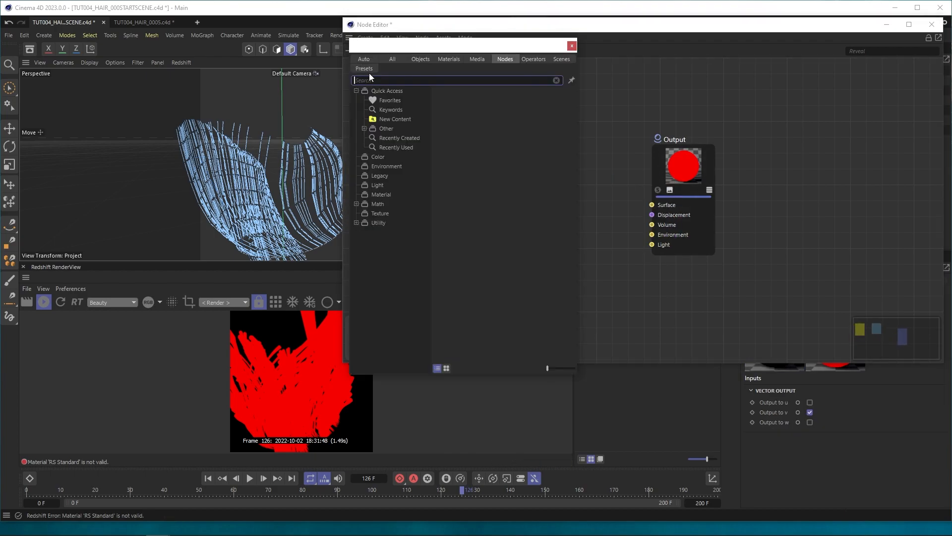
{"action": "type", "text": "hai"}
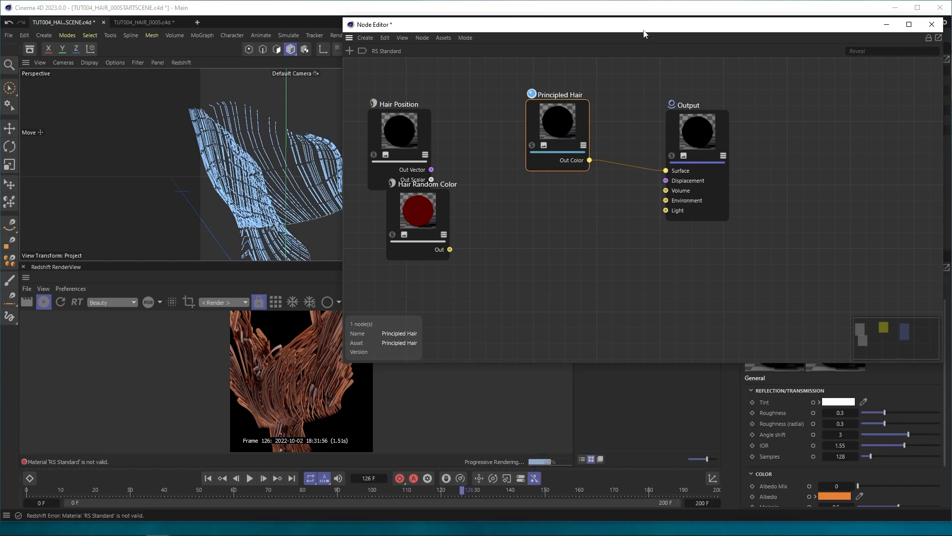
{"action": "mouse_move", "coordinate": [437, 185]}
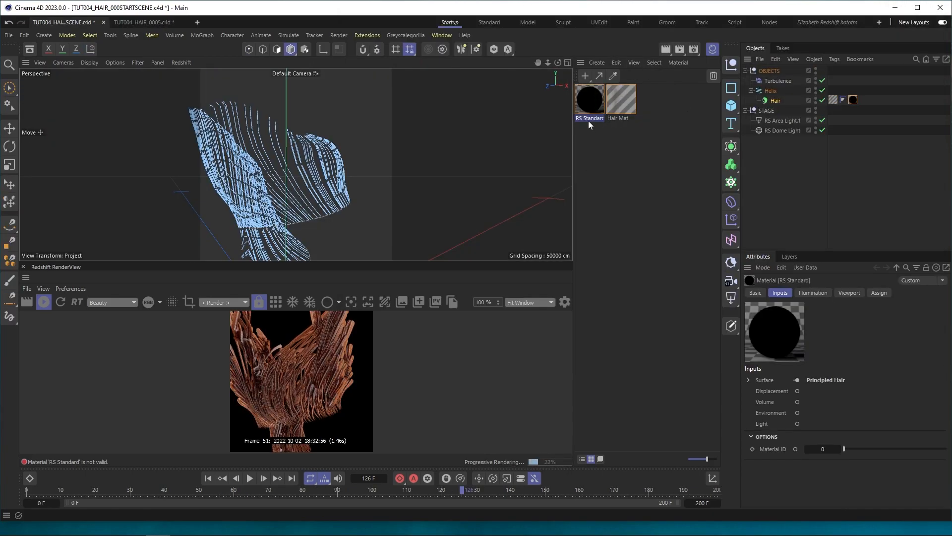
Wire Hair Random Color into Output Surface and raise its Hue Amount to 1
{"action": "double_click", "coordinate": [588, 99]}
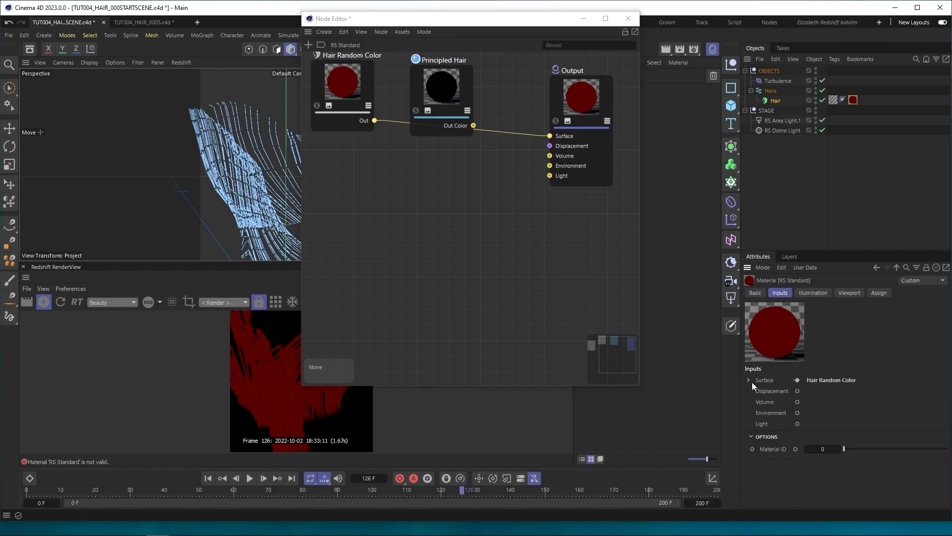
{"action": "left_click", "coordinate": [342, 83]}
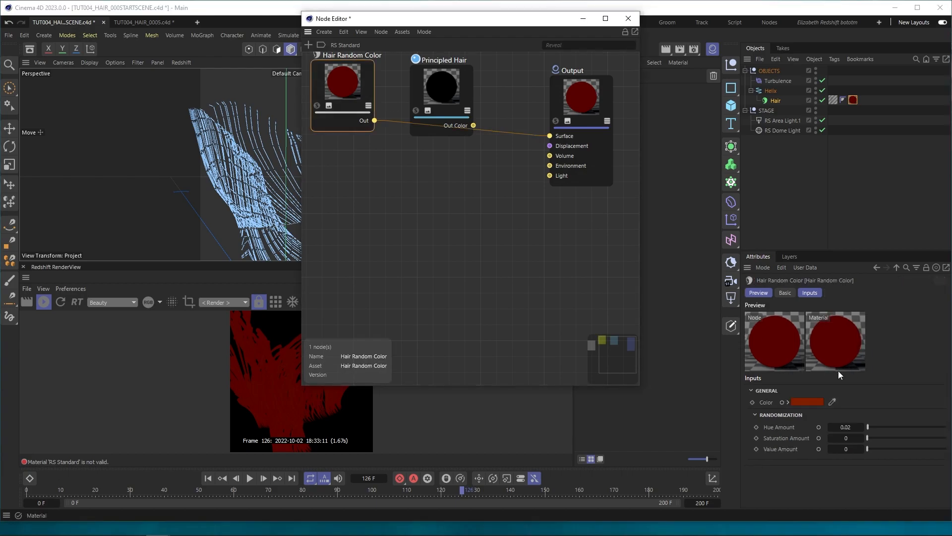
{"action": "left_click_drag", "start_coordinate": [869, 427], "coordinate": [942, 427]}
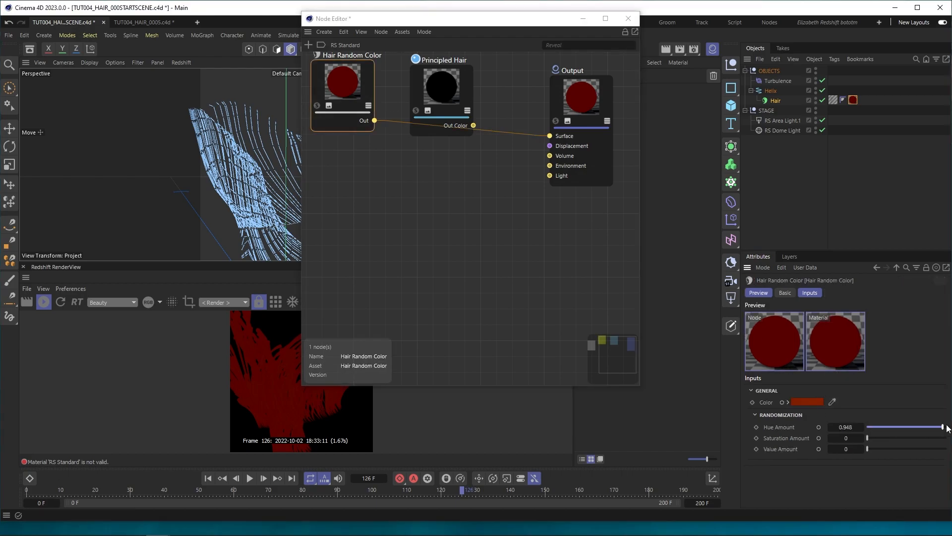
{"action": "left_click_drag", "start_coordinate": [939, 427], "coordinate": [947, 427]}
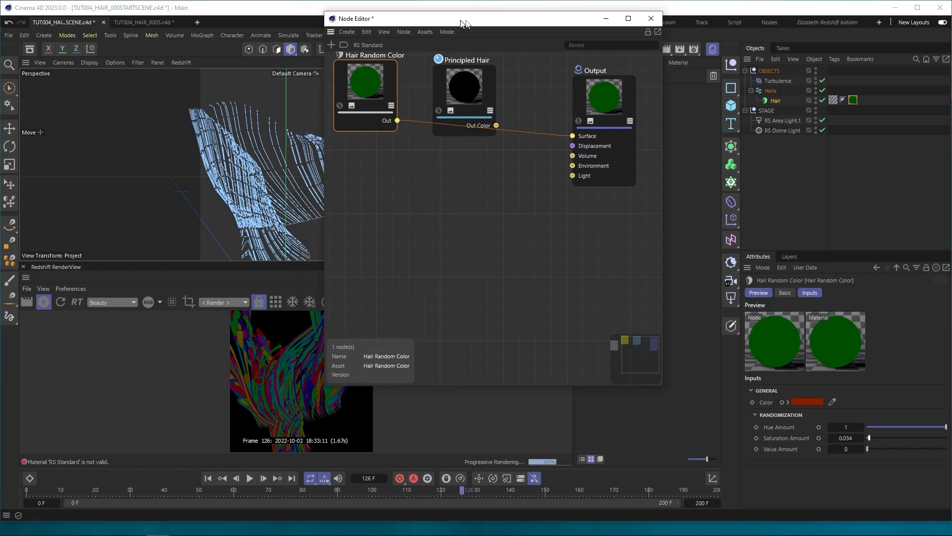
{"action": "left_click_drag", "start_coordinate": [463, 18], "coordinate": [516, 17]}
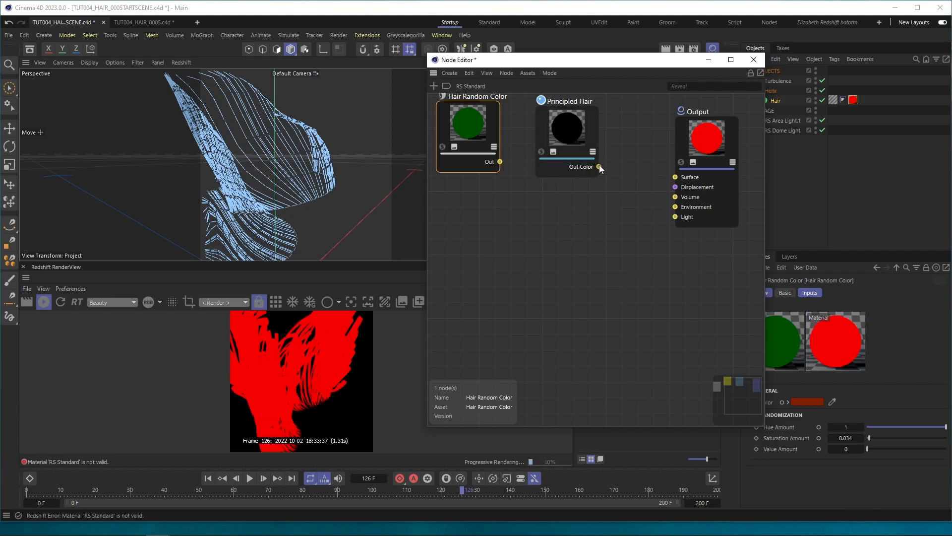
Reconnect Principled Hair to Surface and feed Hair Random Color into its Reflection Tint
{"action": "left_click_drag", "start_coordinate": [598, 167], "coordinate": [675, 176]}
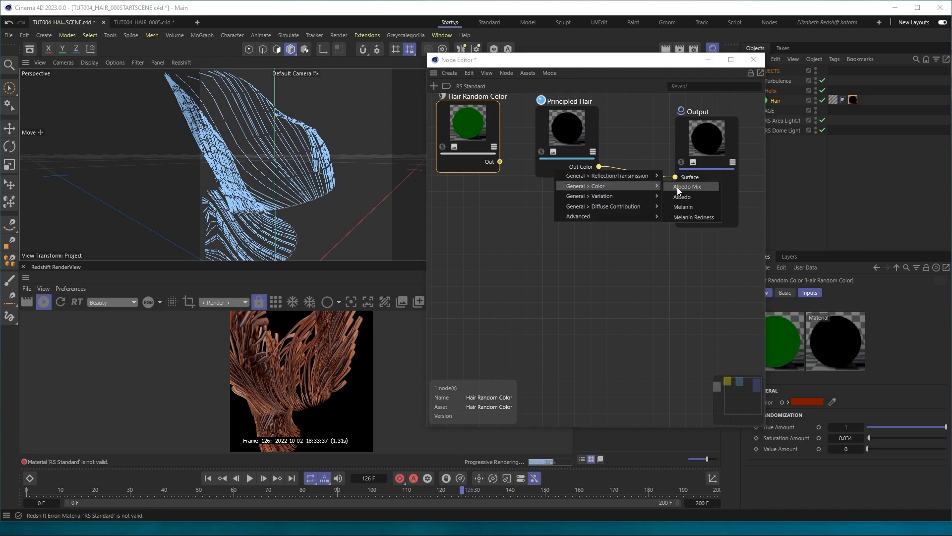
{"action": "mouse_move", "coordinate": [607, 176]}
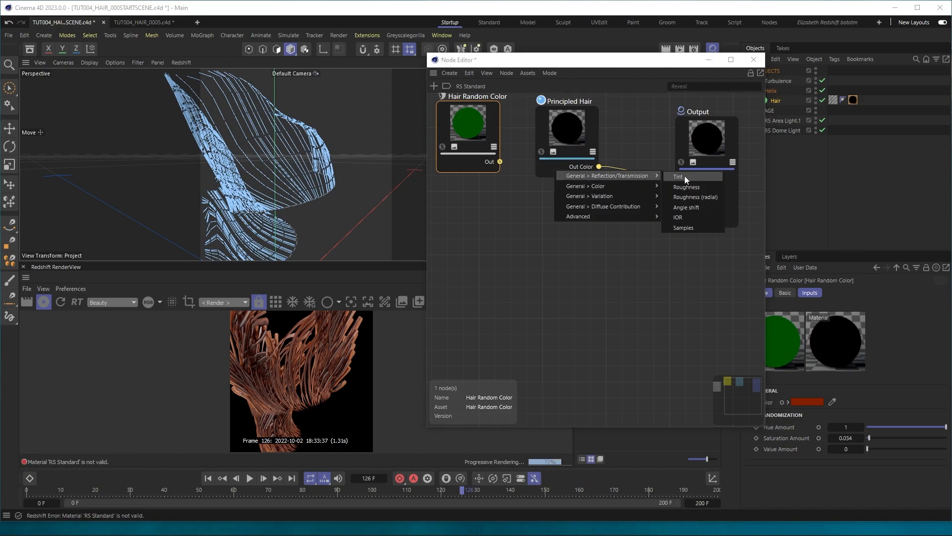
{"action": "left_click", "coordinate": [676, 177]}
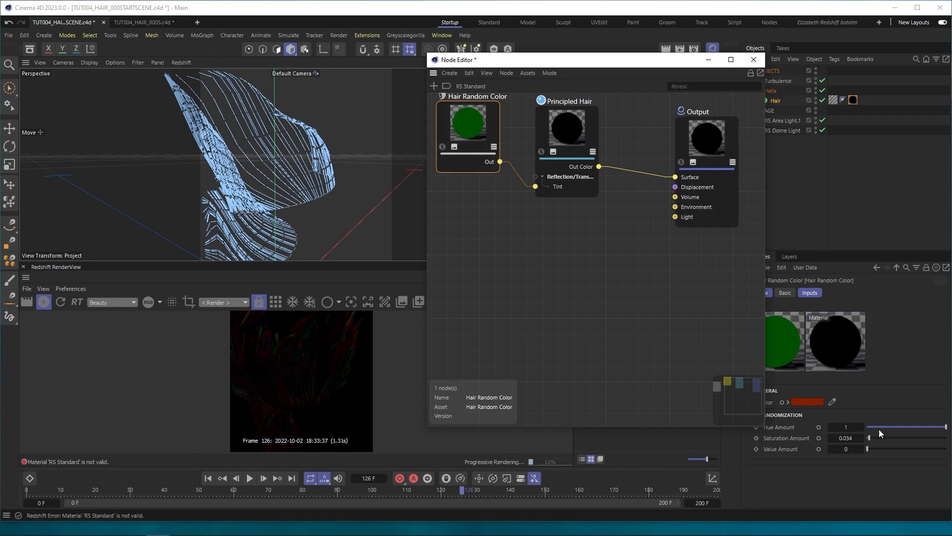
{"action": "left_click_drag", "start_coordinate": [868, 438], "coordinate": [895, 438]}
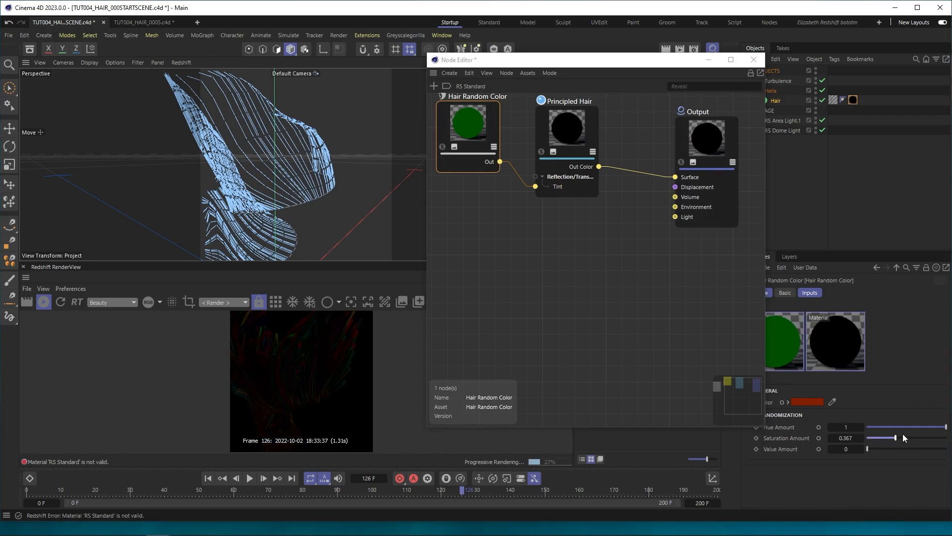
Tune the random colour to hue 0.608, saturation 0.503 with an adjusted base colour
{"action": "left_click_drag", "start_coordinate": [893, 438], "coordinate": [906, 438]}
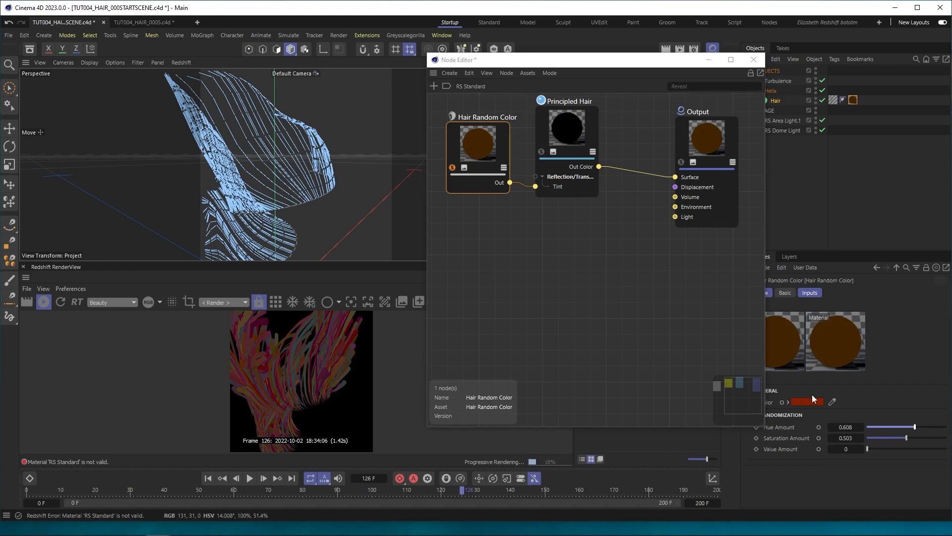
{"action": "left_click", "coordinate": [807, 402]}
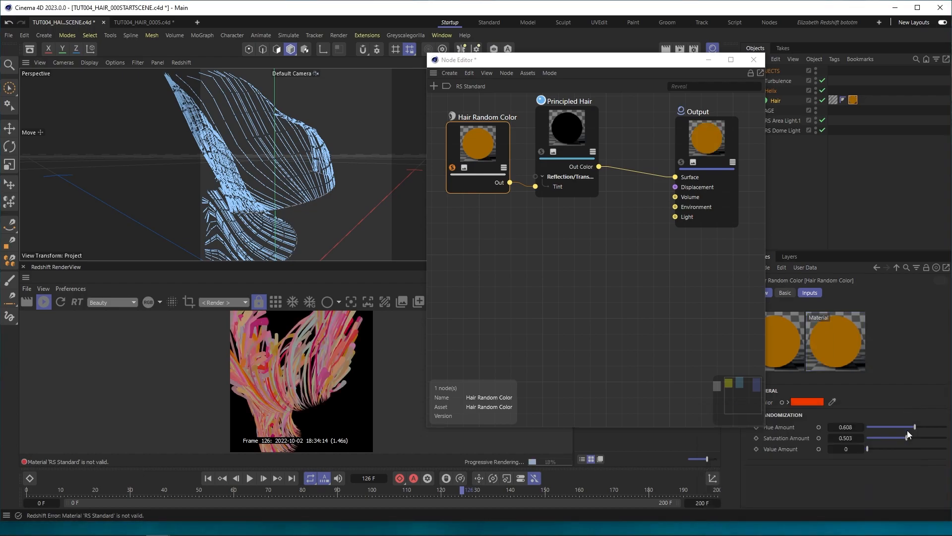
{"action": "left_click_drag", "start_coordinate": [914, 437], "coordinate": [902, 438]}
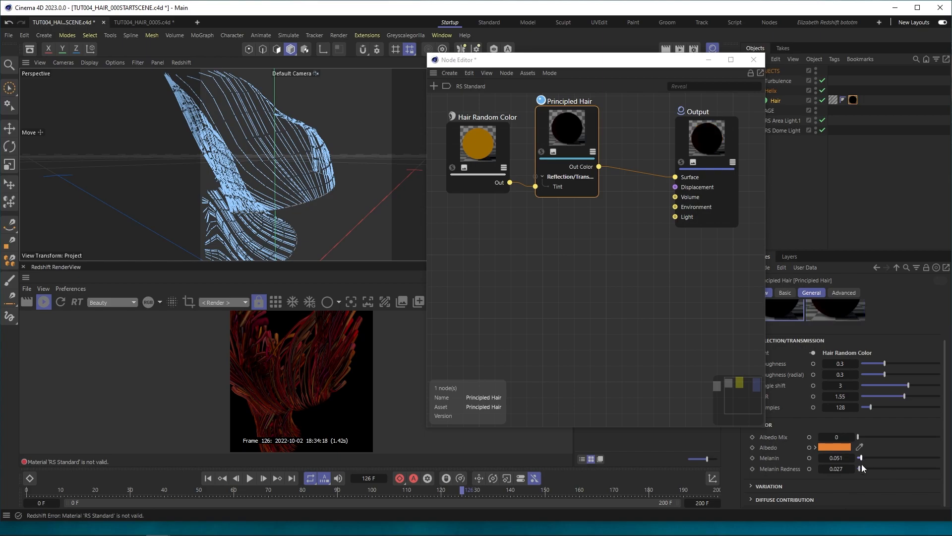
Lower Principled Hair's Melanin to about 0.05 and Melanin Redness to about 0.03
{"action": "left_click_drag", "start_coordinate": [861, 469], "coordinate": [862, 468]}
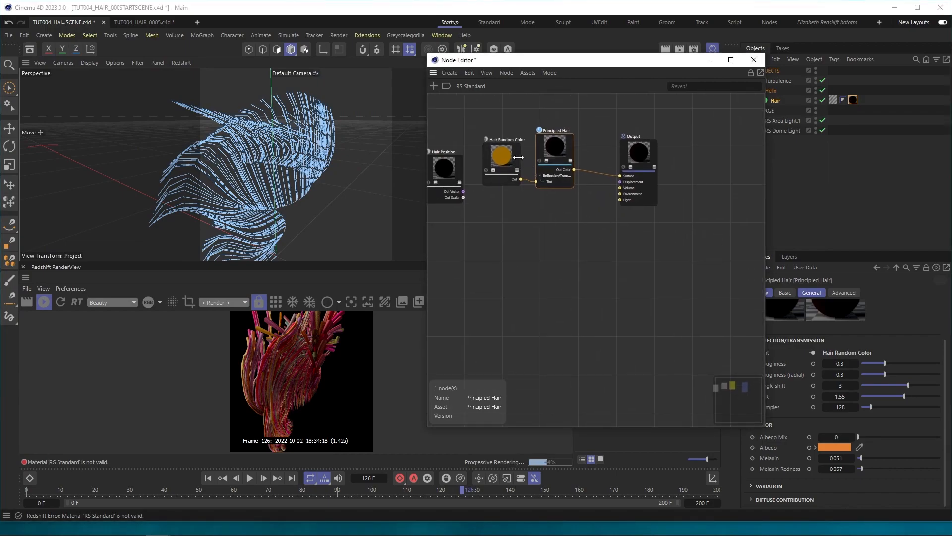
Copy the Hair Random Color and Principled Hair pair, wire it to Output and set its colour to green
{"action": "left_click", "coordinate": [501, 155]}
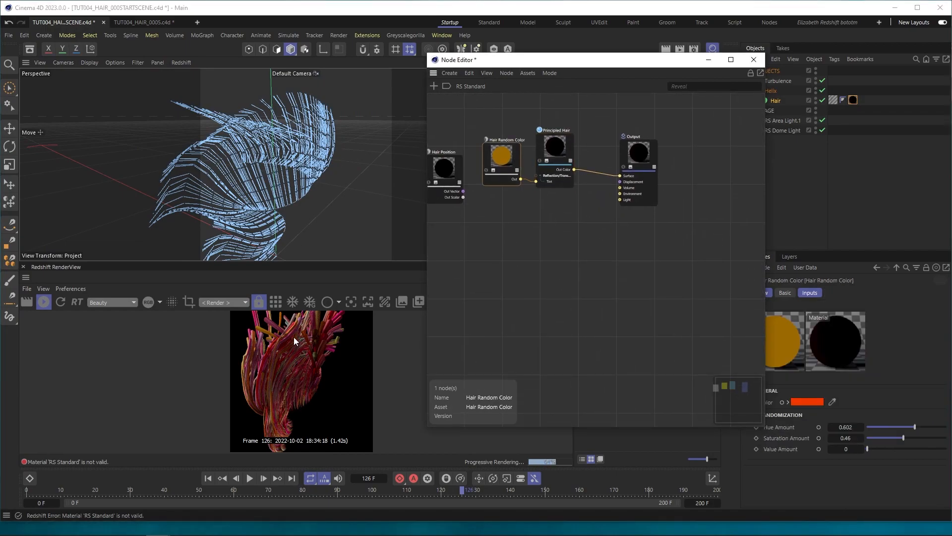
{"action": "left_click", "coordinate": [554, 144]}
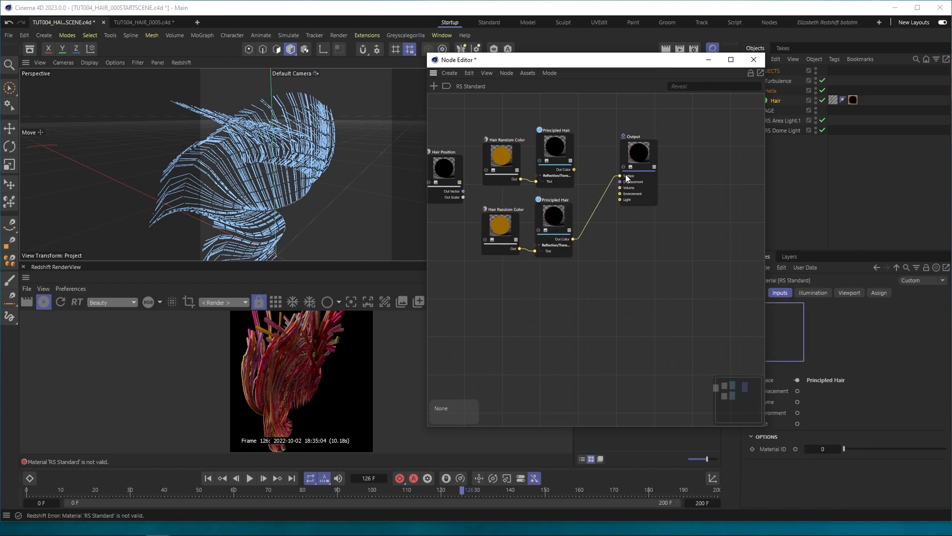
{"action": "left_click", "coordinate": [500, 231]}
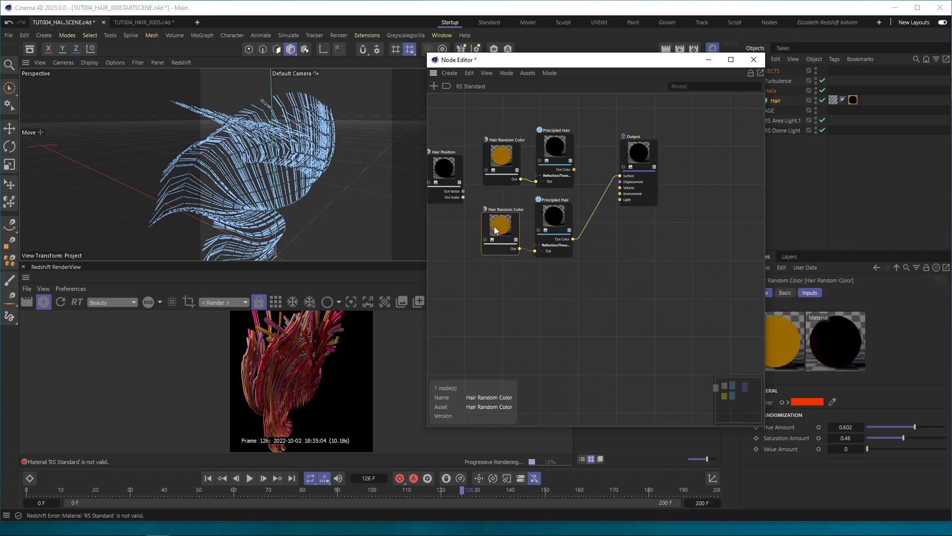
{"action": "left_click", "coordinate": [807, 402]}
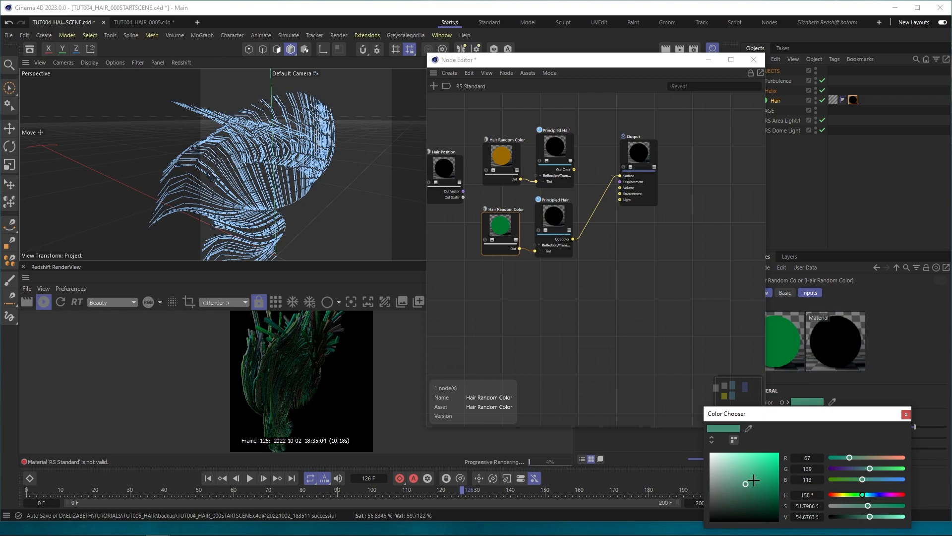
{"action": "left_click", "coordinate": [906, 414]}
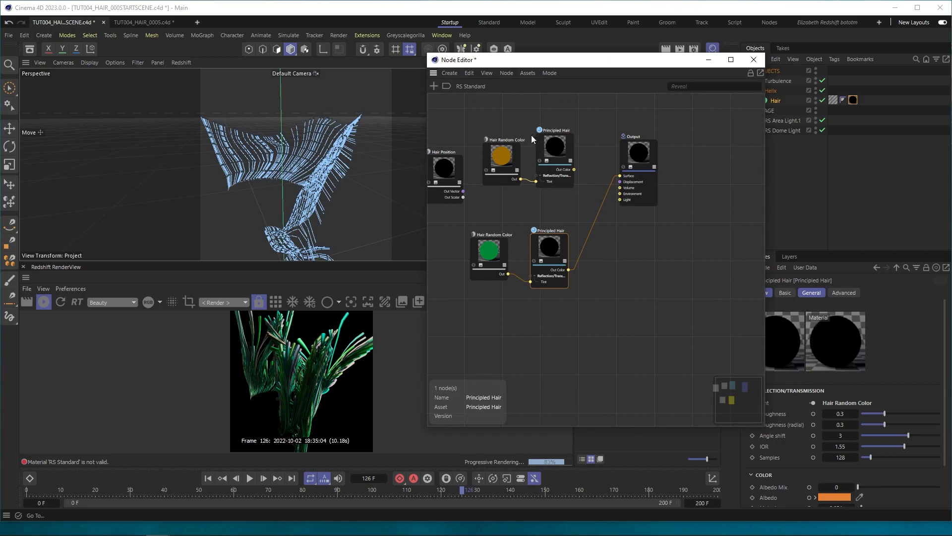
{"action": "mouse_move", "coordinate": [524, 237]}
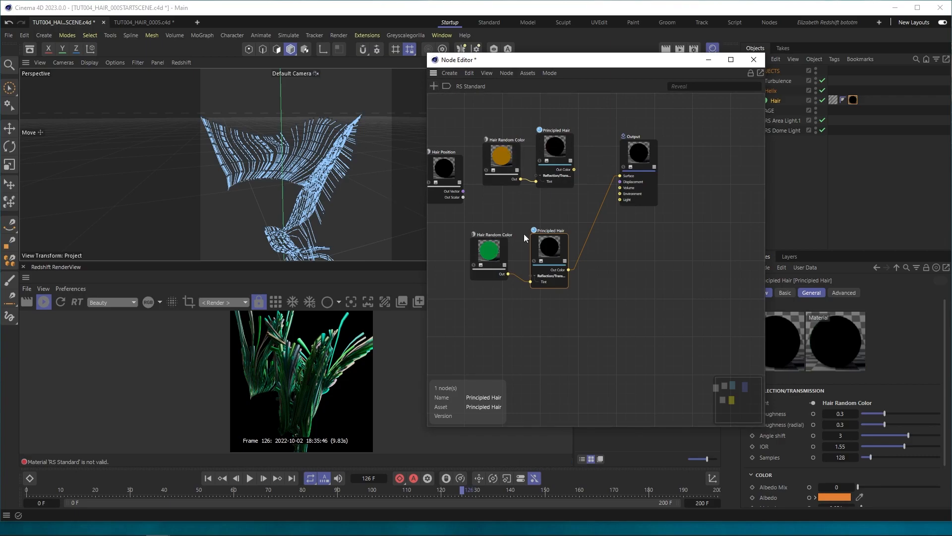
Feed the Hair Position node straight into the material output
{"action": "left_click", "coordinate": [449, 176]}
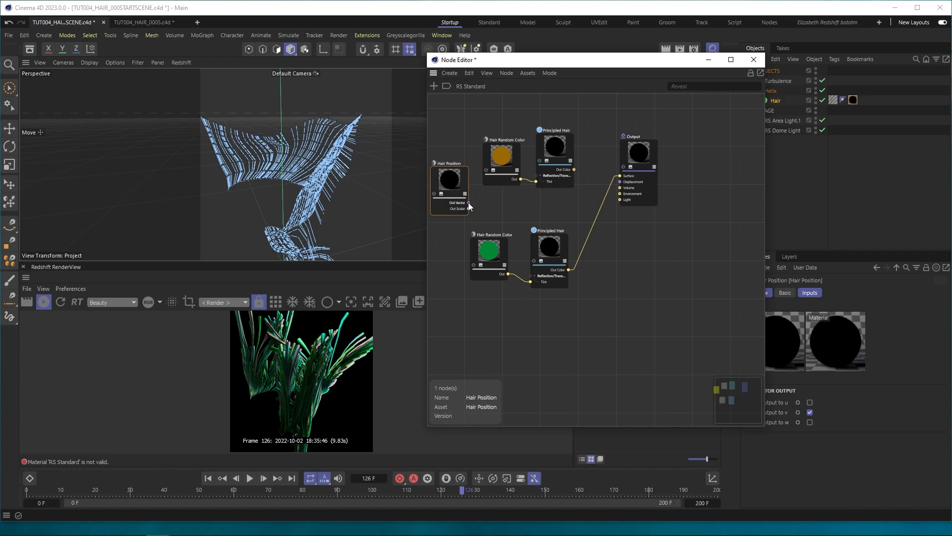
{"action": "left_click_drag", "start_coordinate": [468, 208], "coordinate": [619, 175]}
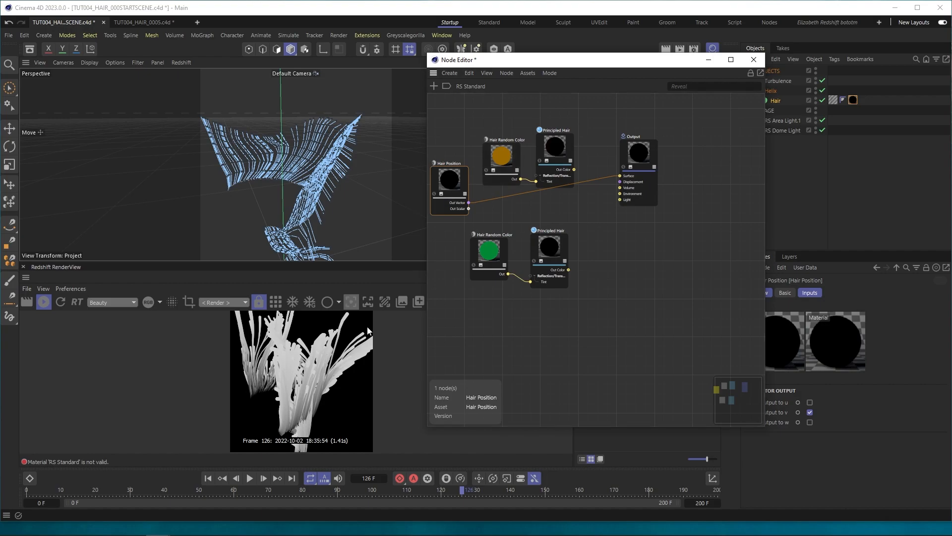
{"action": "mouse_move", "coordinate": [264, 395]}
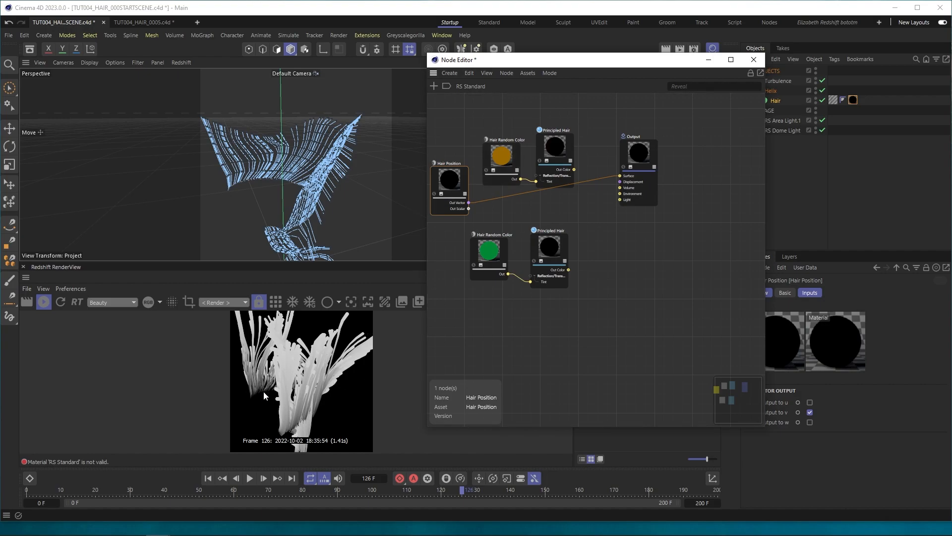
{"action": "mouse_move", "coordinate": [260, 422]}
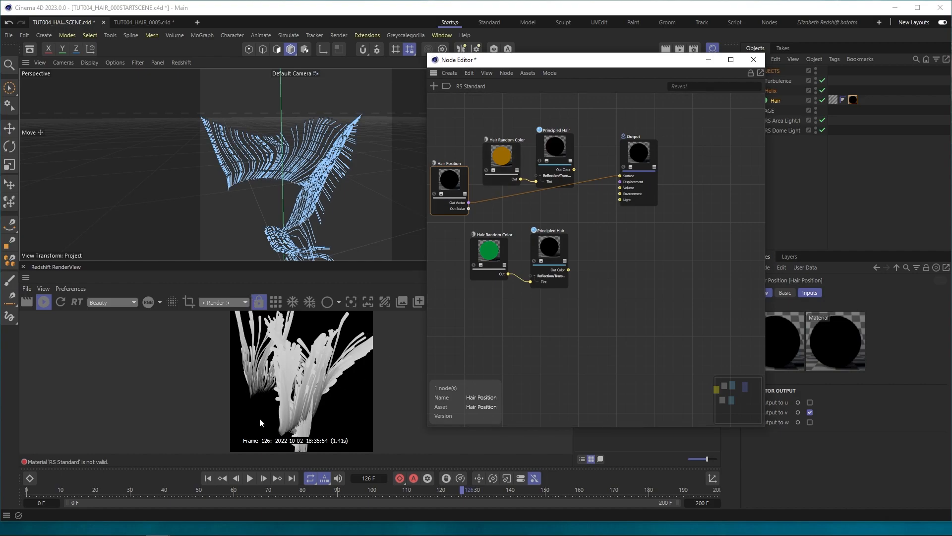
{"action": "mouse_move", "coordinate": [848, 392]}
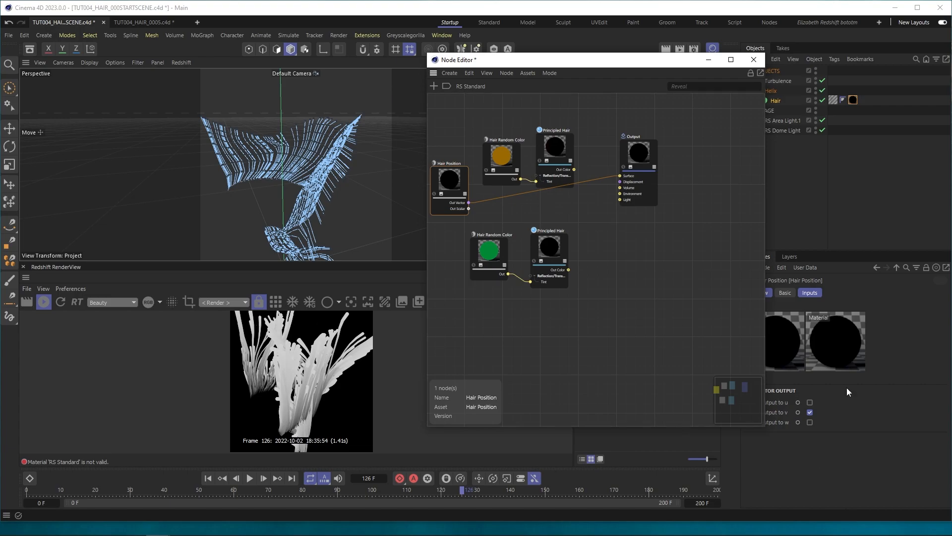
{"action": "left_click_drag", "start_coordinate": [583, 59], "coordinate": [510, 27]}
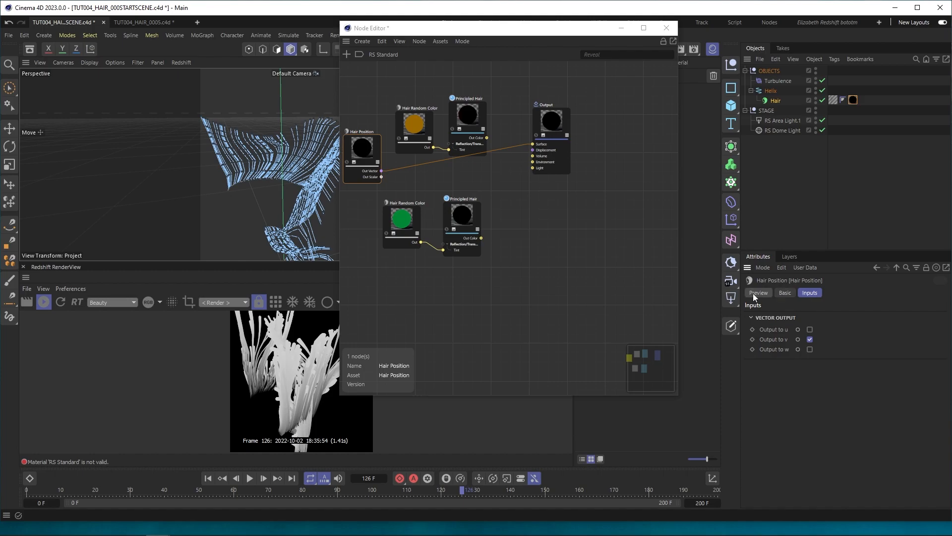
Add a Ramp driven by Hair Position, wire it to Surface and move its first knot near 31%
{"action": "left_click", "coordinate": [757, 293]}
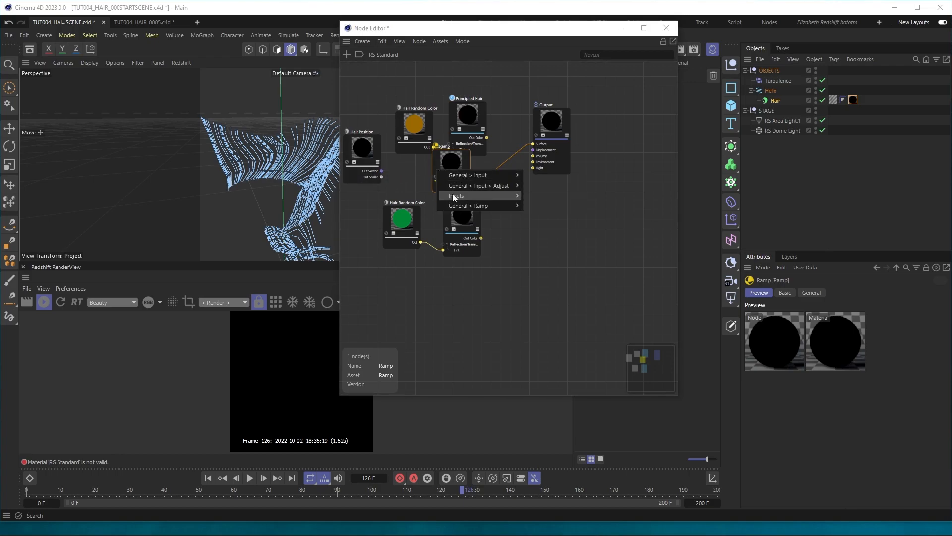
{"action": "mouse_move", "coordinate": [480, 175]}
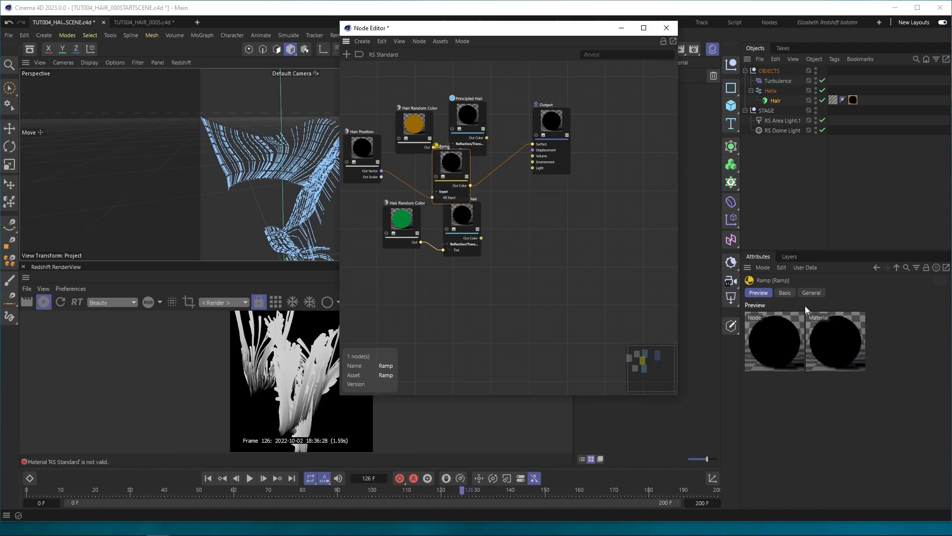
{"action": "mouse_move", "coordinate": [859, 345]}
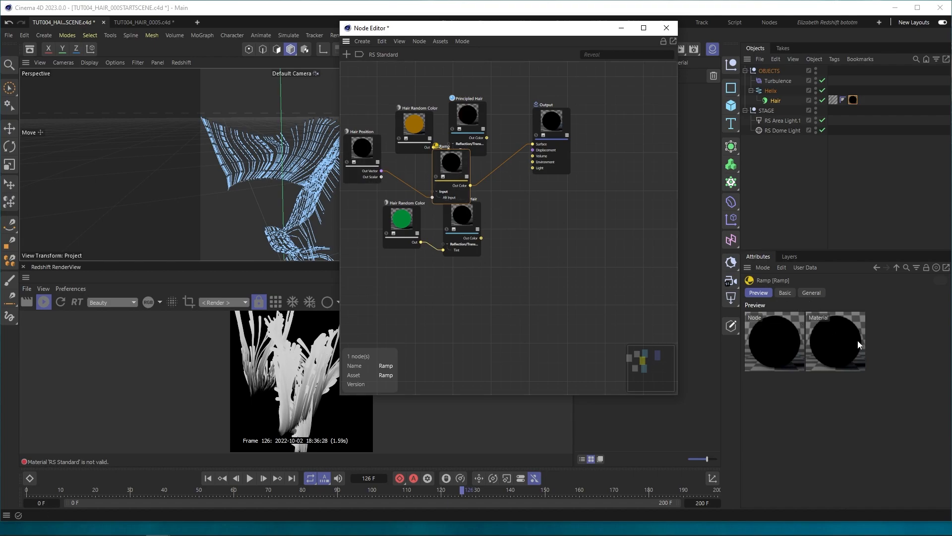
{"action": "left_click", "coordinate": [811, 292]}
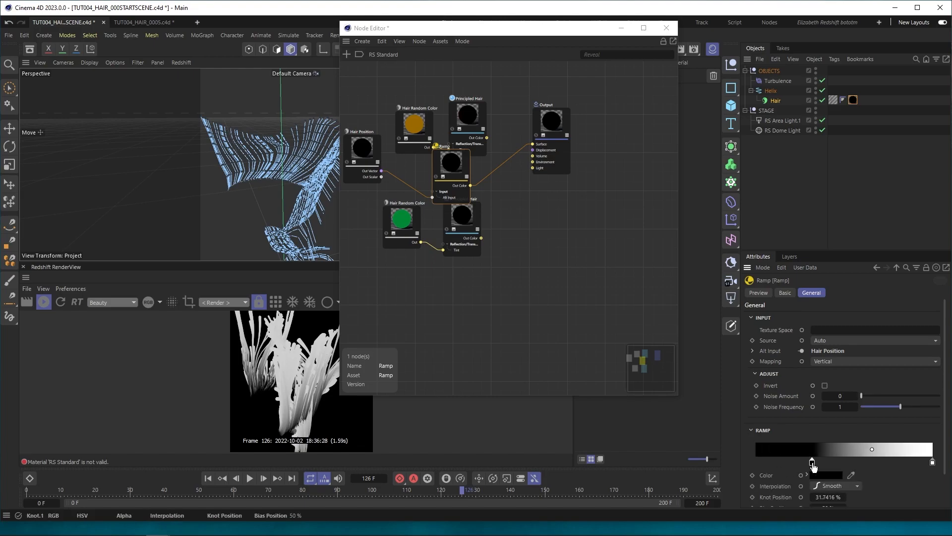
{"action": "left_click_drag", "start_coordinate": [812, 463], "coordinate": [808, 463]}
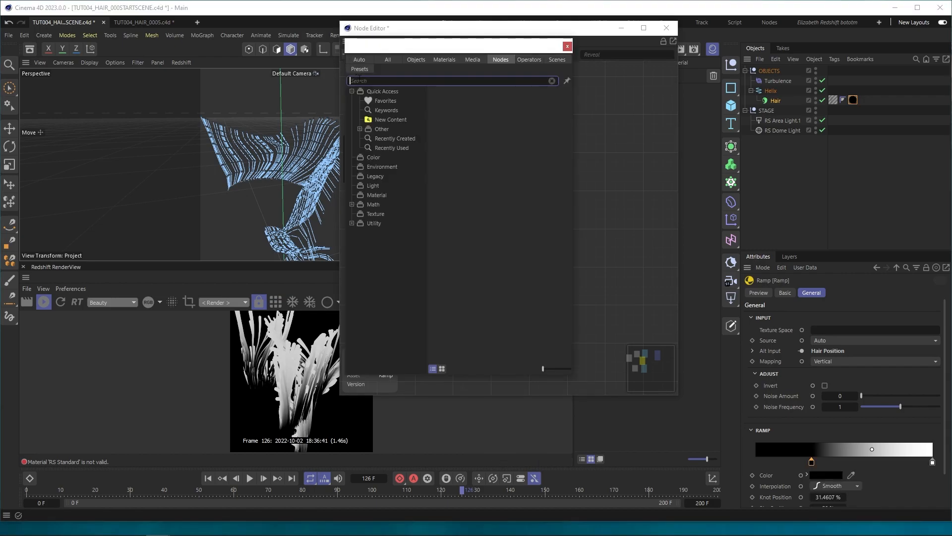
Add a Material Blender with the green shader as base and the red shader in Layer 1
{"action": "type", "text": "matr"}
{"action": "type", "text": "green"}
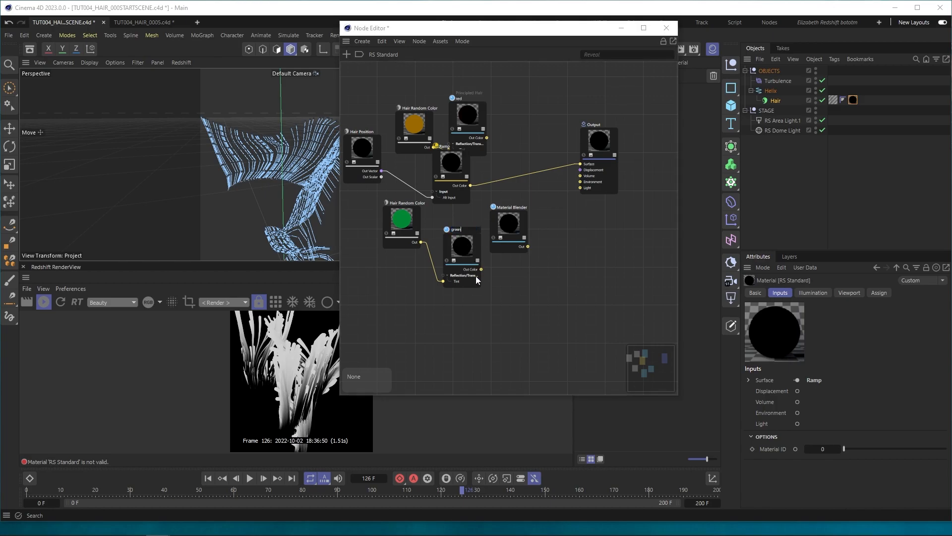
{"action": "left_click", "coordinate": [467, 100]}
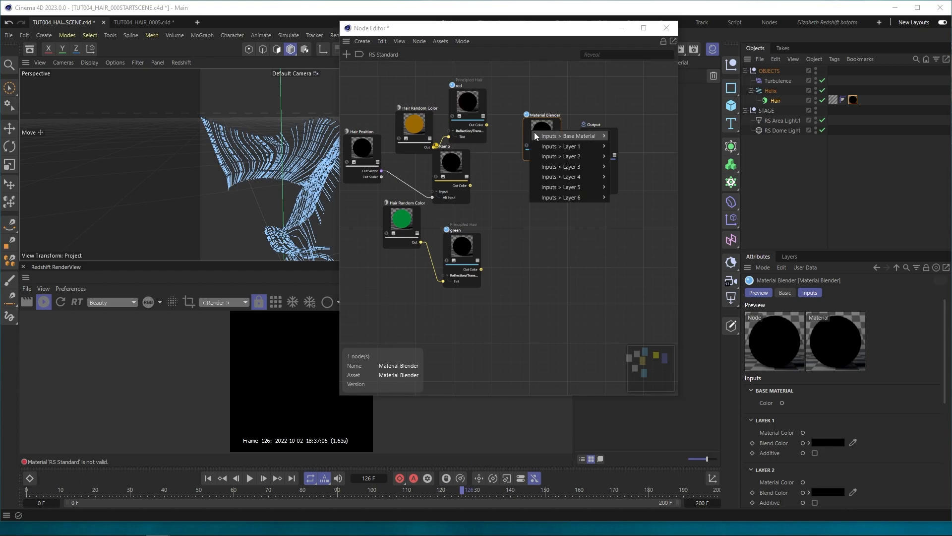
{"action": "mouse_move", "coordinate": [562, 145]}
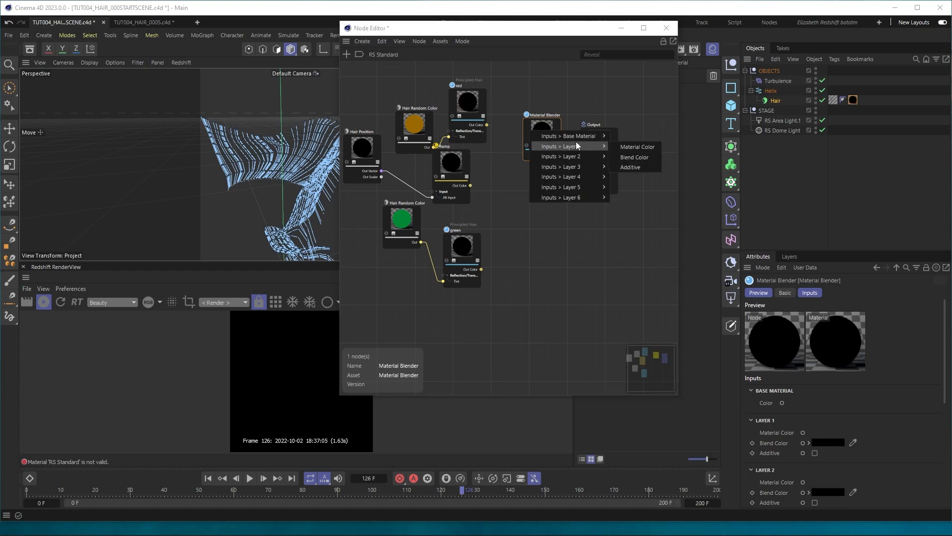
{"action": "mouse_move", "coordinate": [620, 151]}
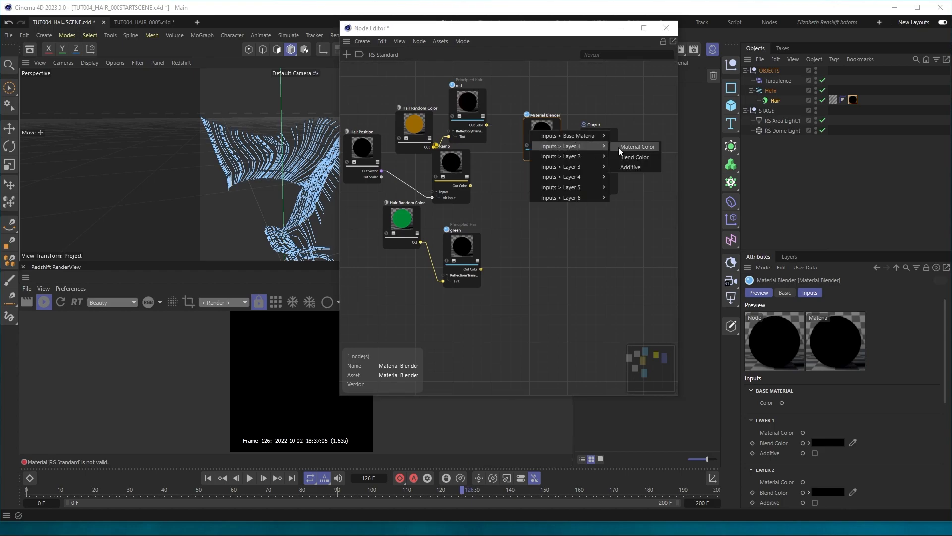
{"action": "left_click", "coordinate": [636, 147]}
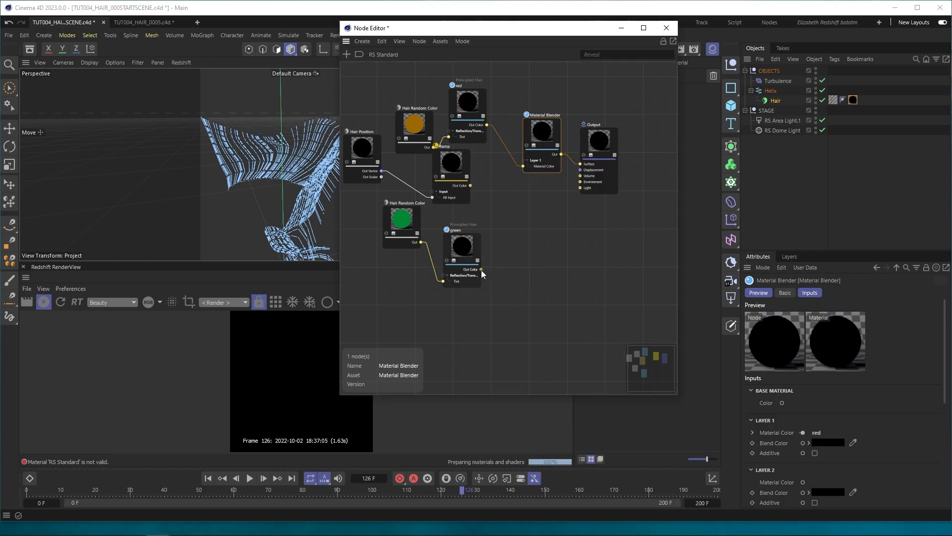
Use the Ramp as Layer 1's blend colour, wire the Blender to Output and close the Node Editor
{"action": "right_click", "coordinate": [541, 131]}
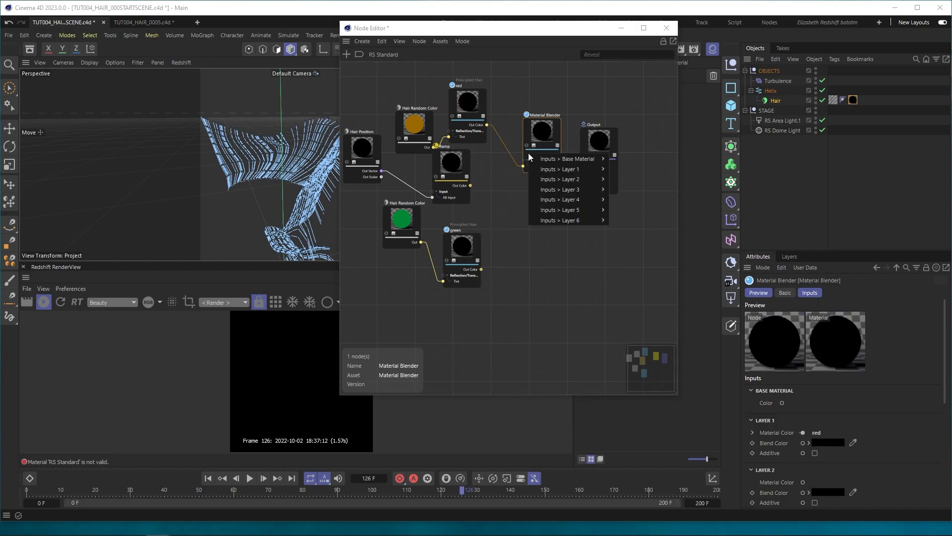
{"action": "mouse_move", "coordinate": [570, 159]}
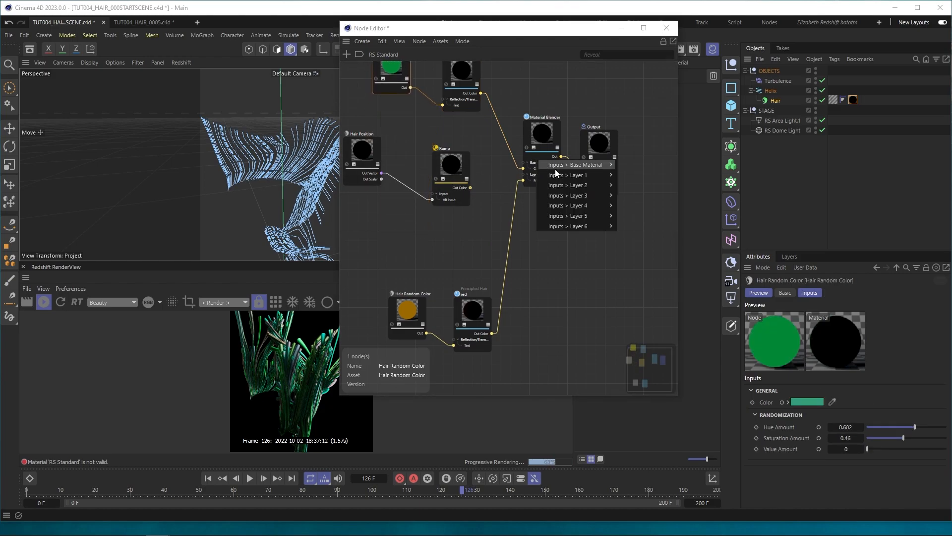
{"action": "mouse_move", "coordinate": [568, 175]}
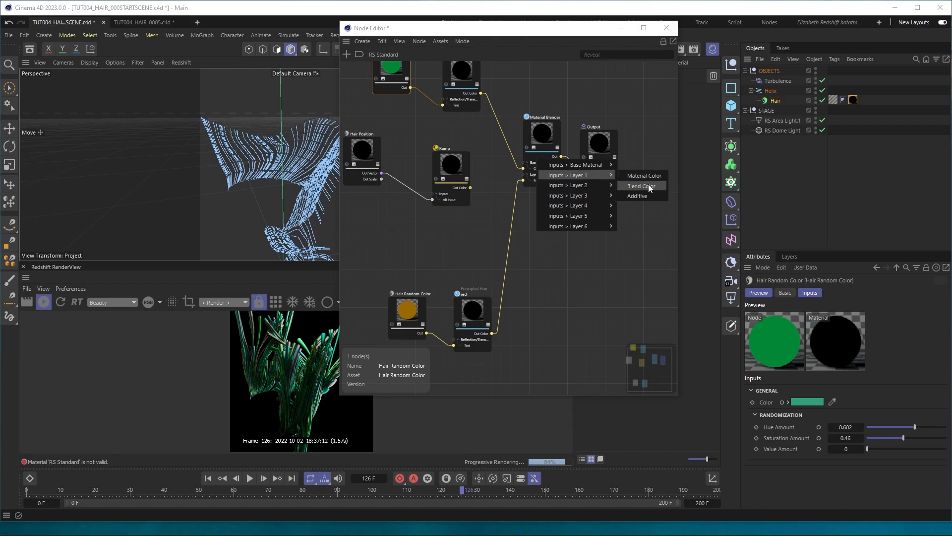
{"action": "left_click", "coordinate": [642, 185]}
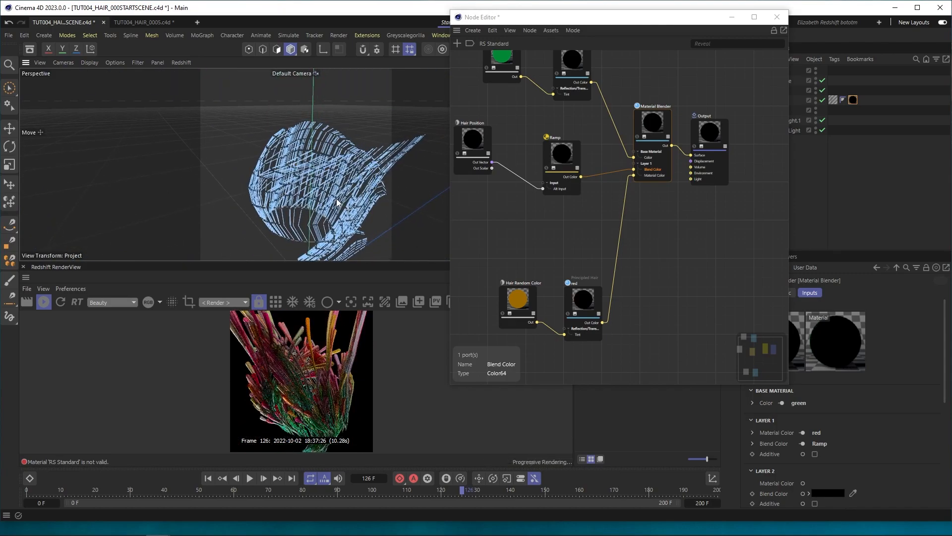
{"action": "left_click", "coordinate": [776, 17]}
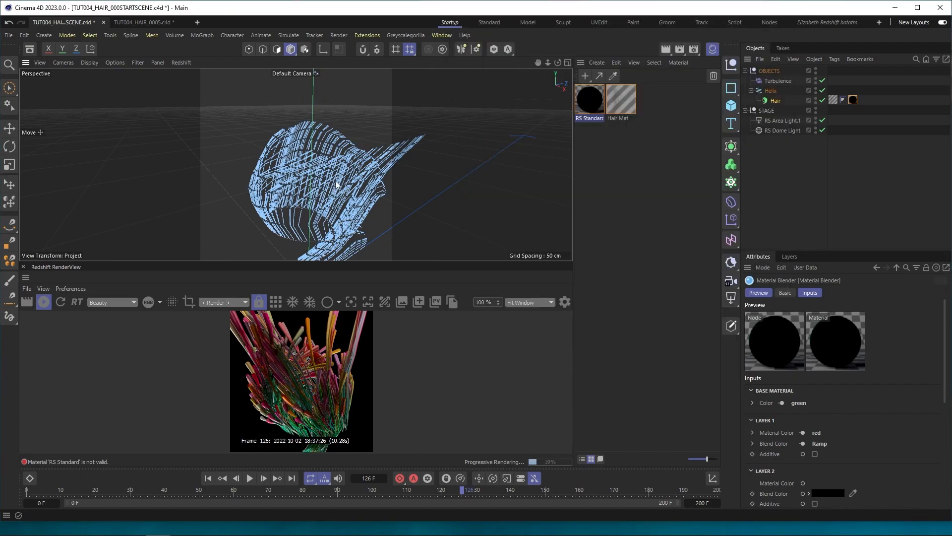
Select the red Principled Hair shader to show its attributes in the Attribute Manager
{"action": "left_click", "coordinate": [142, 22]}
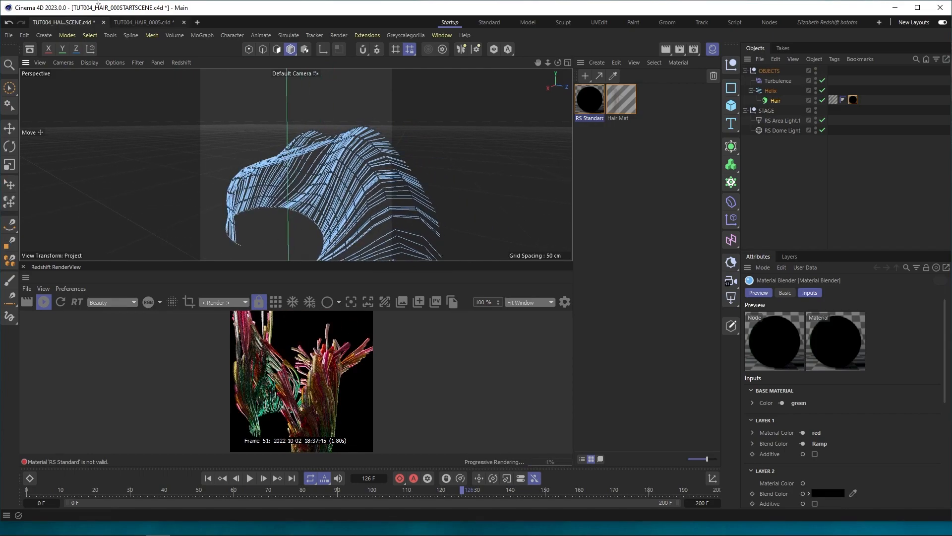
{"action": "left_click", "coordinate": [144, 23]}
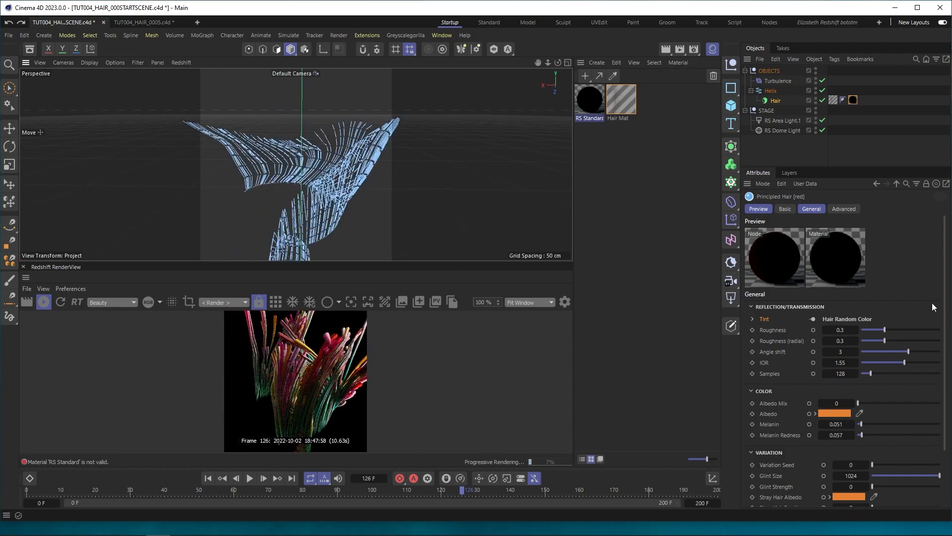
{"action": "left_click_drag", "start_coordinate": [881, 329], "coordinate": [919, 329]}
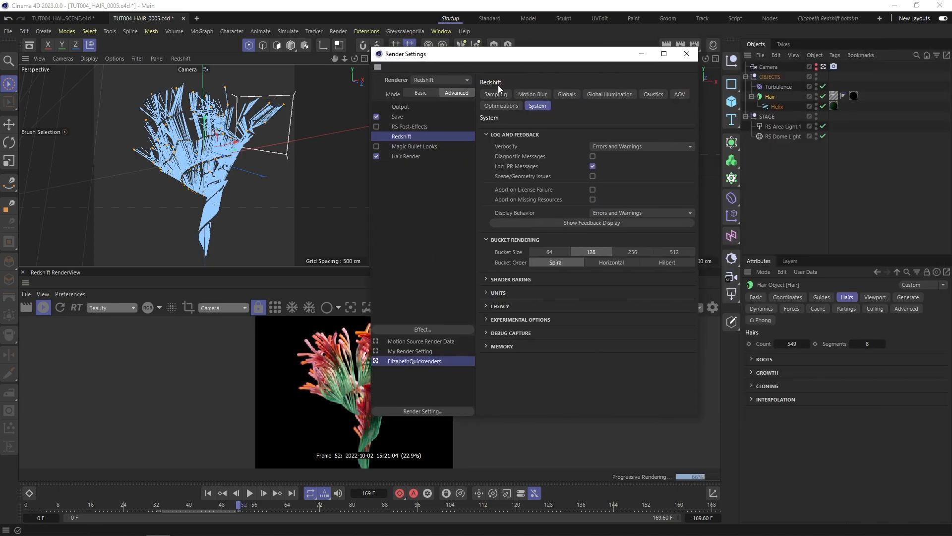
Toggle Redshift automatic sampling off and on, then raise the sampling threshold to 0.1122
{"action": "left_click", "coordinate": [495, 94]}
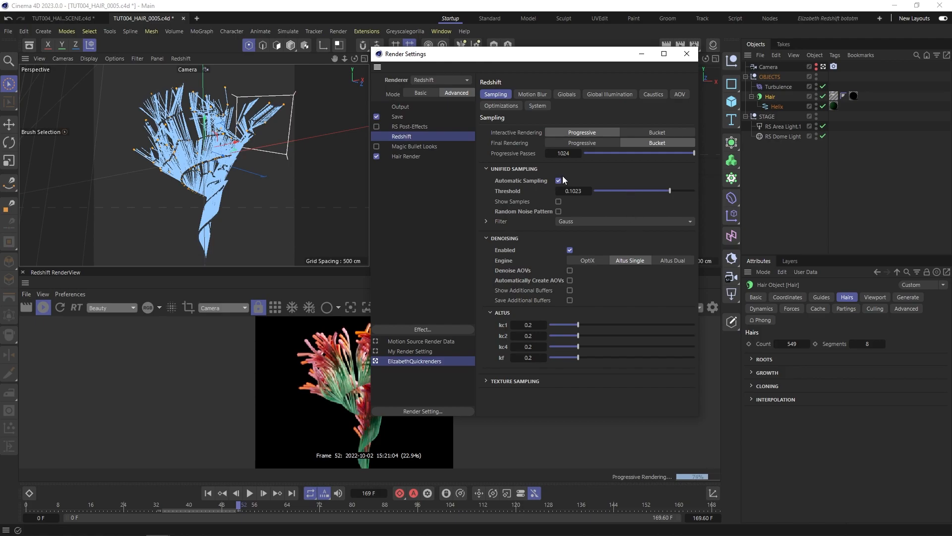
{"action": "left_click", "coordinate": [557, 181]}
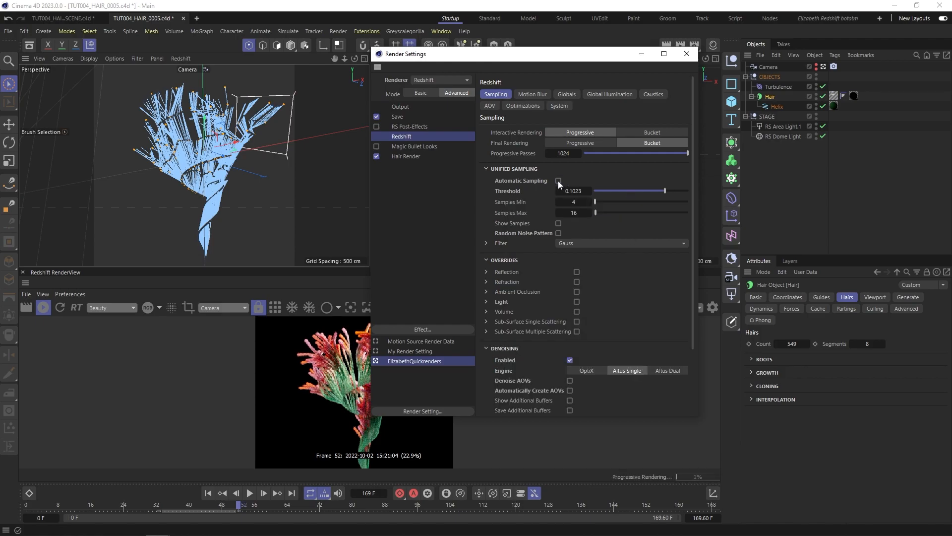
{"action": "left_click", "coordinate": [558, 181]}
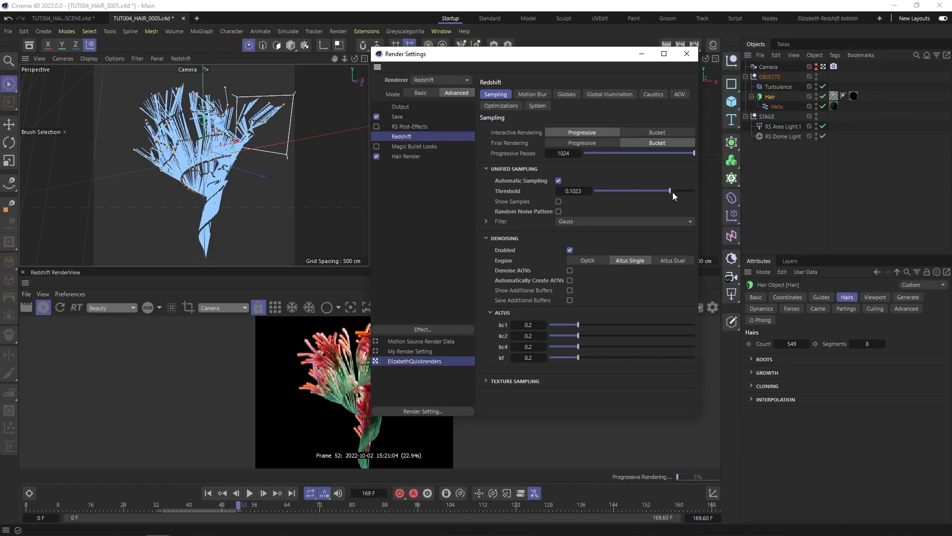
{"action": "left_click_drag", "start_coordinate": [669, 190], "coordinate": [672, 191]}
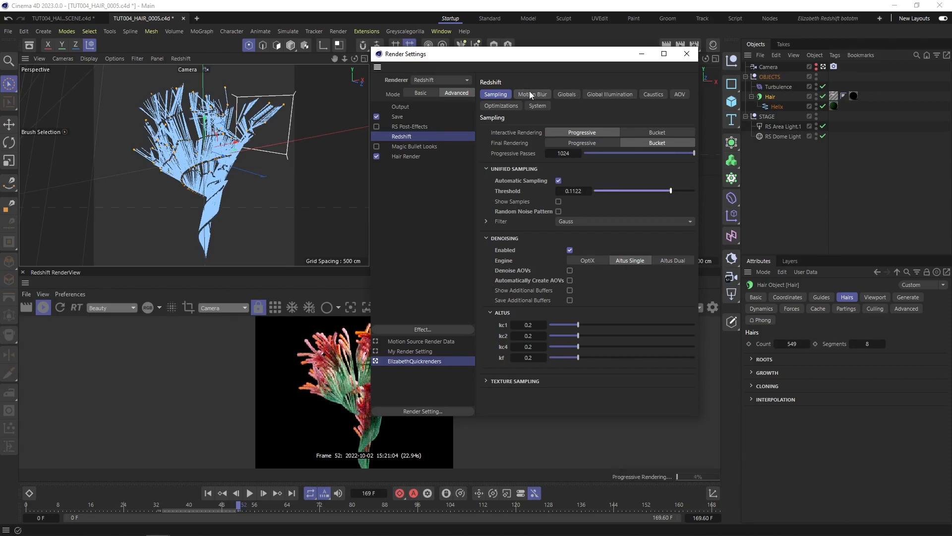
Review the Redshift Globals, GI, Caustics, AOV and System pages, then close the render settings
{"action": "left_click", "coordinate": [566, 95]}
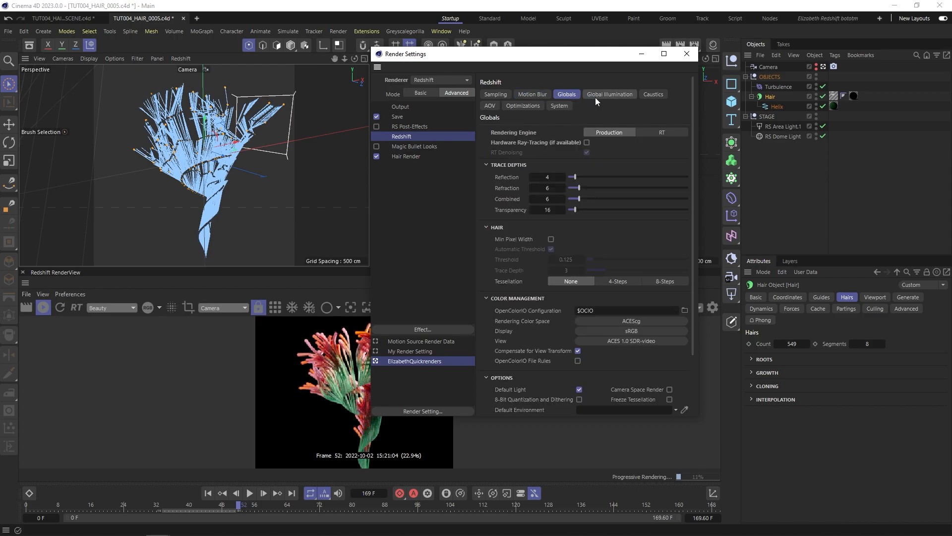
{"action": "left_click", "coordinate": [608, 94]}
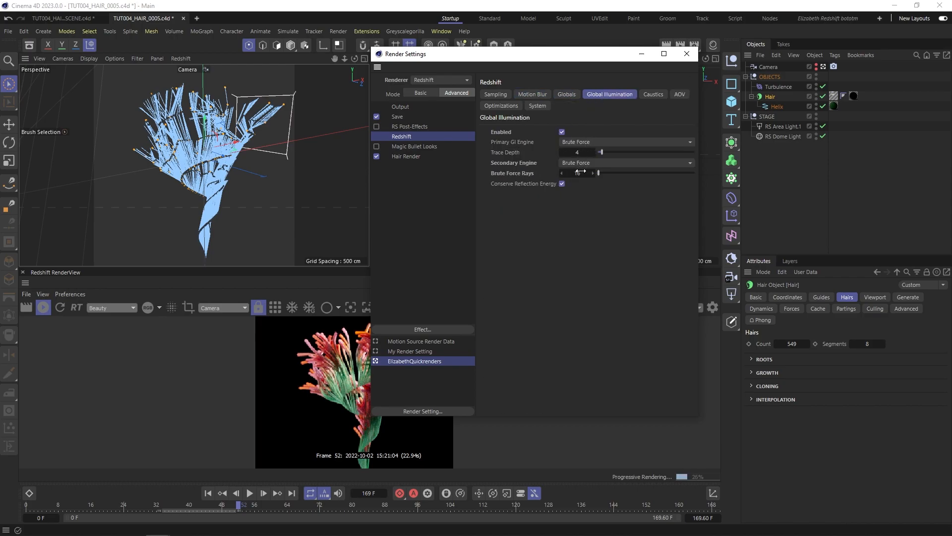
{"action": "left_click", "coordinate": [653, 94]}
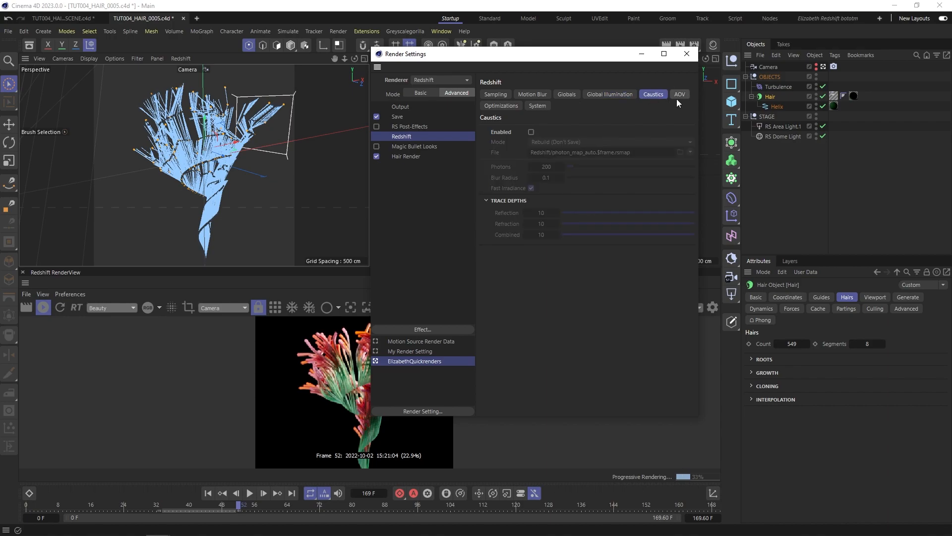
{"action": "left_click", "coordinate": [679, 94]}
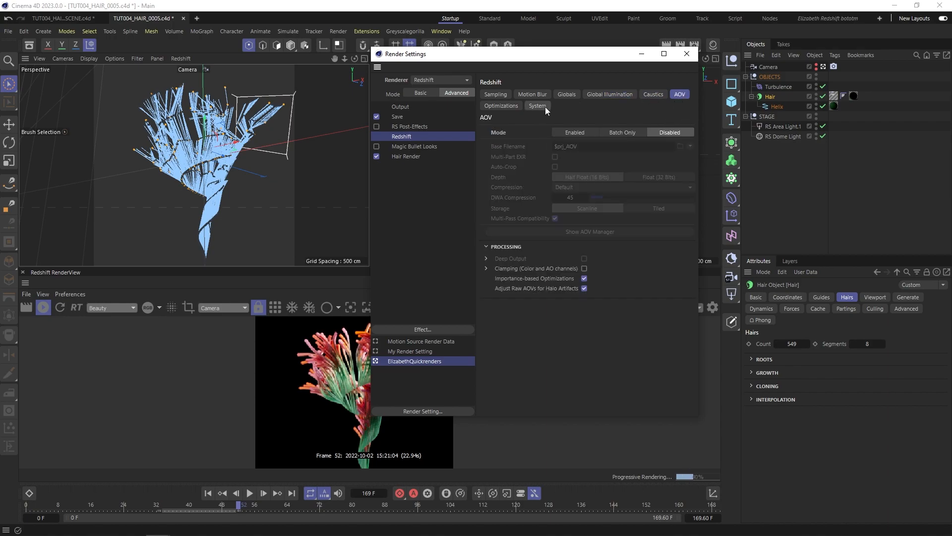
{"action": "left_click", "coordinate": [537, 106]}
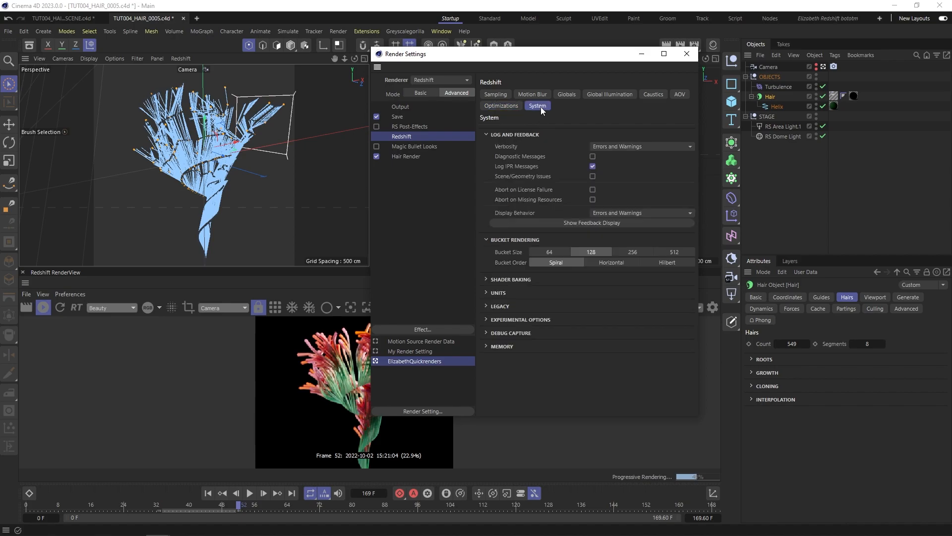
{"action": "left_click", "coordinate": [405, 156]}
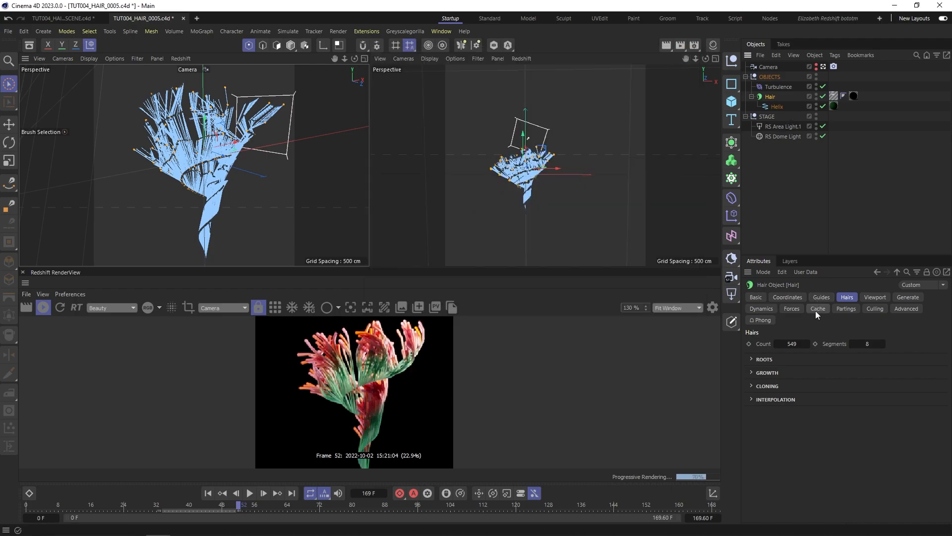
Calculate the Hair object's dynamics cache and bring up the Hair Render settings
{"action": "left_click", "coordinate": [817, 308]}
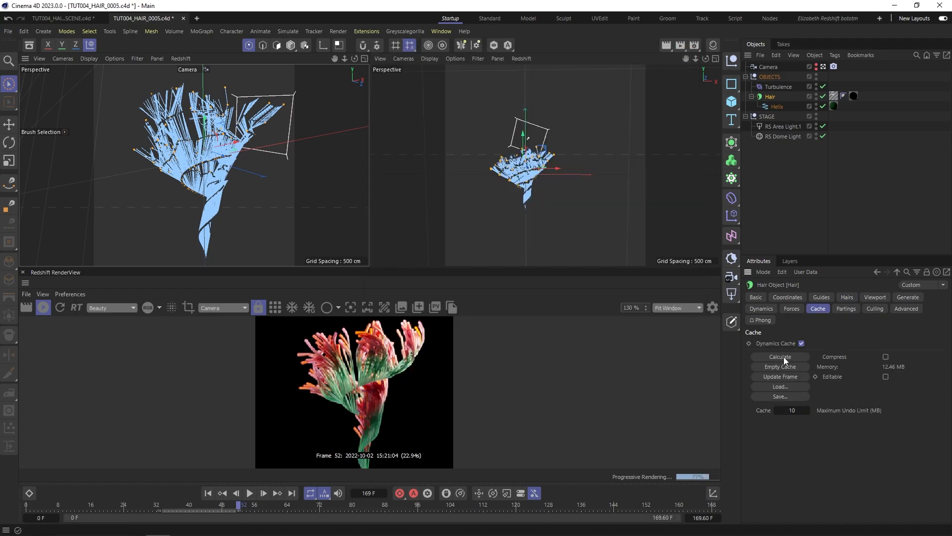
{"action": "left_click", "coordinate": [780, 356]}
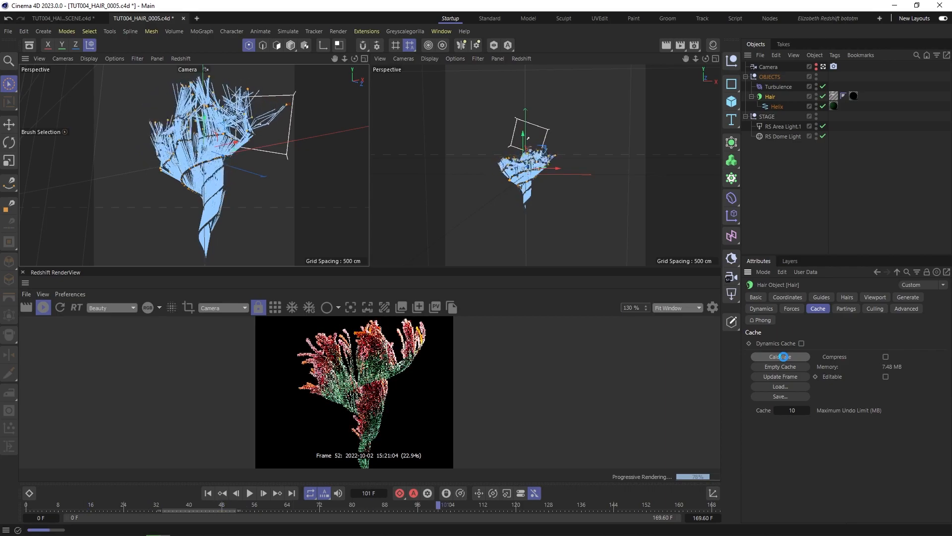
{"action": "left_click", "coordinate": [780, 357]}
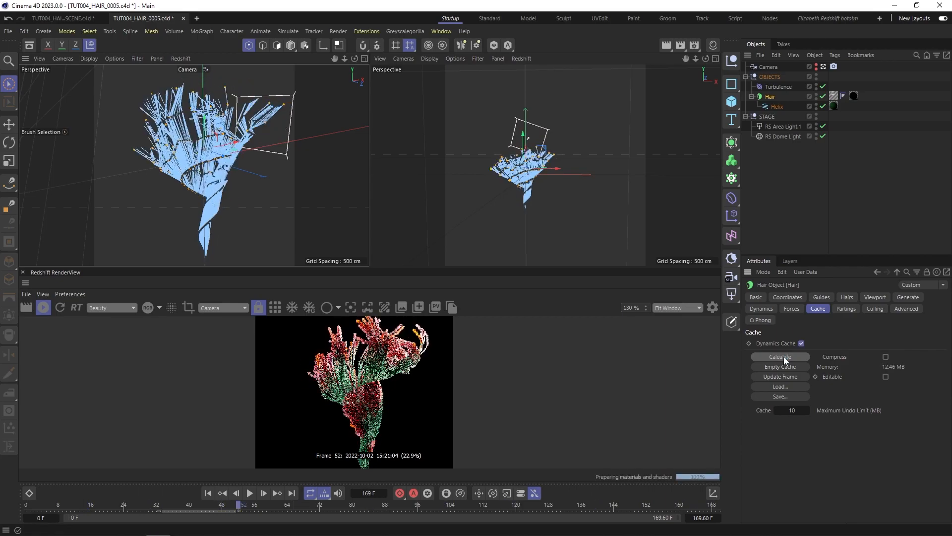
{"action": "left_click", "coordinate": [780, 356]}
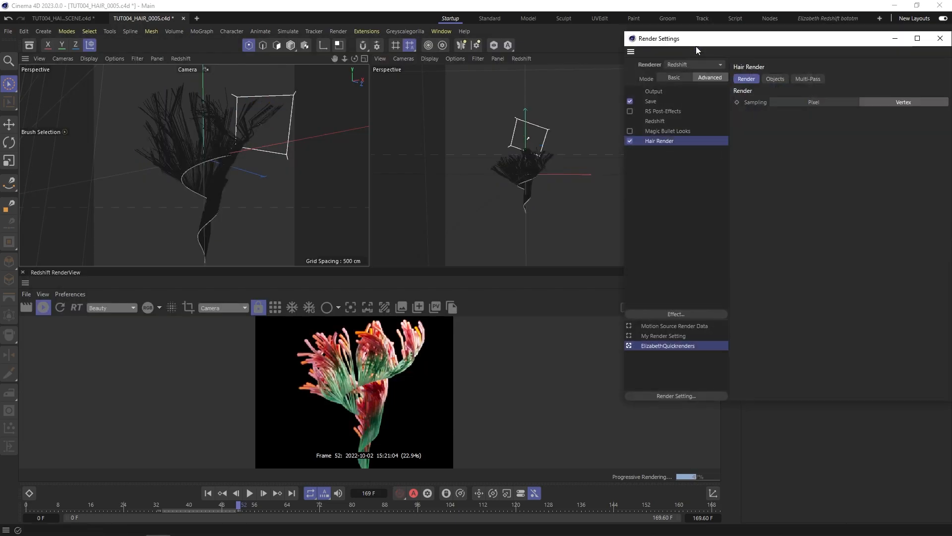
Check the Redshift Sampling page with threshold 0.1122 and close the render settings
{"action": "left_click", "coordinate": [654, 121]}
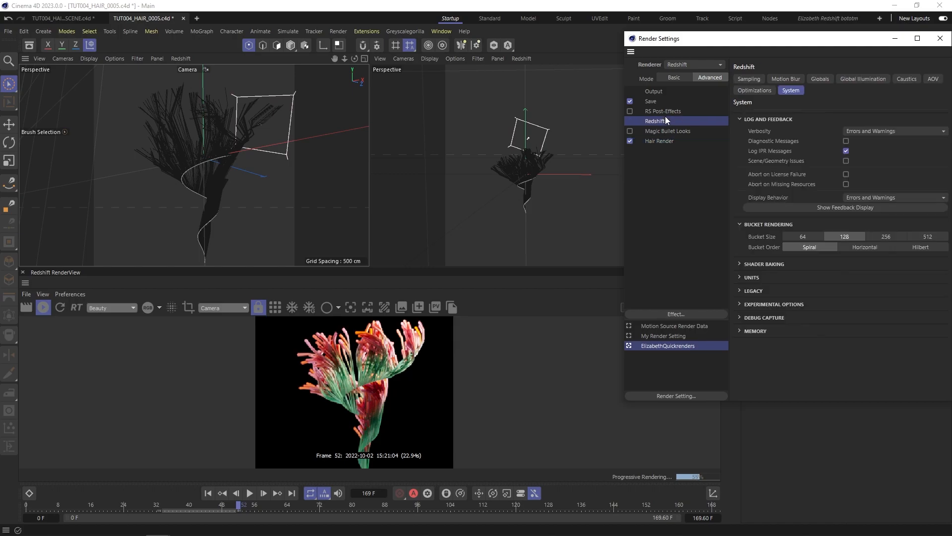
{"action": "left_click", "coordinate": [748, 78]}
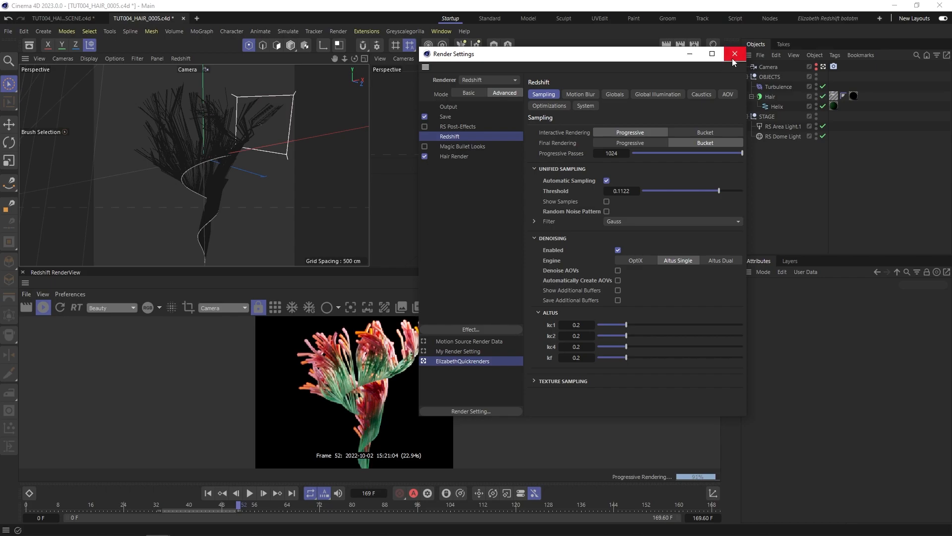
{"action": "left_click", "coordinate": [734, 53]}
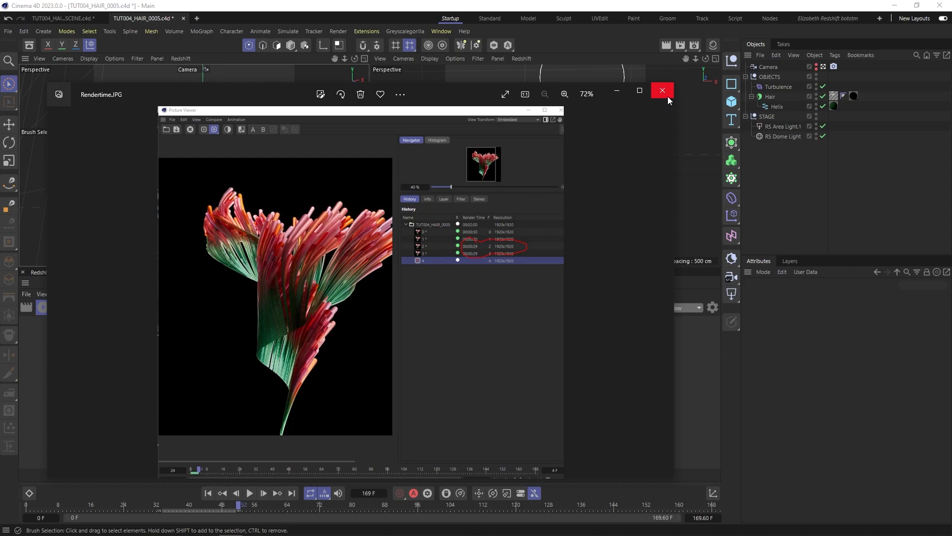
{"action": "mouse_move", "coordinate": [474, 258]}
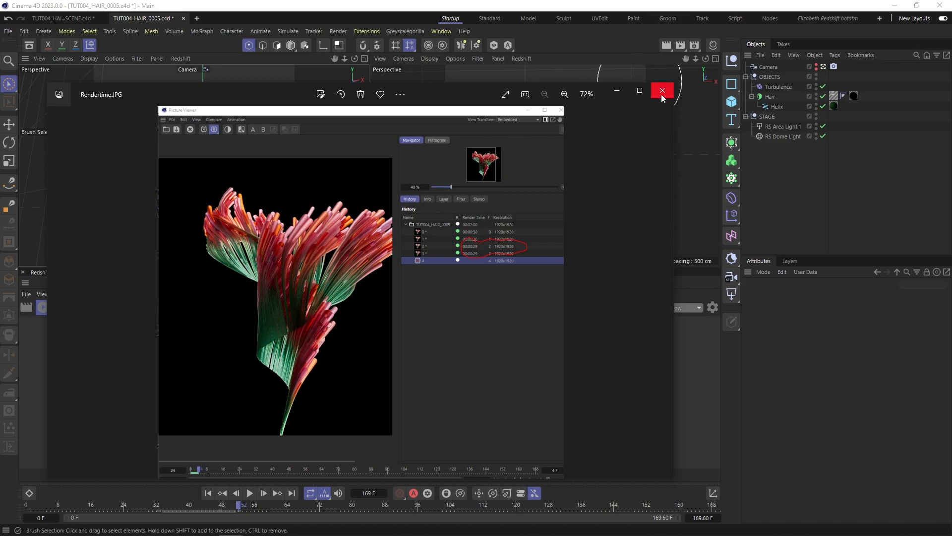
Close the Rendertime.JPG screenshot to move on to the GPU screenshot
{"action": "left_click", "coordinate": [662, 90]}
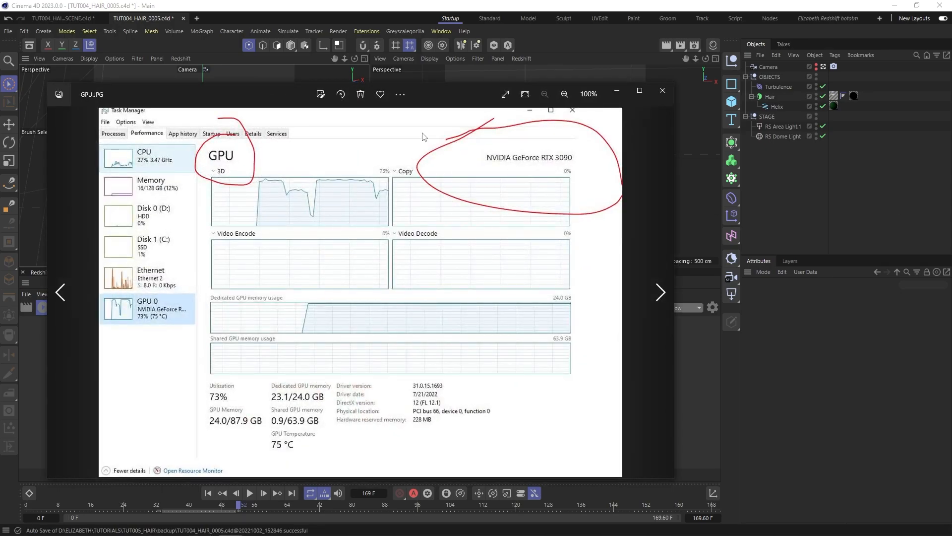
{"action": "mouse_move", "coordinate": [492, 150]}
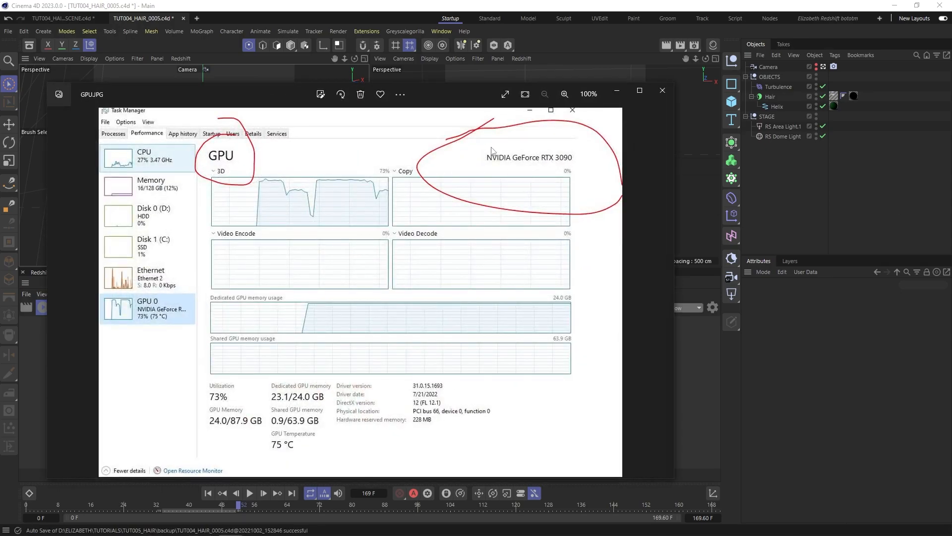
{"action": "mouse_move", "coordinate": [517, 163]}
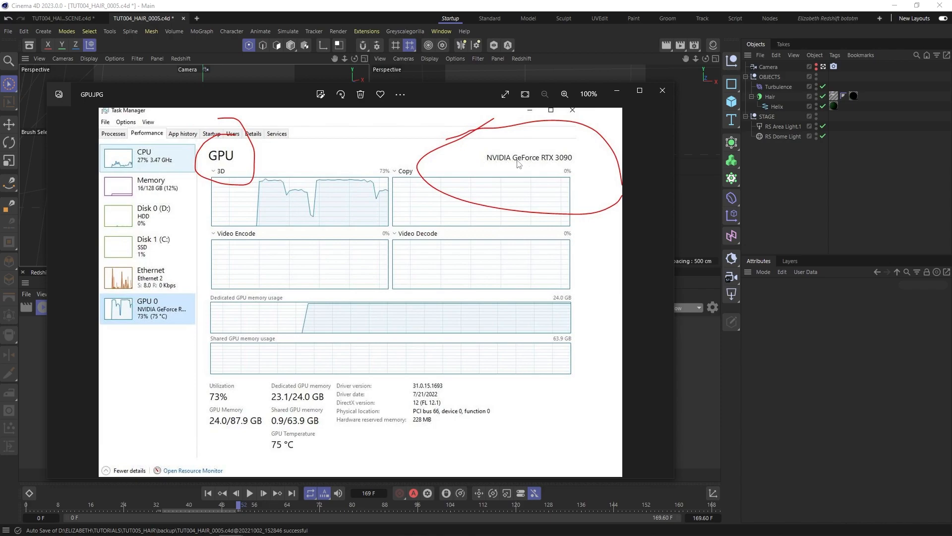
{"action": "mouse_move", "coordinate": [518, 170]}
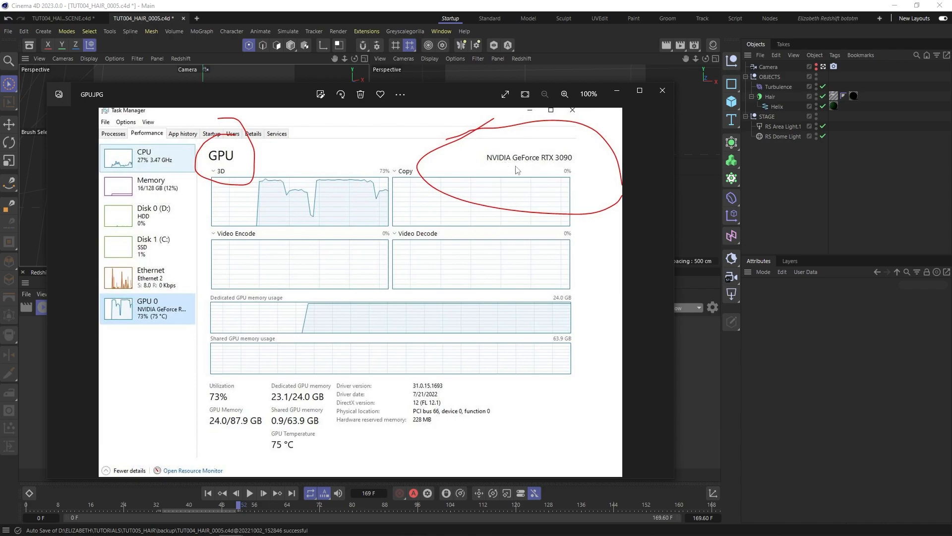
{"action": "mouse_move", "coordinate": [523, 168]}
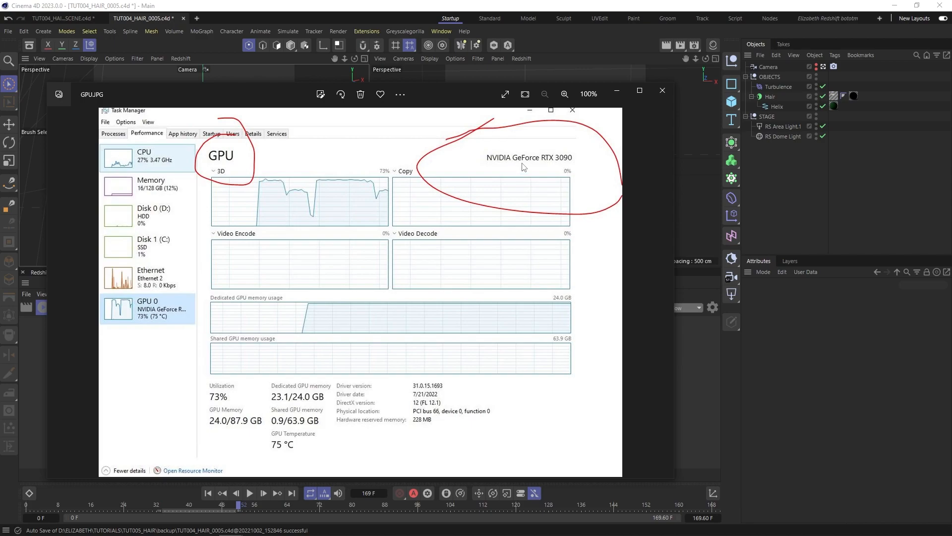
{"action": "mouse_move", "coordinate": [487, 178]}
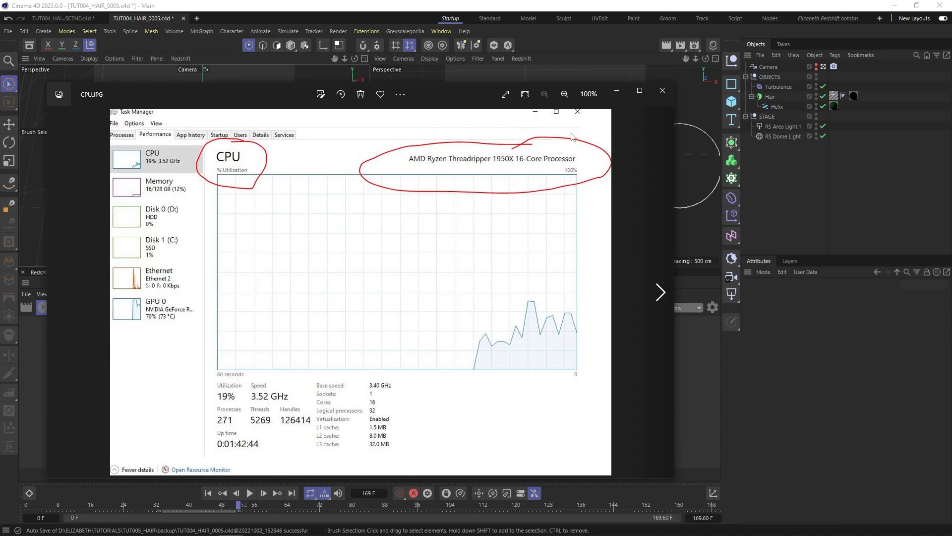
{"action": "mouse_move", "coordinate": [662, 90]}
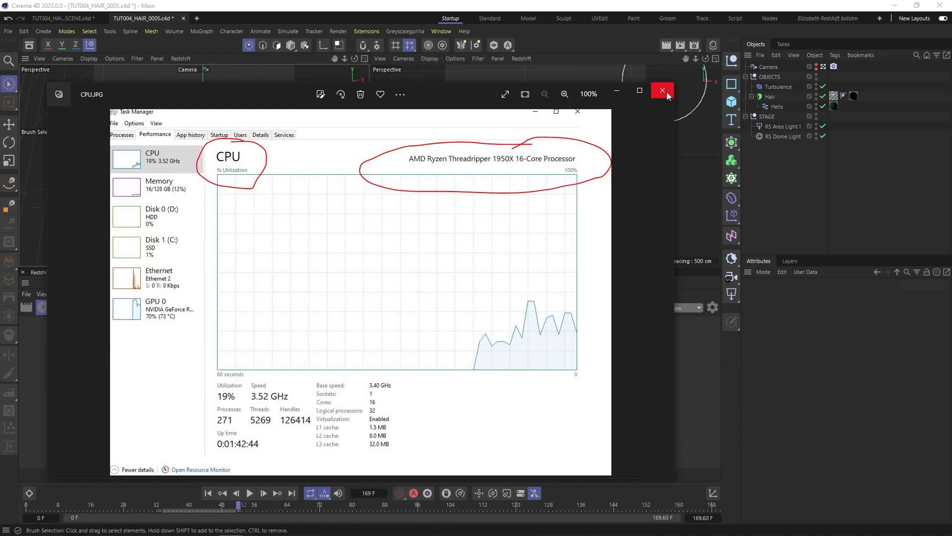
{"action": "mouse_move", "coordinate": [662, 91]}
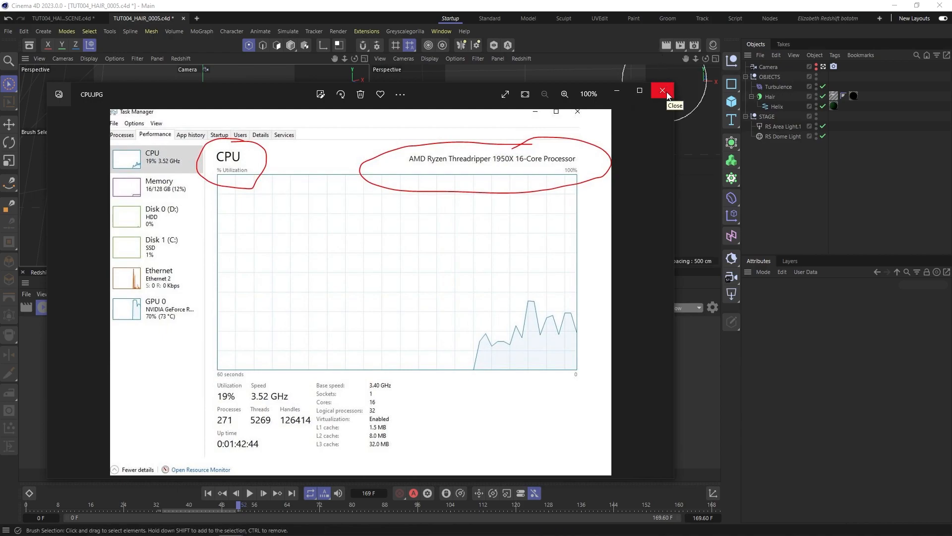
Close the CPU screenshot, select the Hair object and view its Guides and Hairs settings showing 549 hairs, 8 segments
{"action": "left_click", "coordinate": [662, 91]}
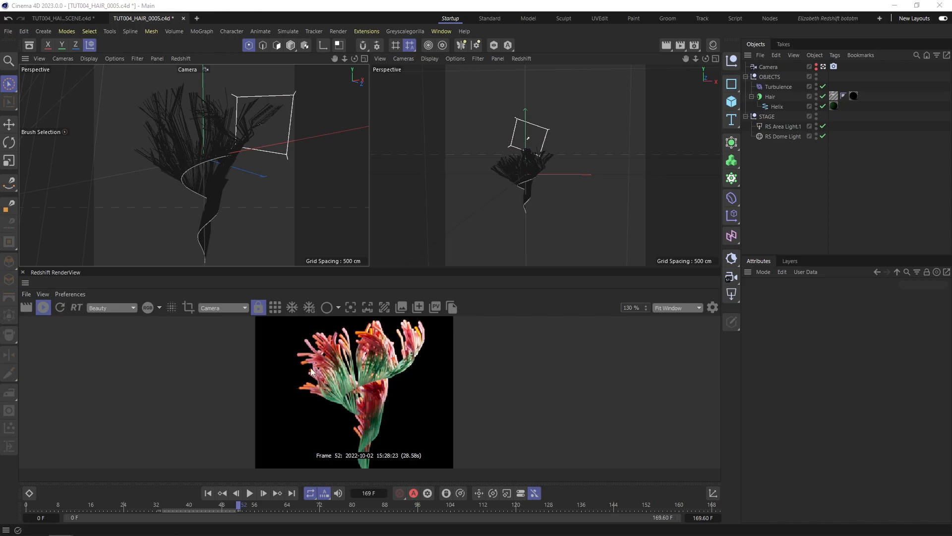
{"action": "mouse_move", "coordinate": [307, 263]}
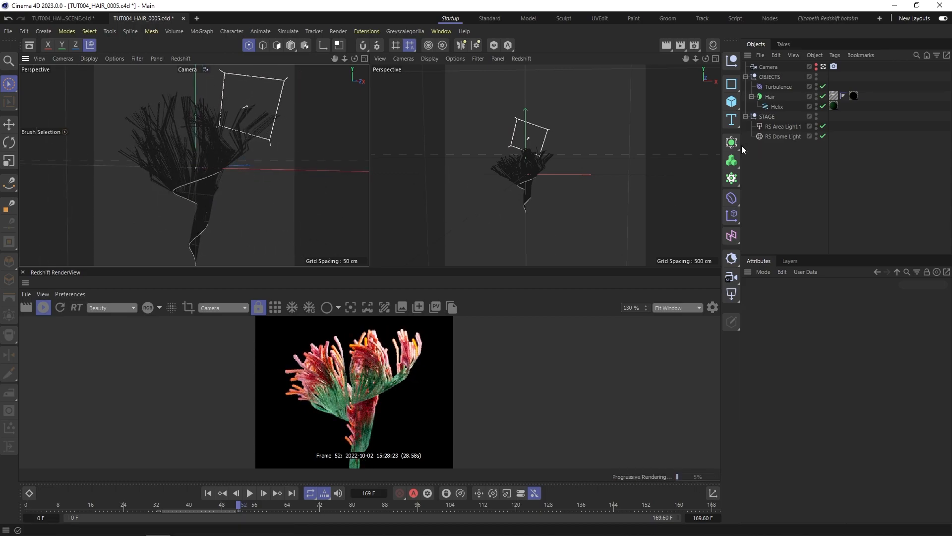
{"action": "left_click", "coordinate": [771, 96]}
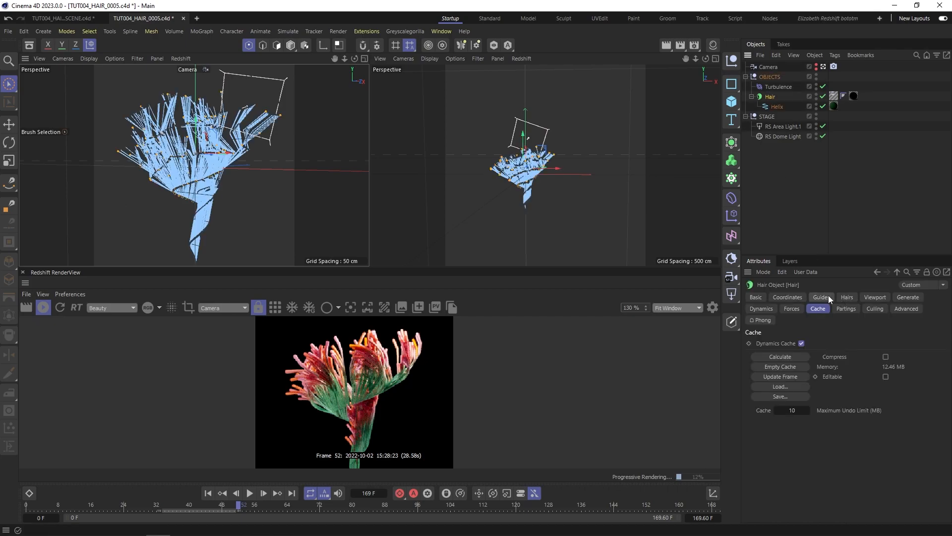
{"action": "left_click", "coordinate": [821, 296]}
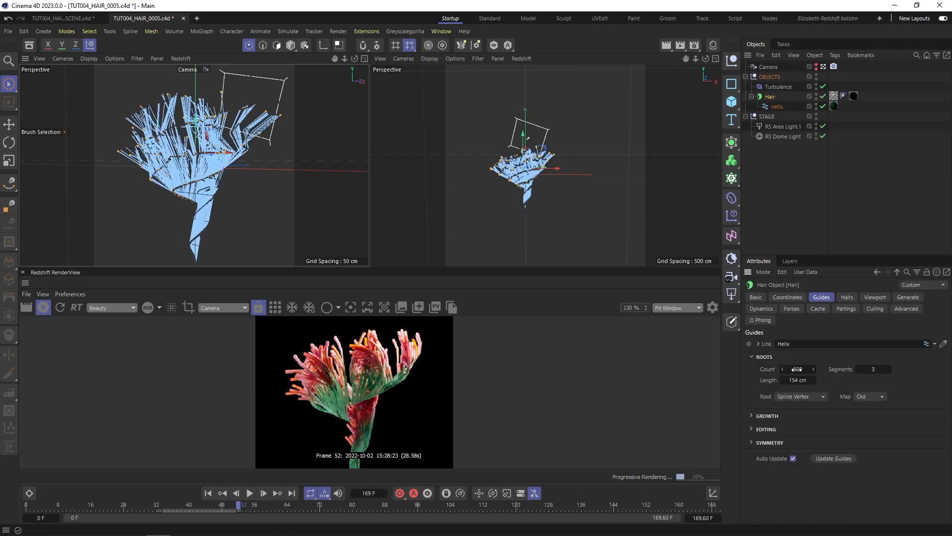
{"action": "left_click", "coordinate": [847, 296]}
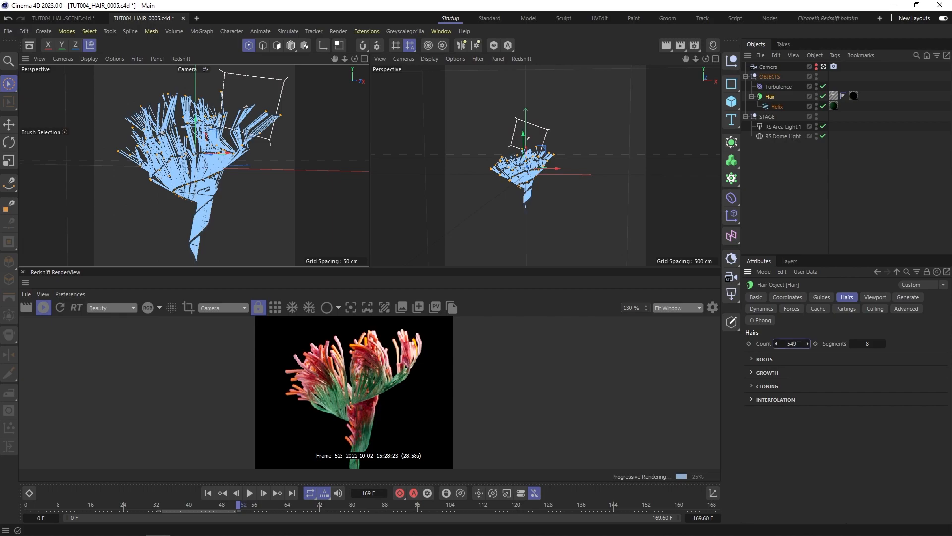